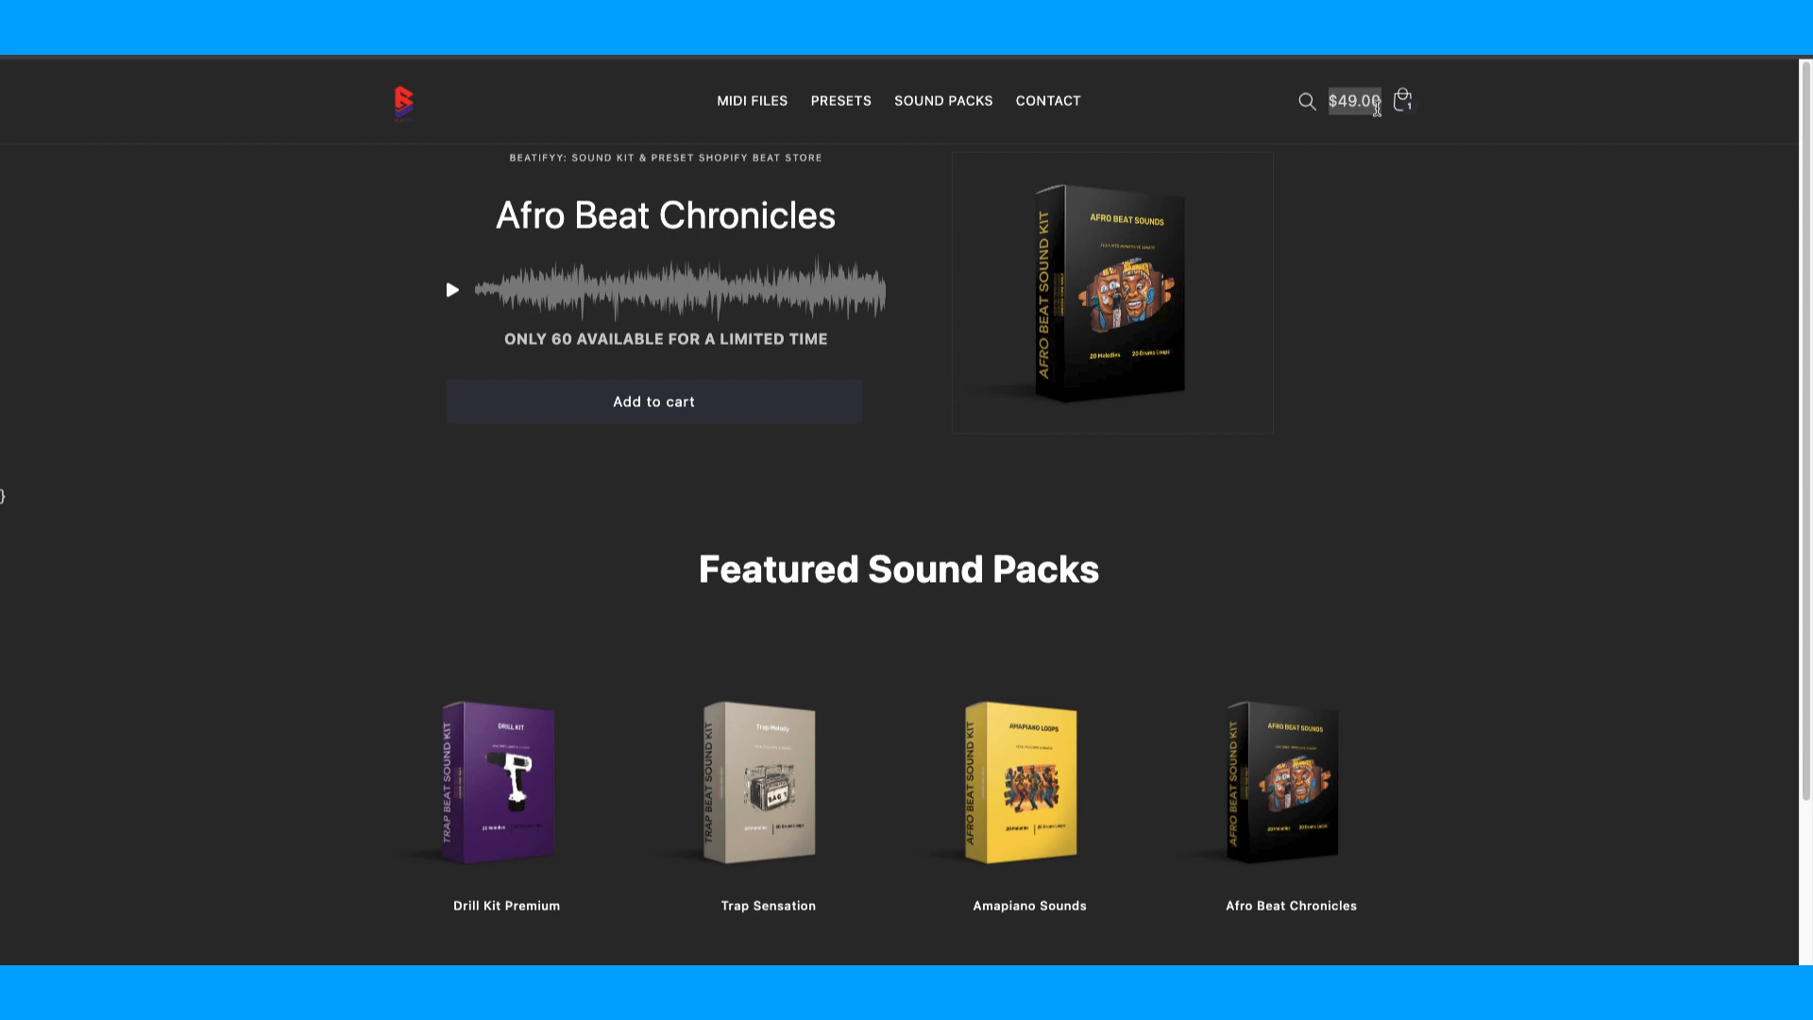
{"action": "mouse_move", "coordinate": [1469, 549]}
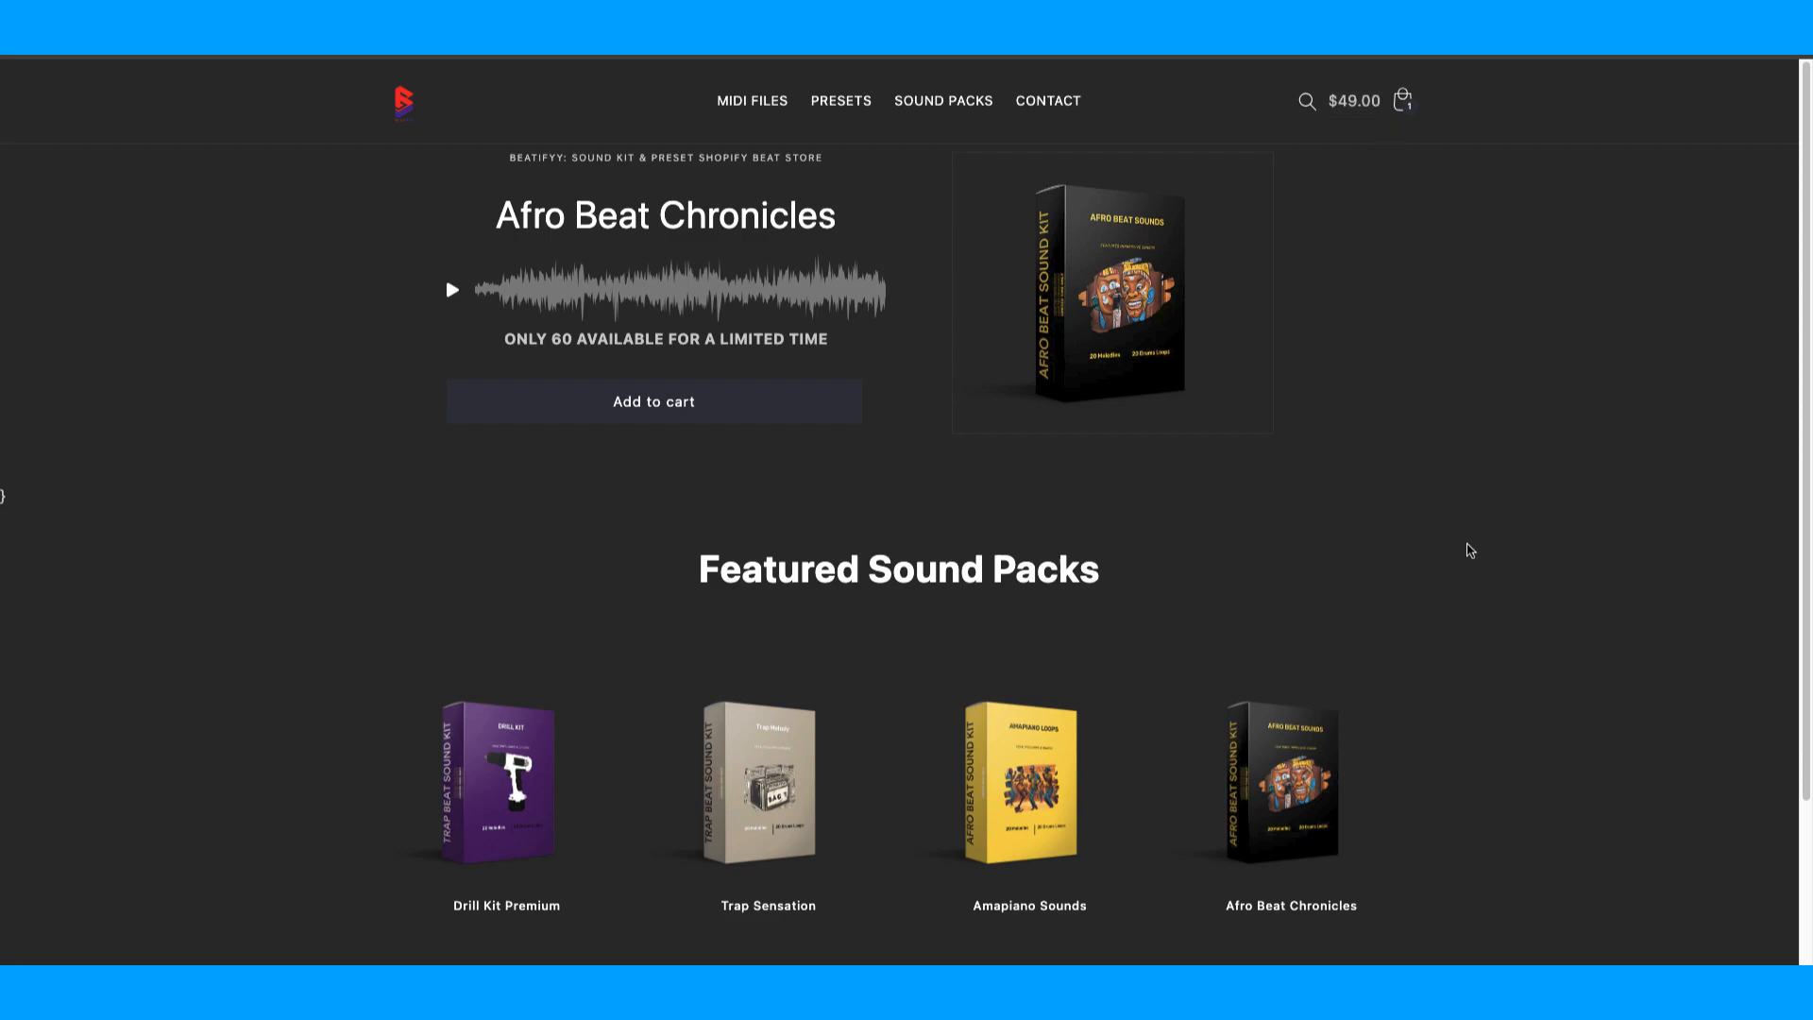
Add the Afro Beat Chronicles sound pack to the cart from the storefront banner.
{"action": "left_click", "coordinate": [653, 401]}
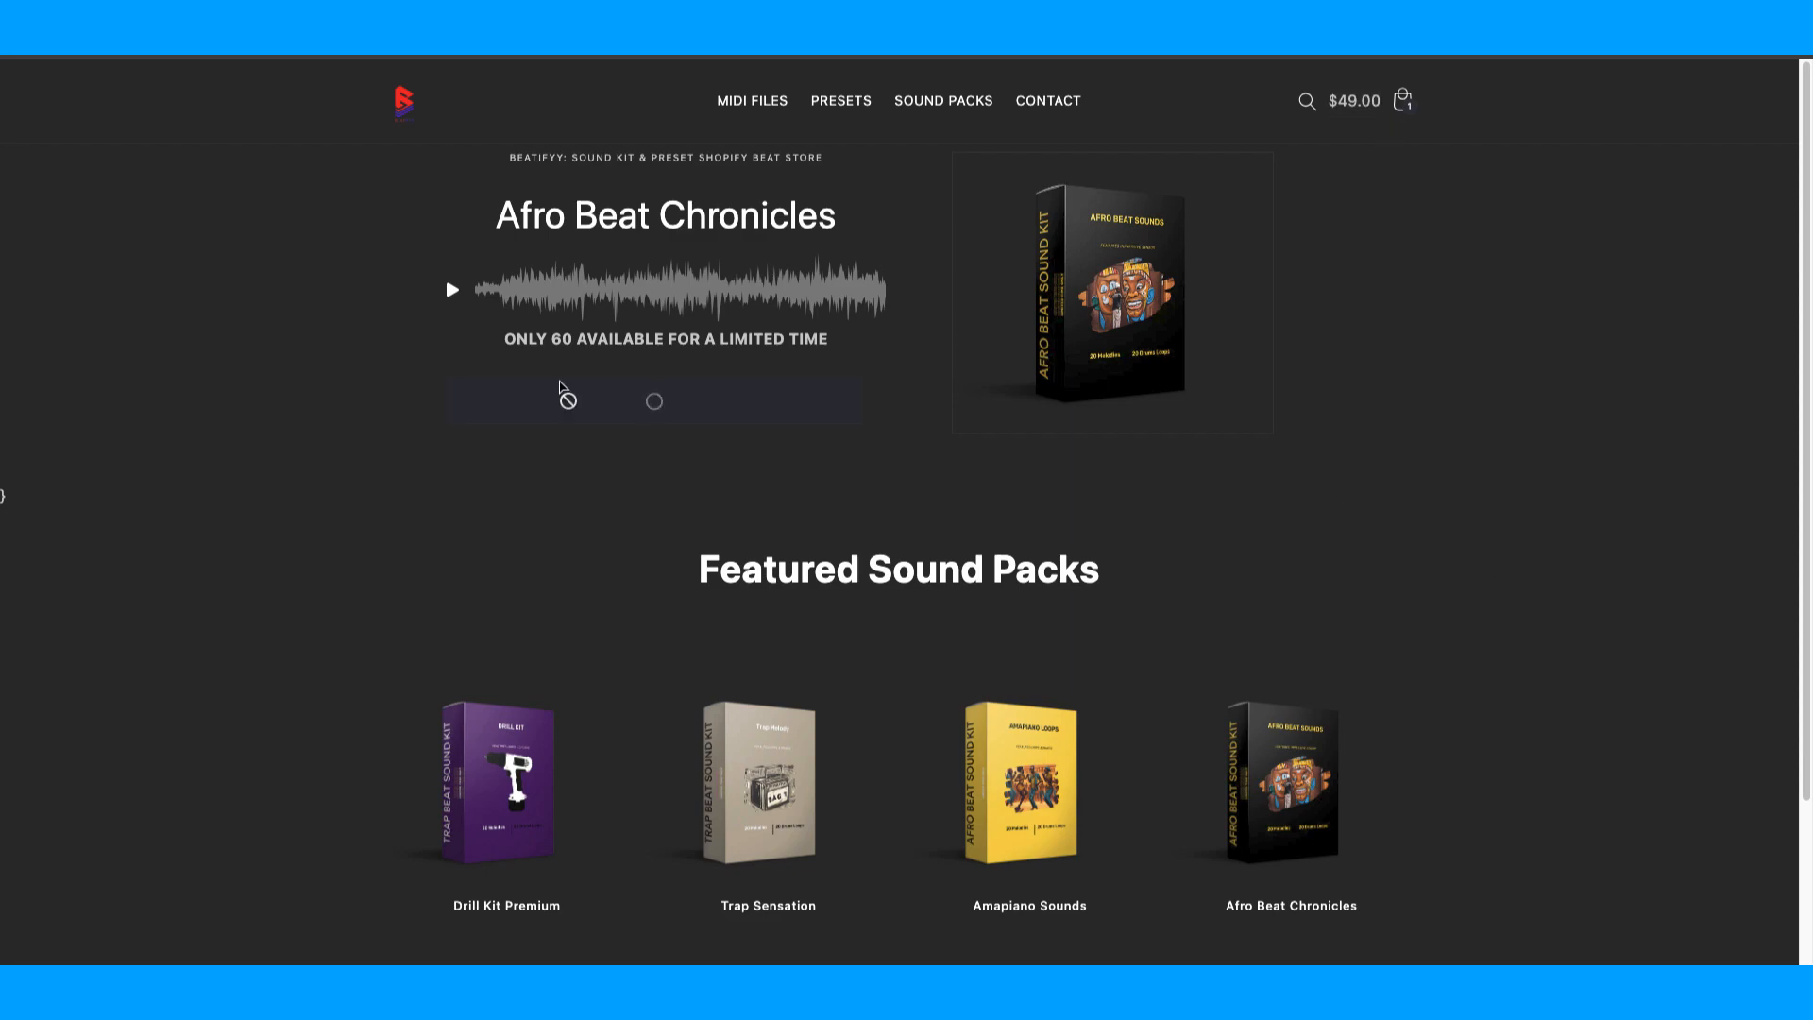
{"action": "left_click", "coordinate": [651, 400]}
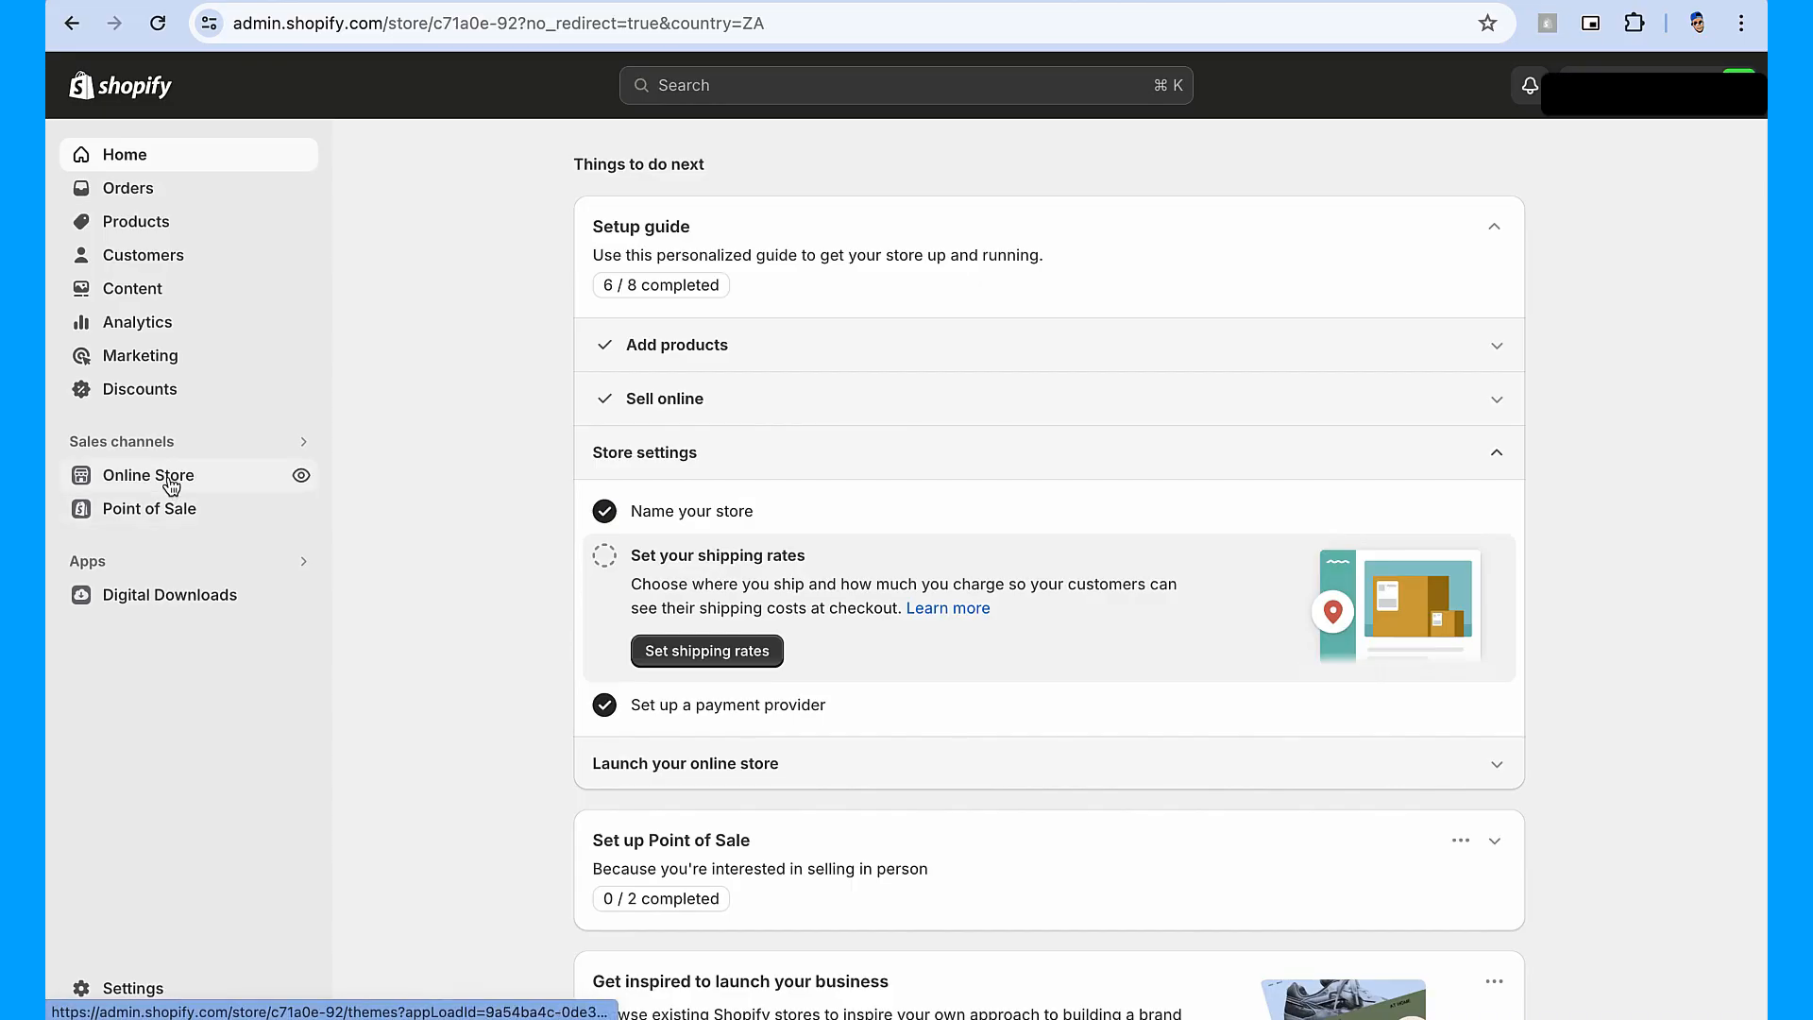
From Online Store > Themes, choose Edit code on the SoundKitty Beatifyy V1 theme.
{"action": "left_click", "coordinate": [148, 474]}
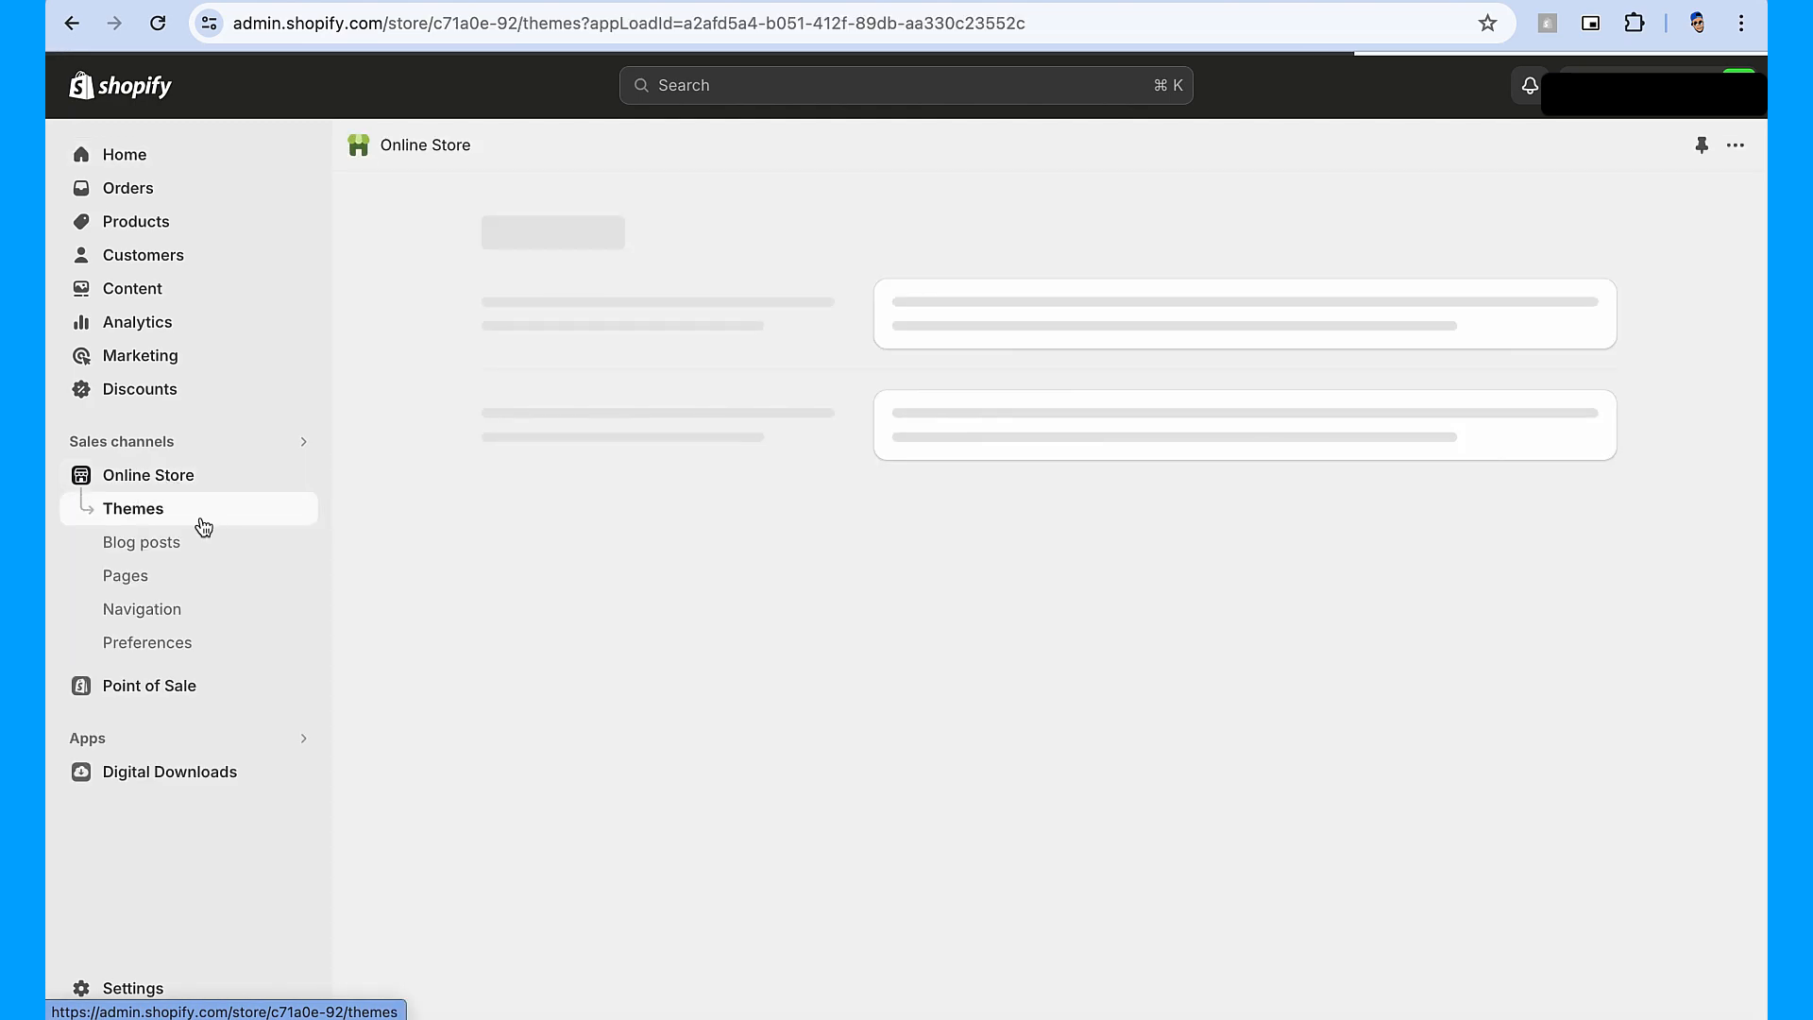
{"action": "left_click", "coordinate": [132, 508]}
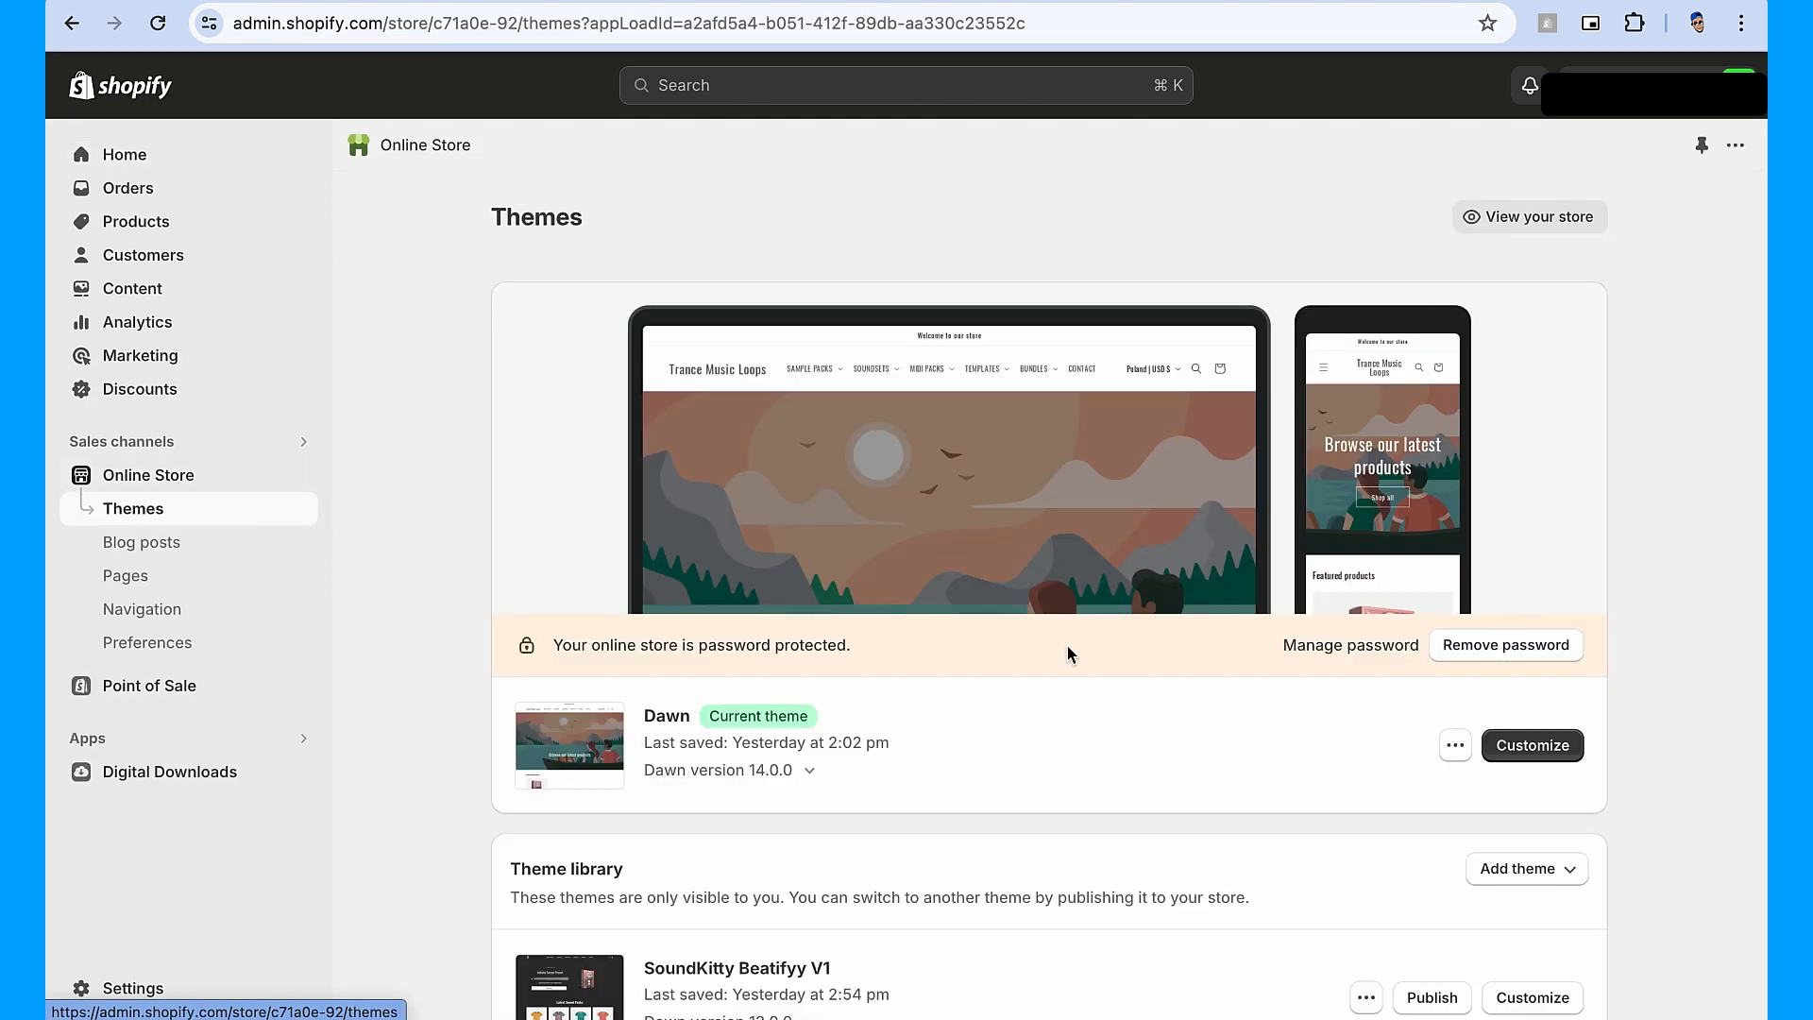
{"action": "scroll", "scroll_direction": "down", "scroll_amount": 3}
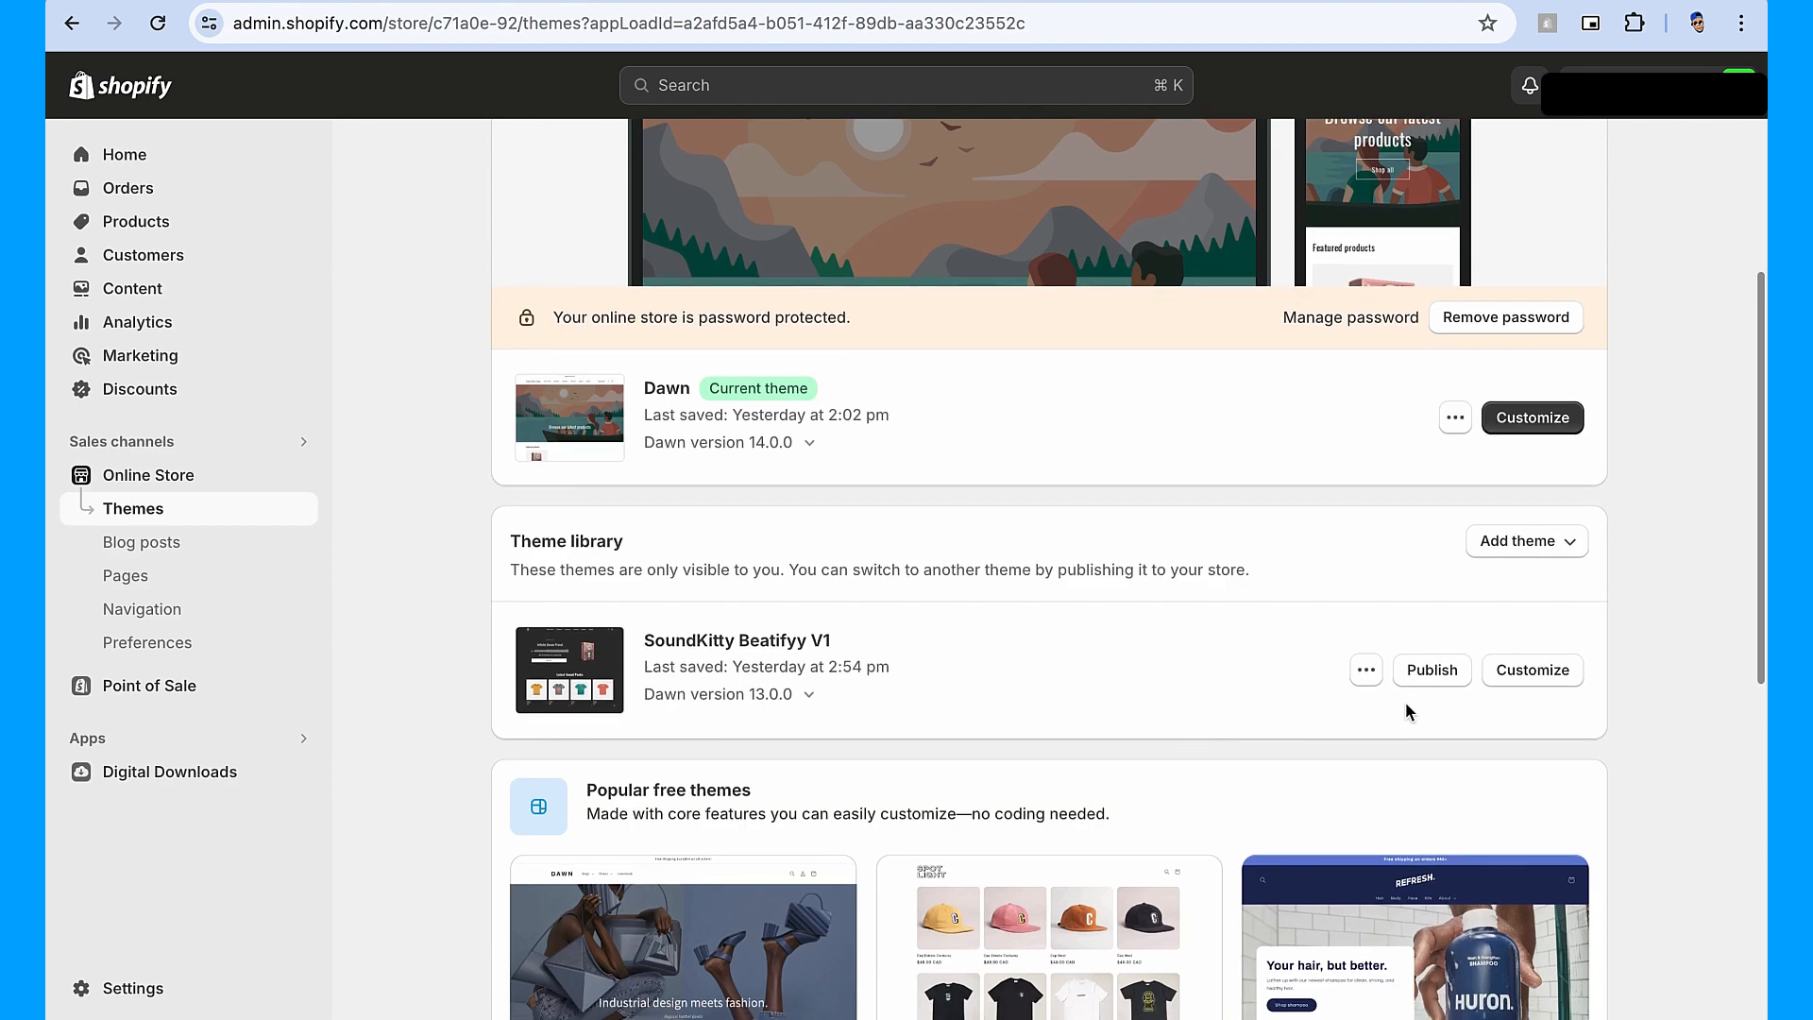
{"action": "left_click", "coordinate": [1364, 669]}
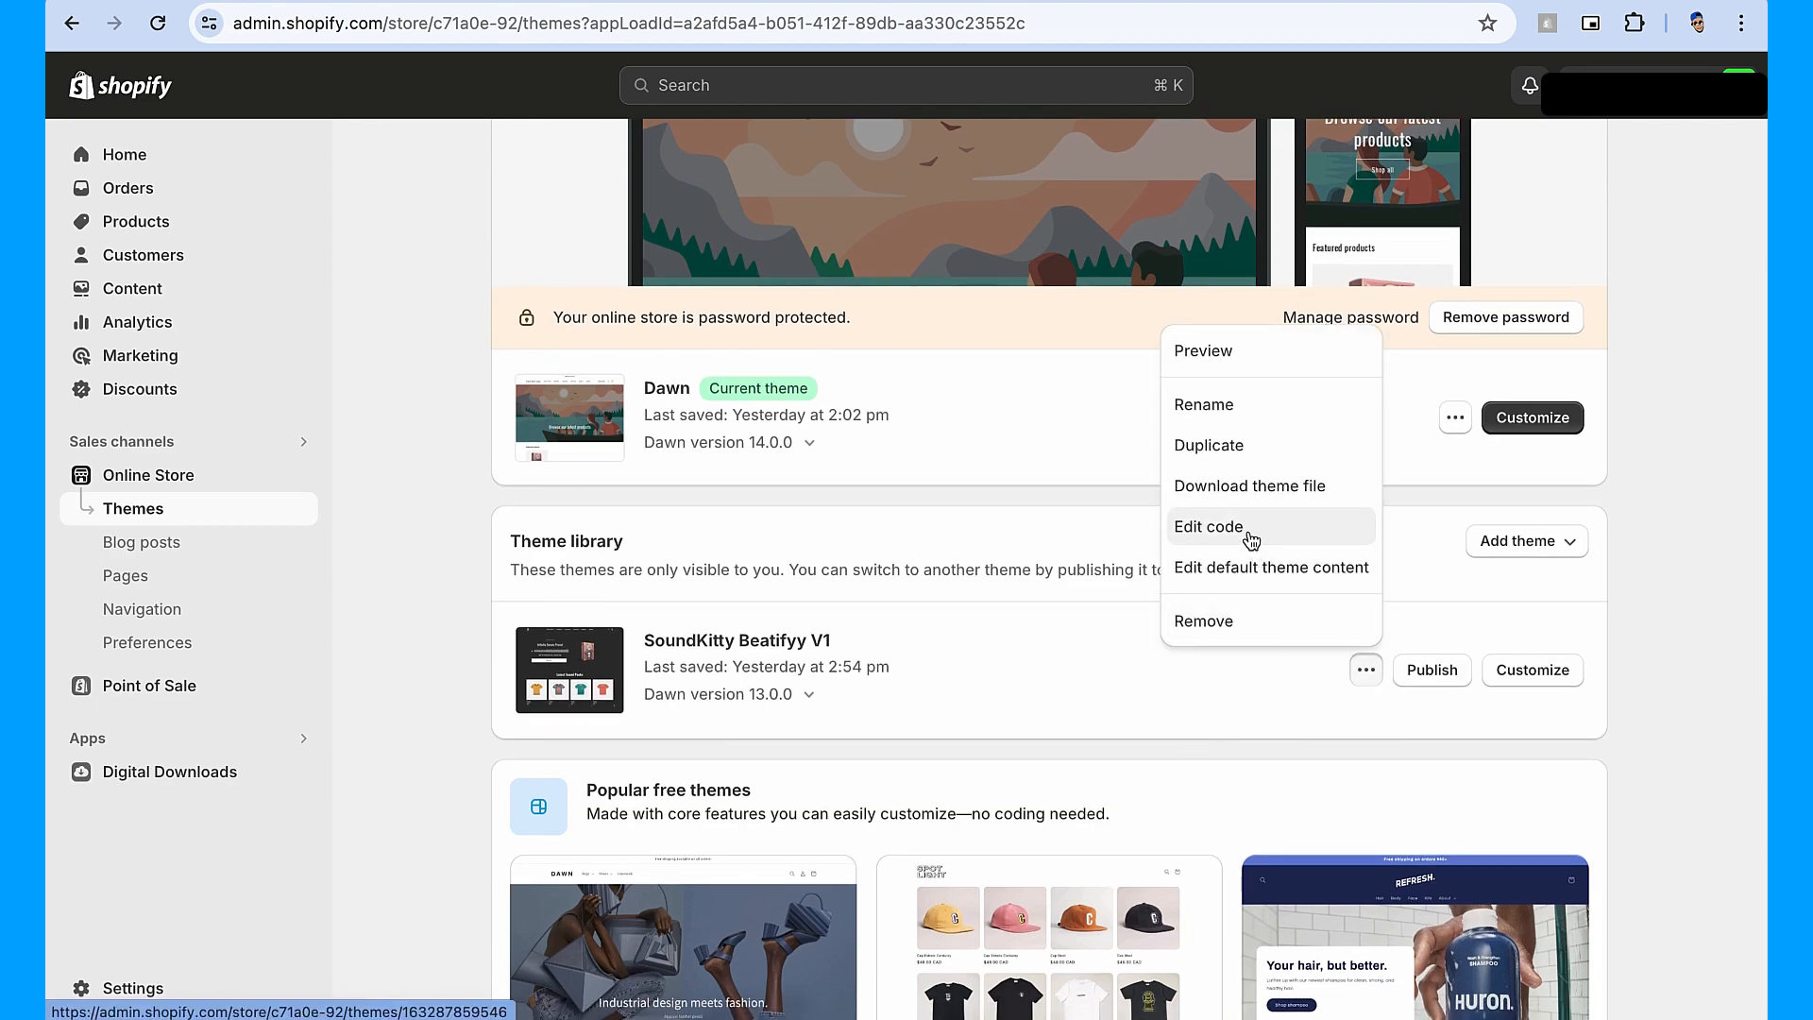
{"action": "left_click", "coordinate": [1209, 527]}
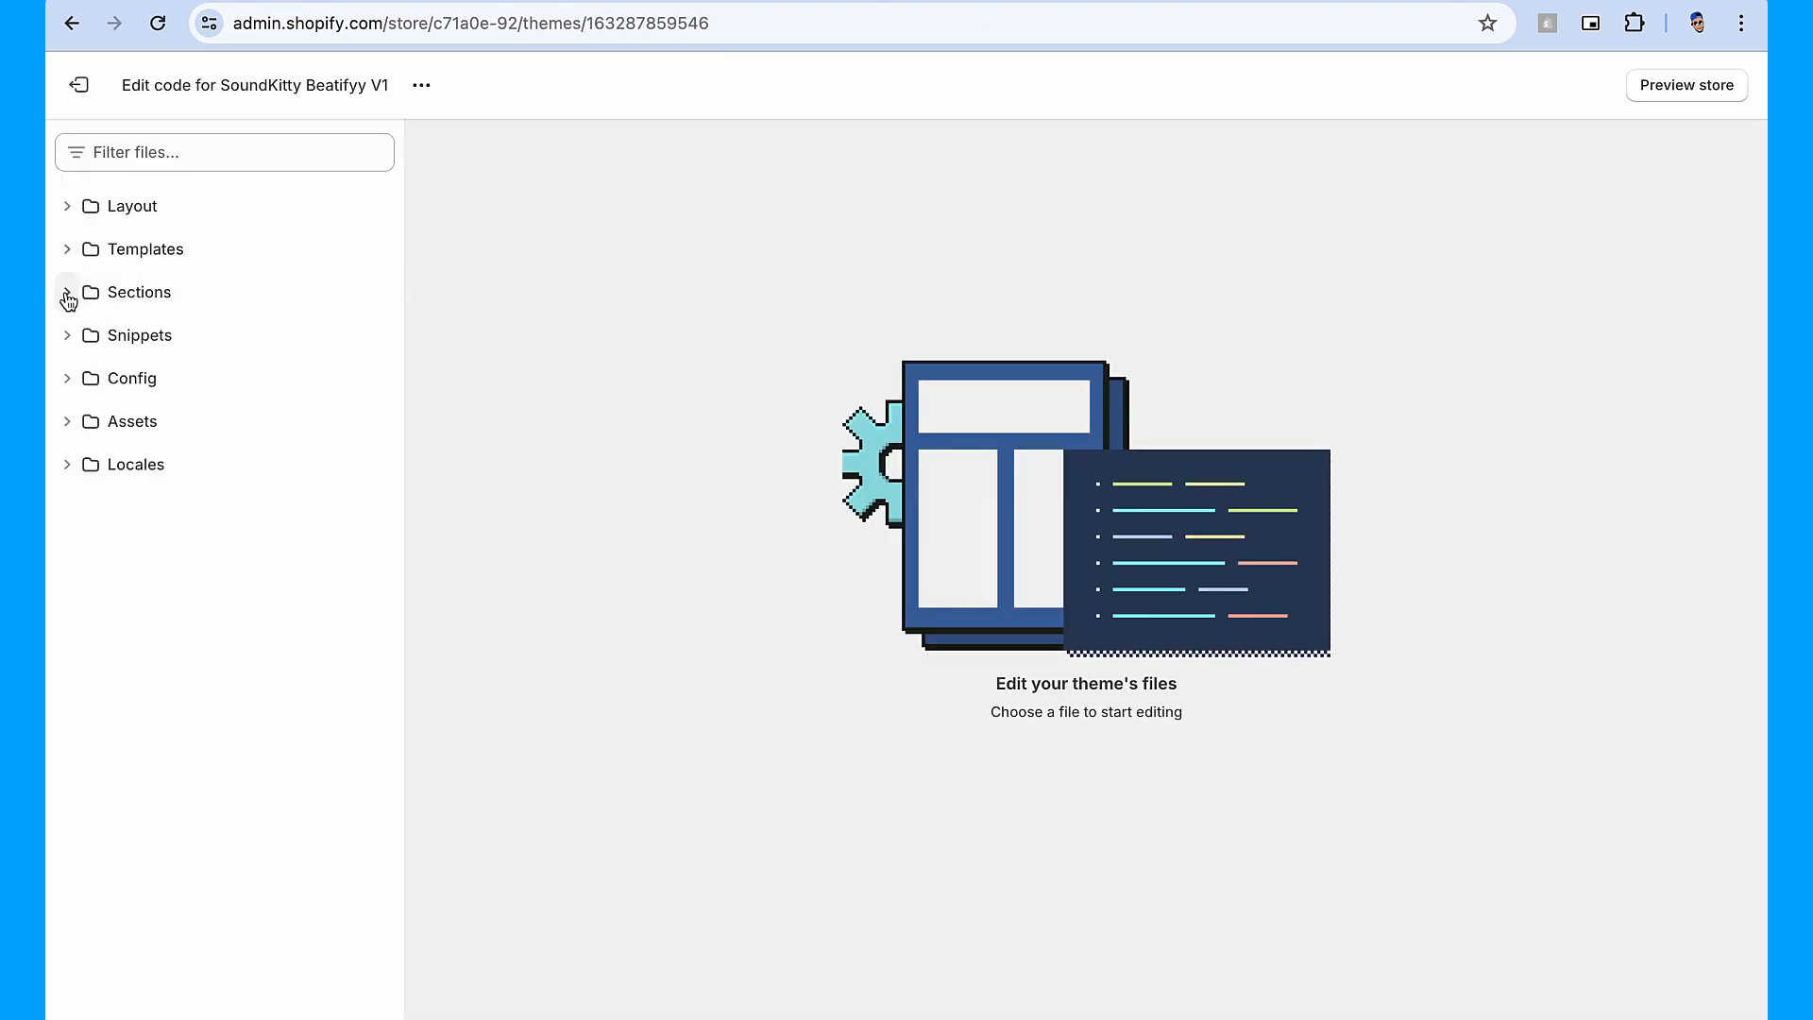
Create a new liquid section file named cart-total in the Sections folder.
{"action": "left_click", "coordinate": [68, 290]}
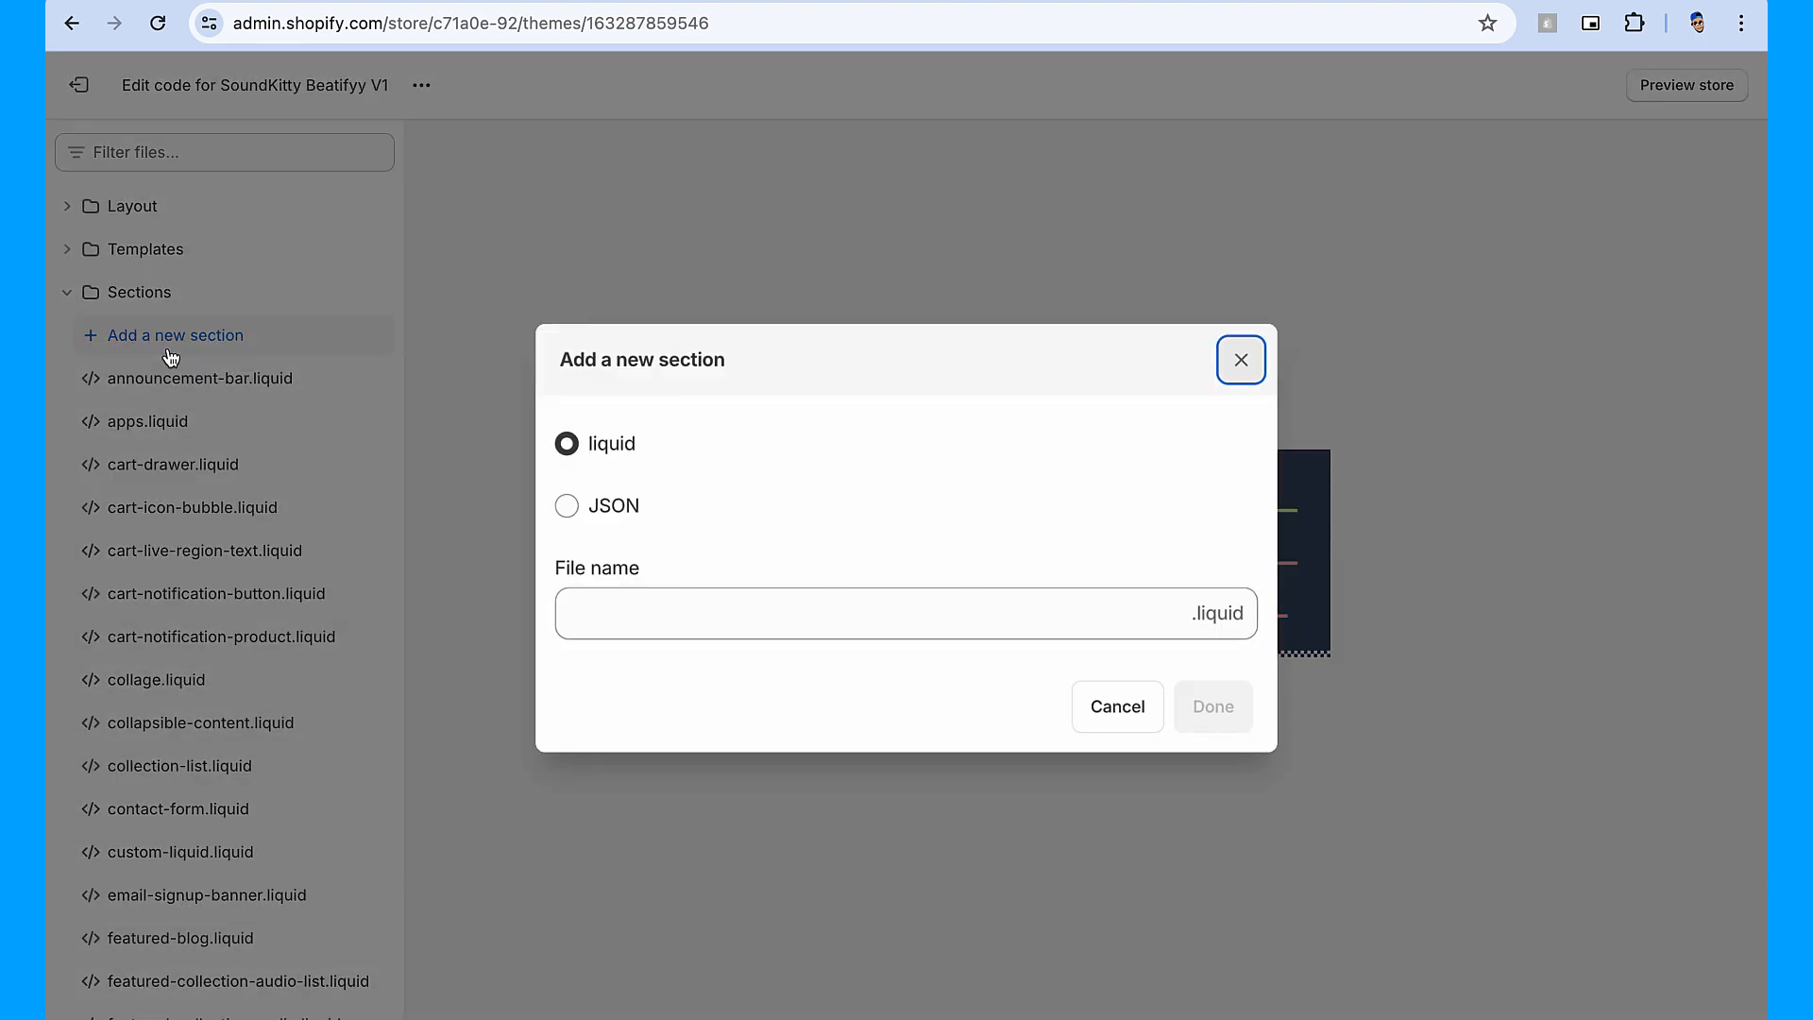
{"action": "type", "text": "cart-tota"}
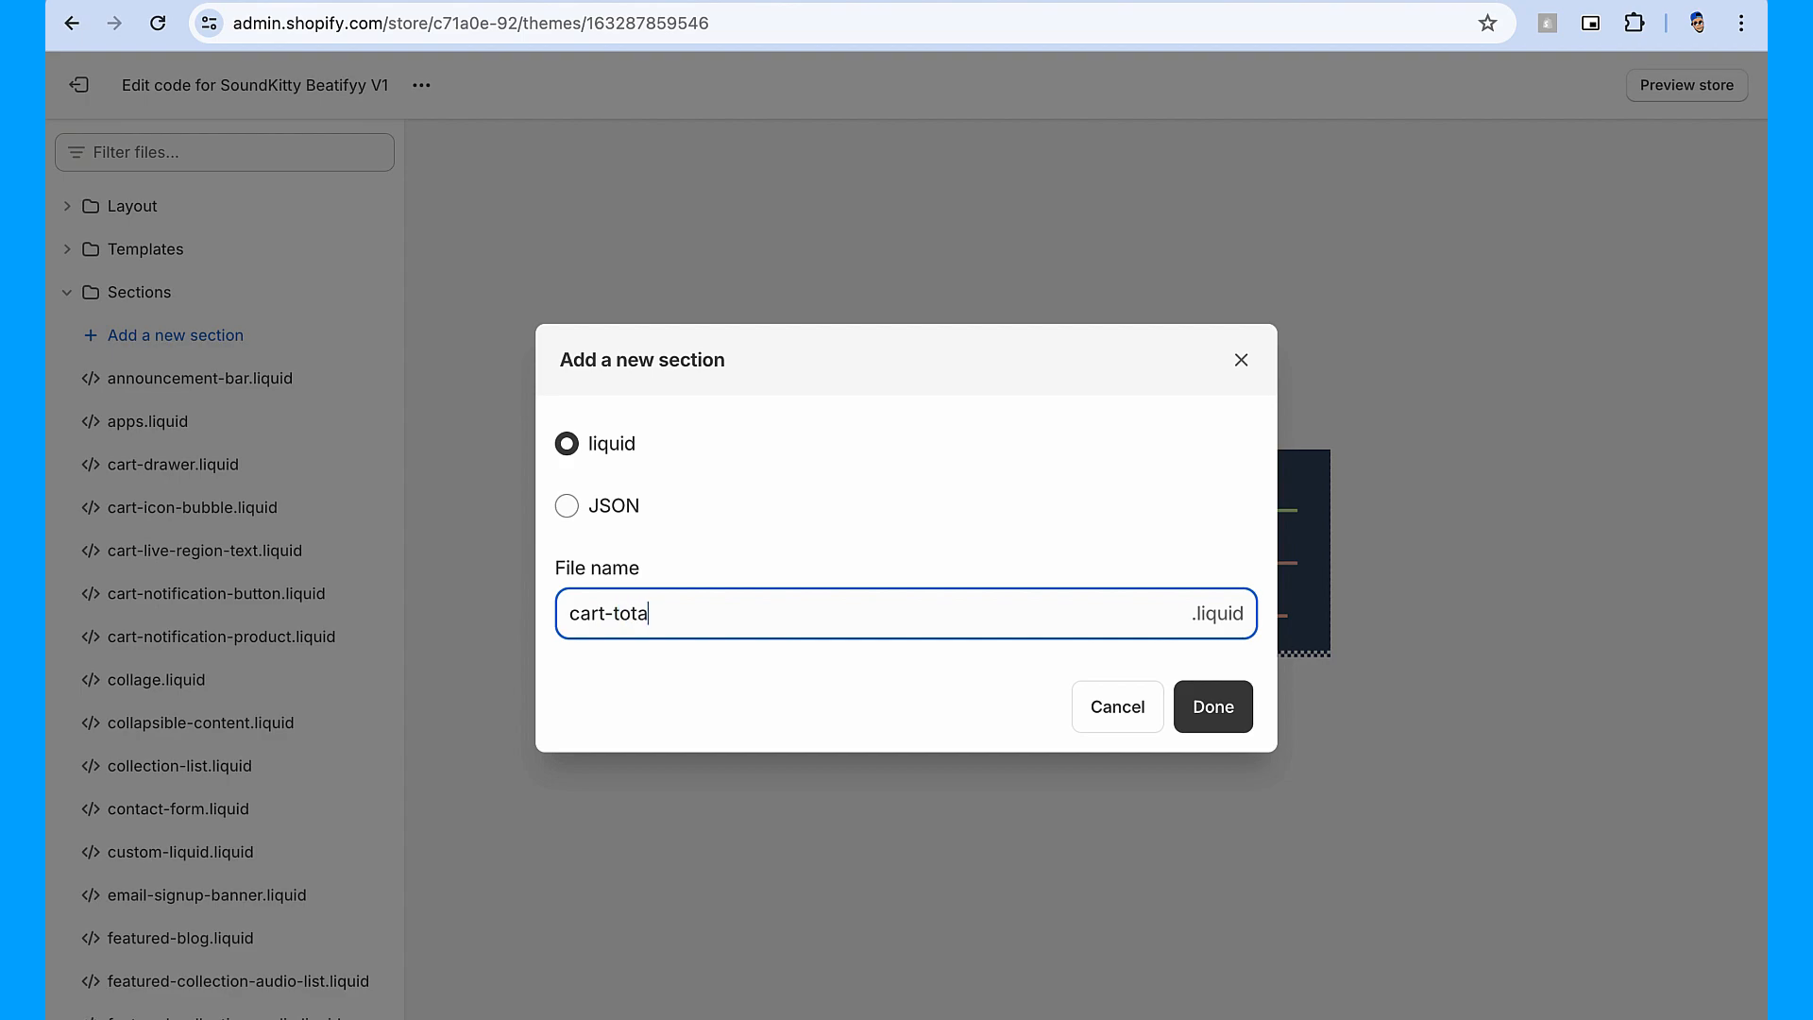
{"action": "type", "text": "l"}
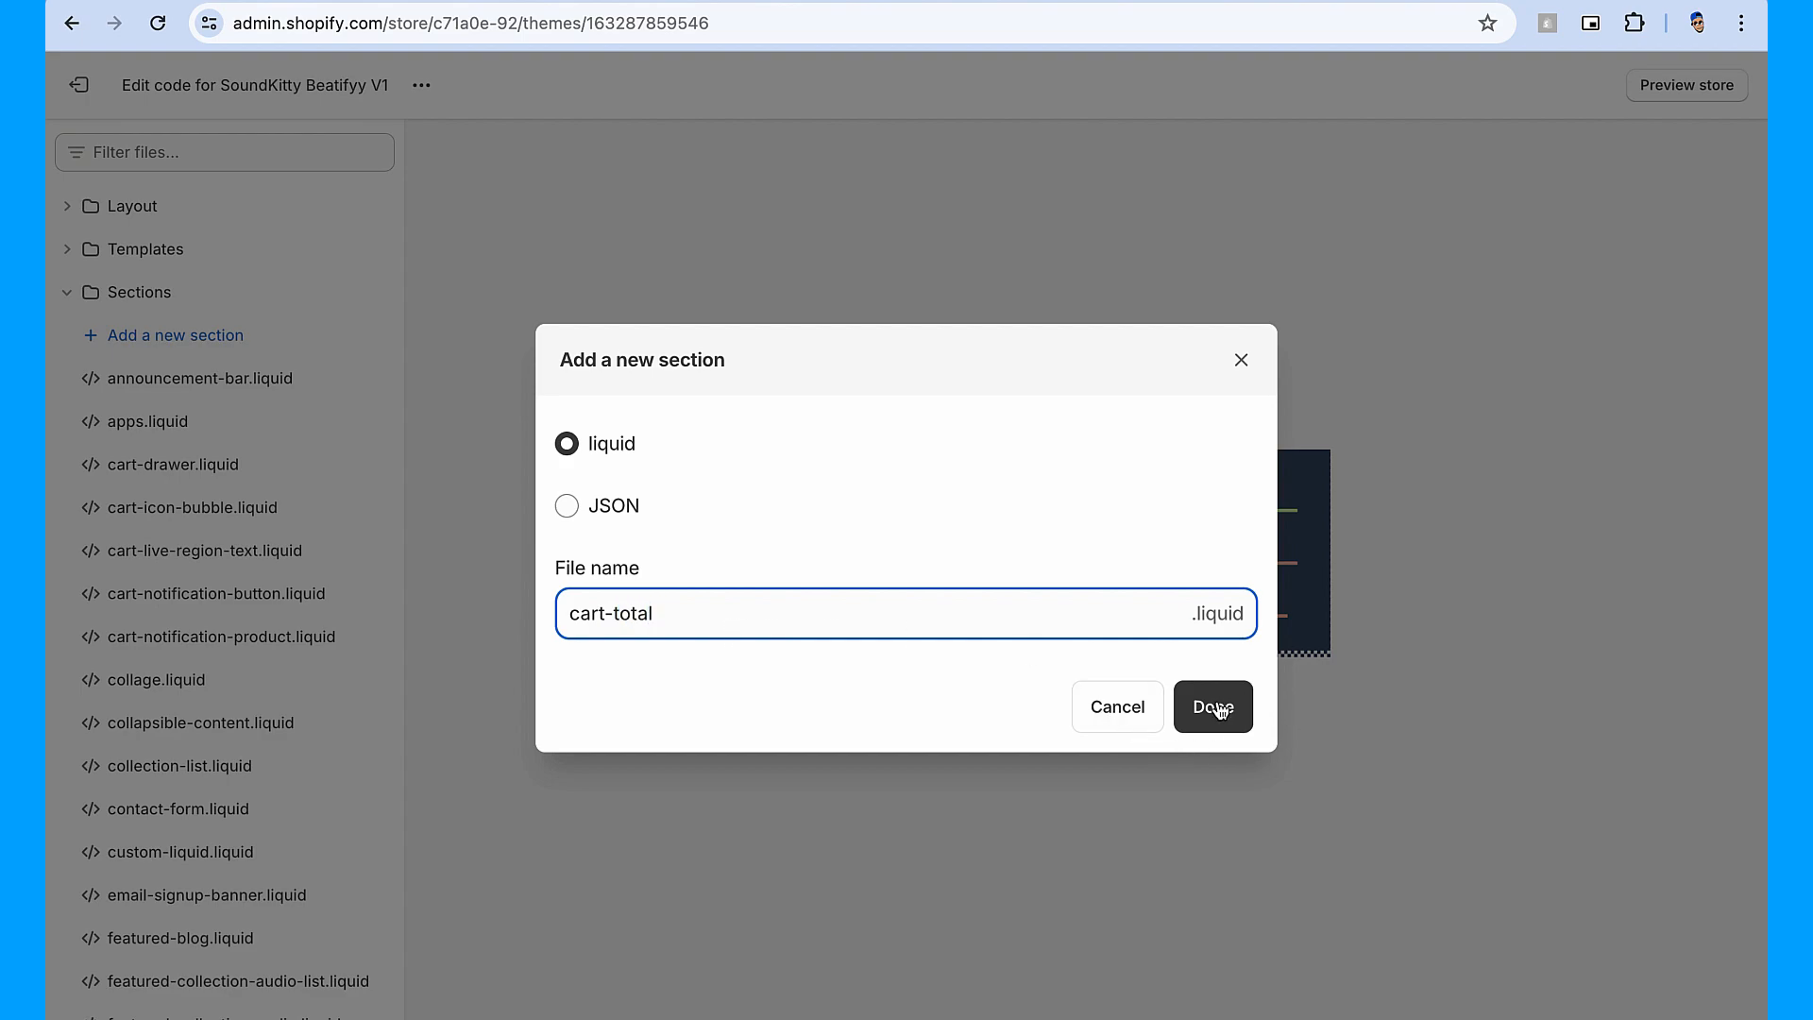
{"action": "left_click", "coordinate": [1213, 706]}
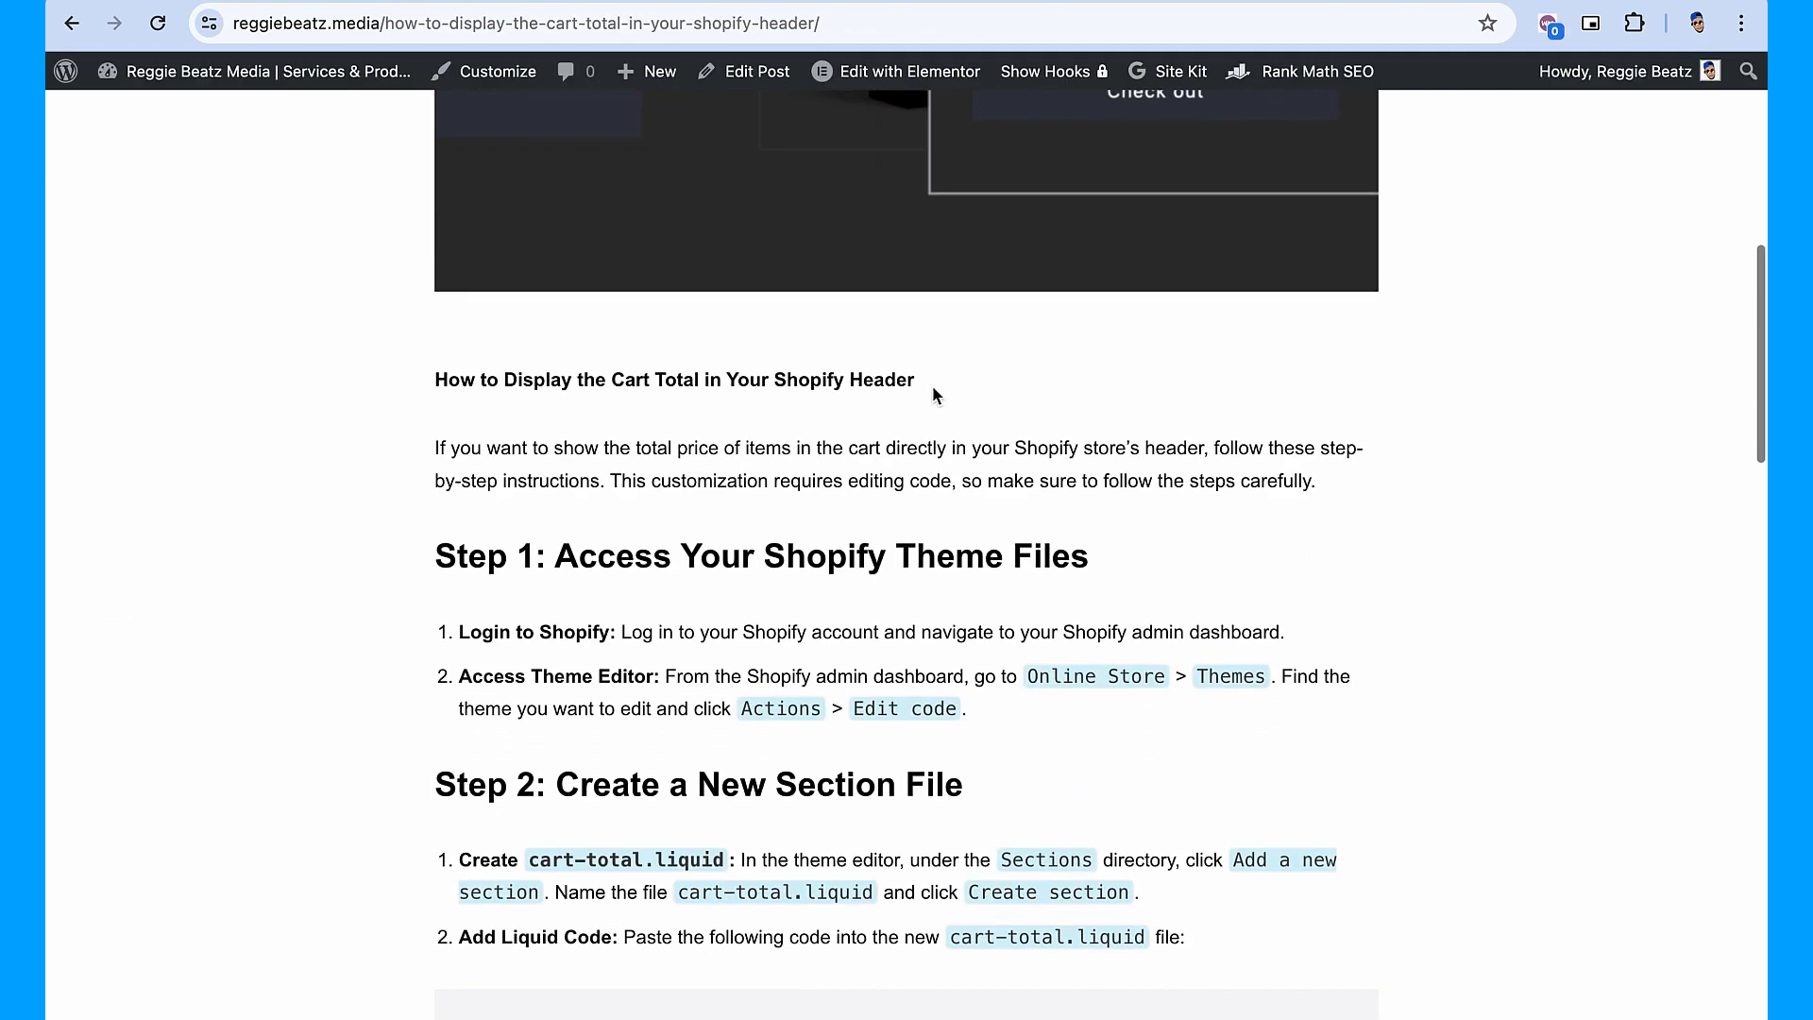
{"action": "scroll", "scroll_direction": "down", "scroll_amount": 3}
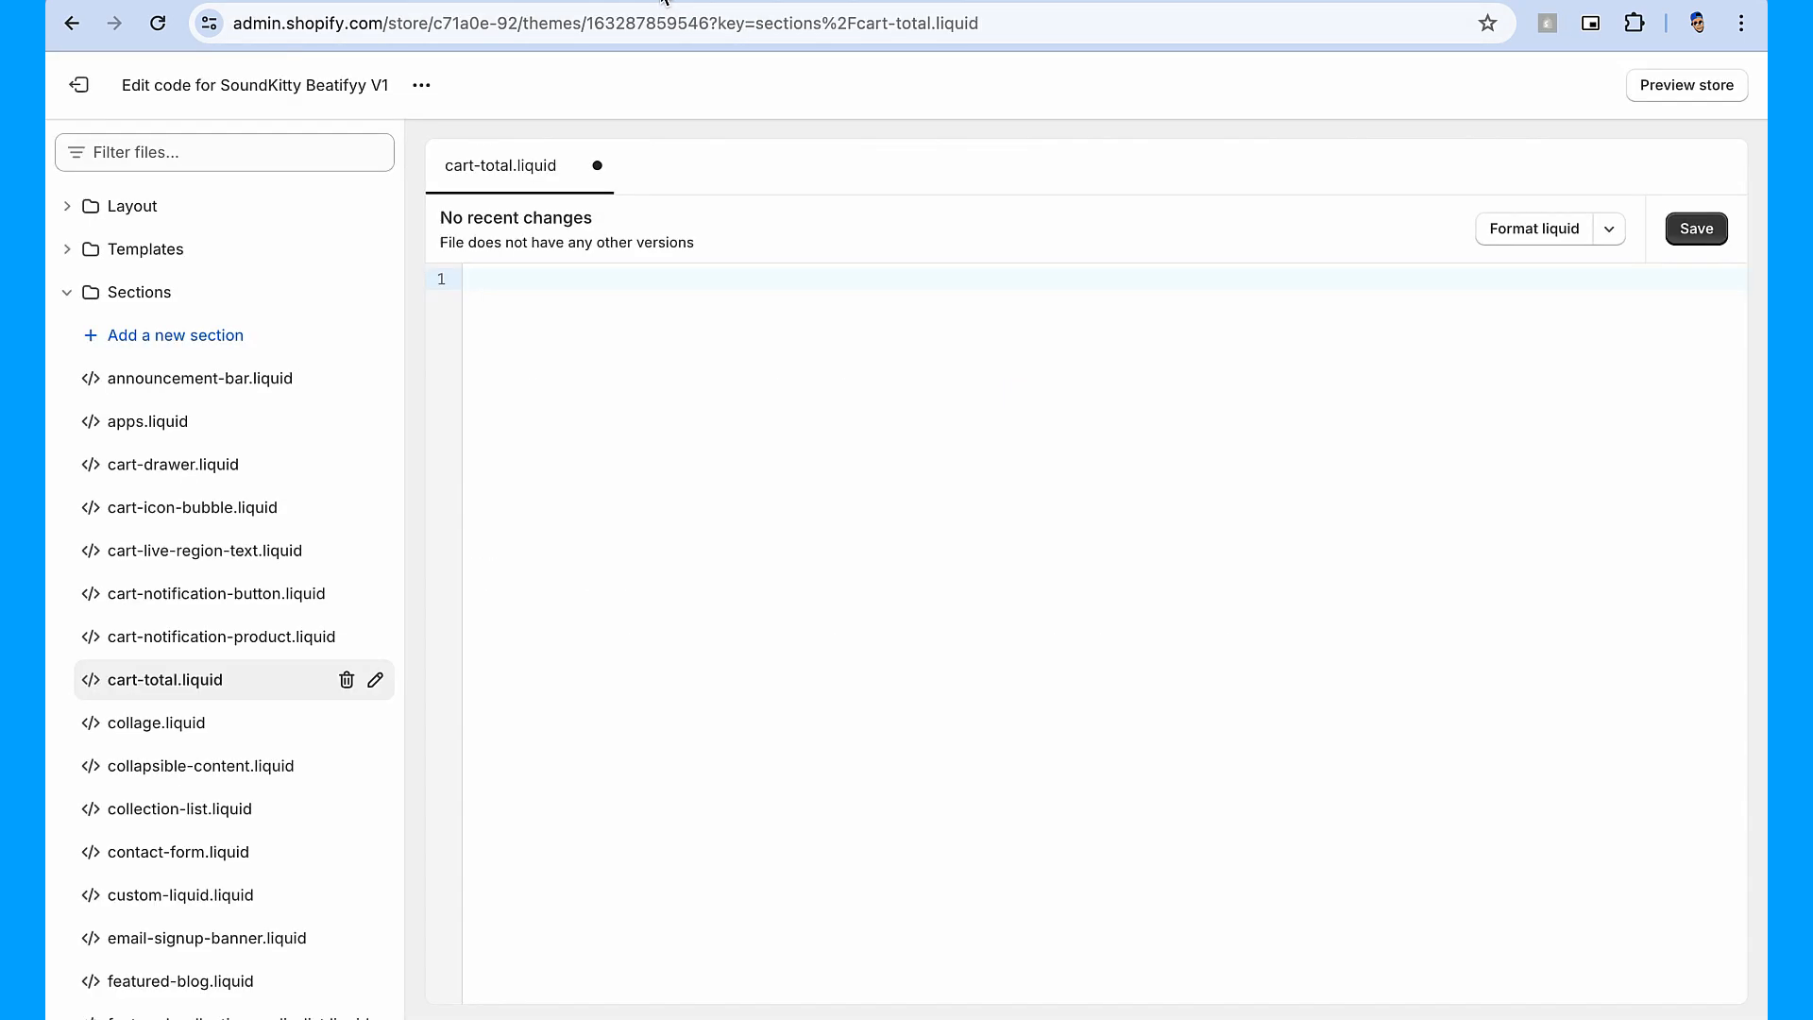
Fill cart-total.liquid with {{ cart.total_price | money }} and save it.
{"action": "type", "text": "{{ cart.total_price | money }}"}
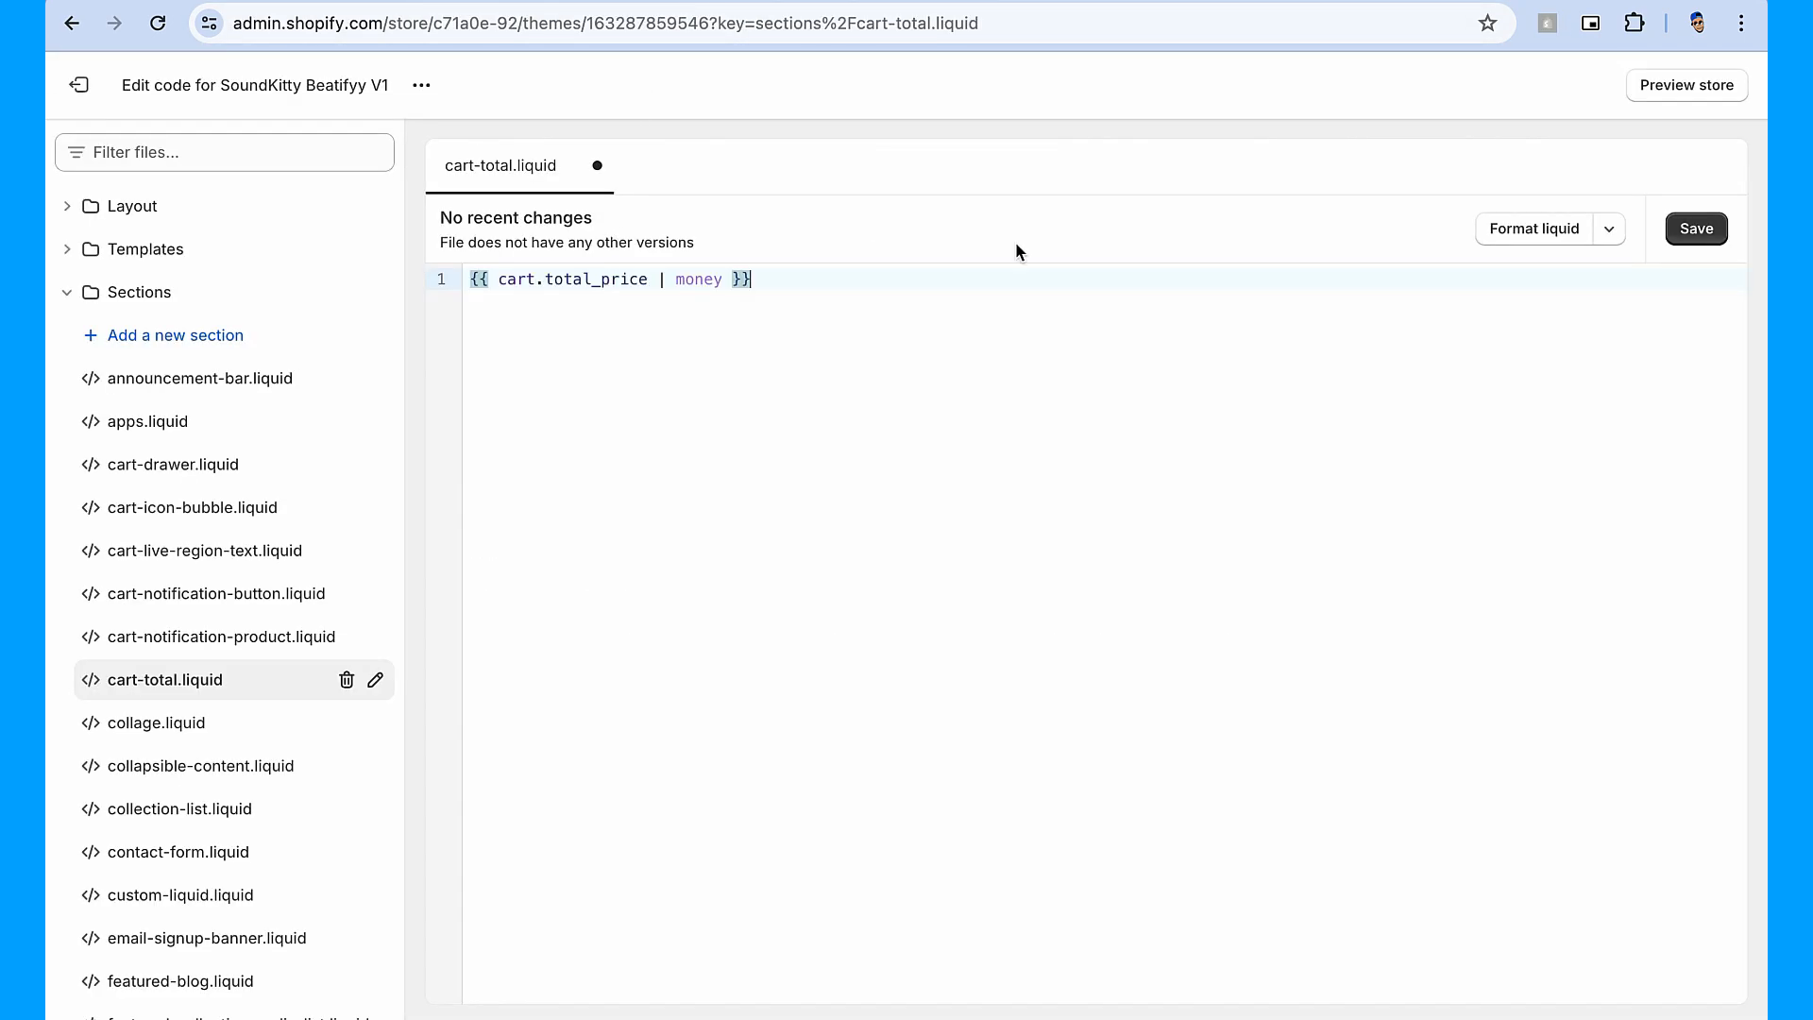
{"action": "left_click", "coordinate": [1696, 228]}
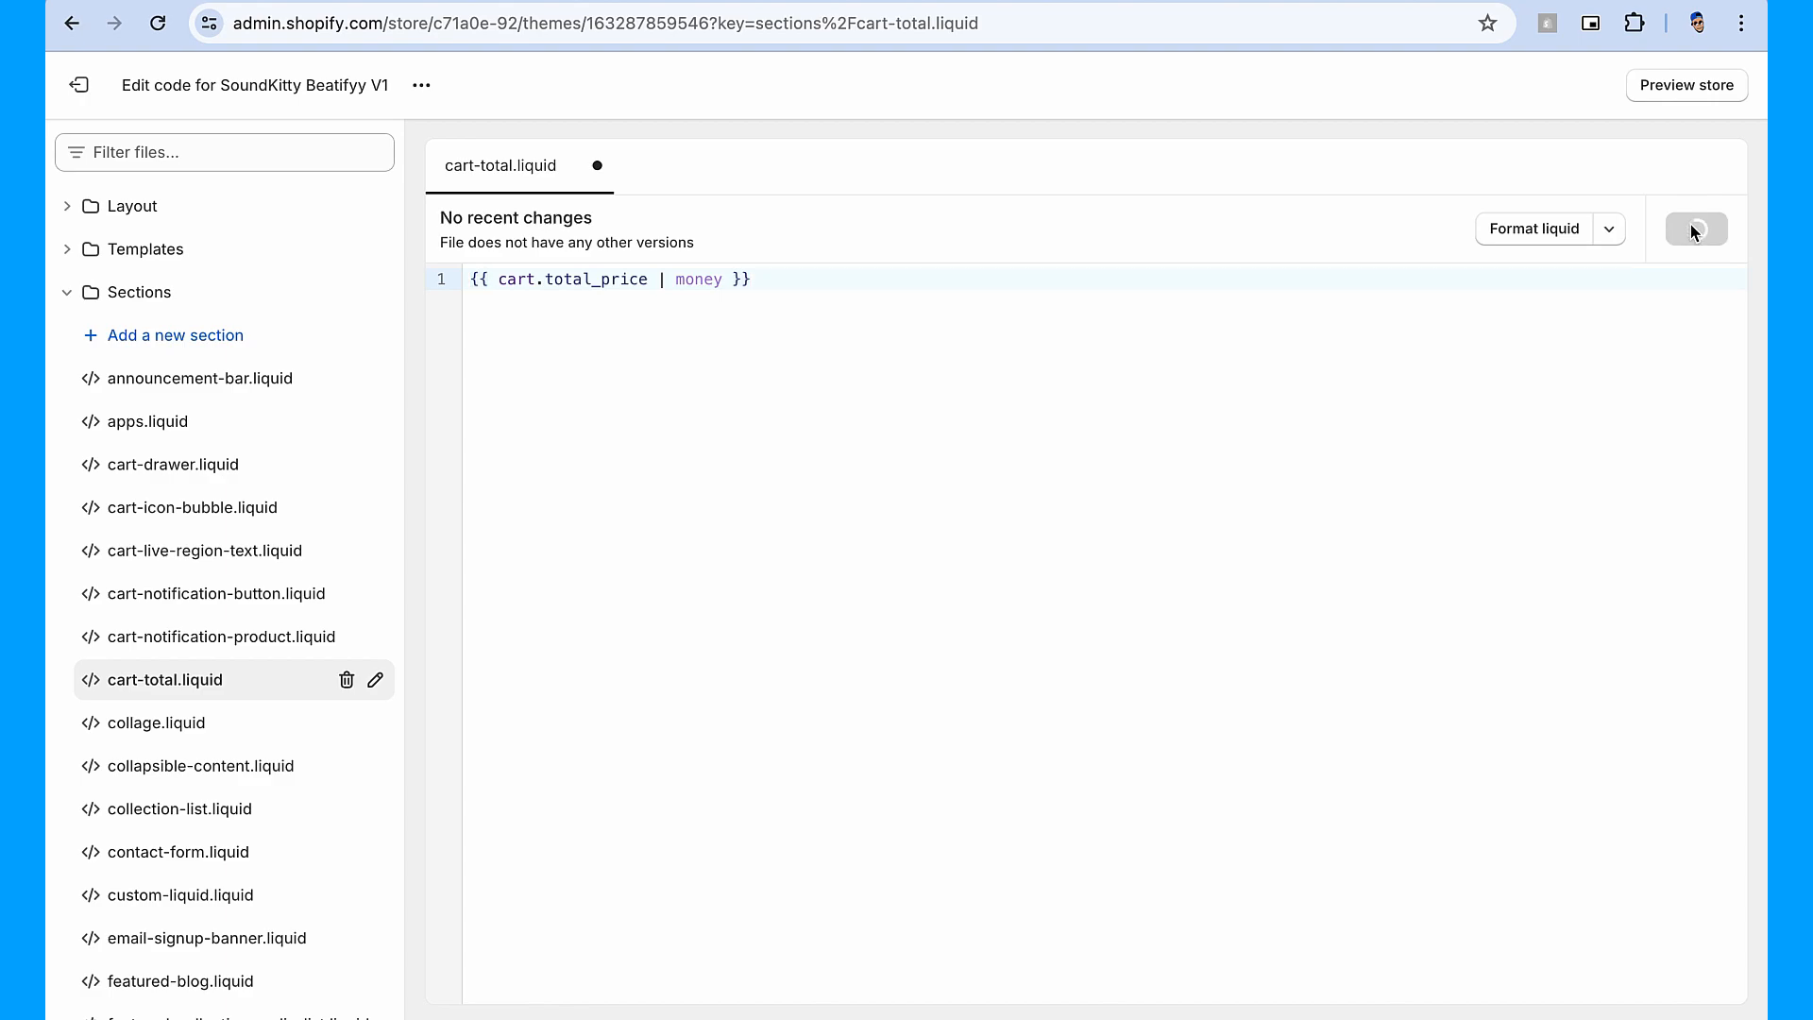
{"action": "left_click", "coordinate": [1696, 228]}
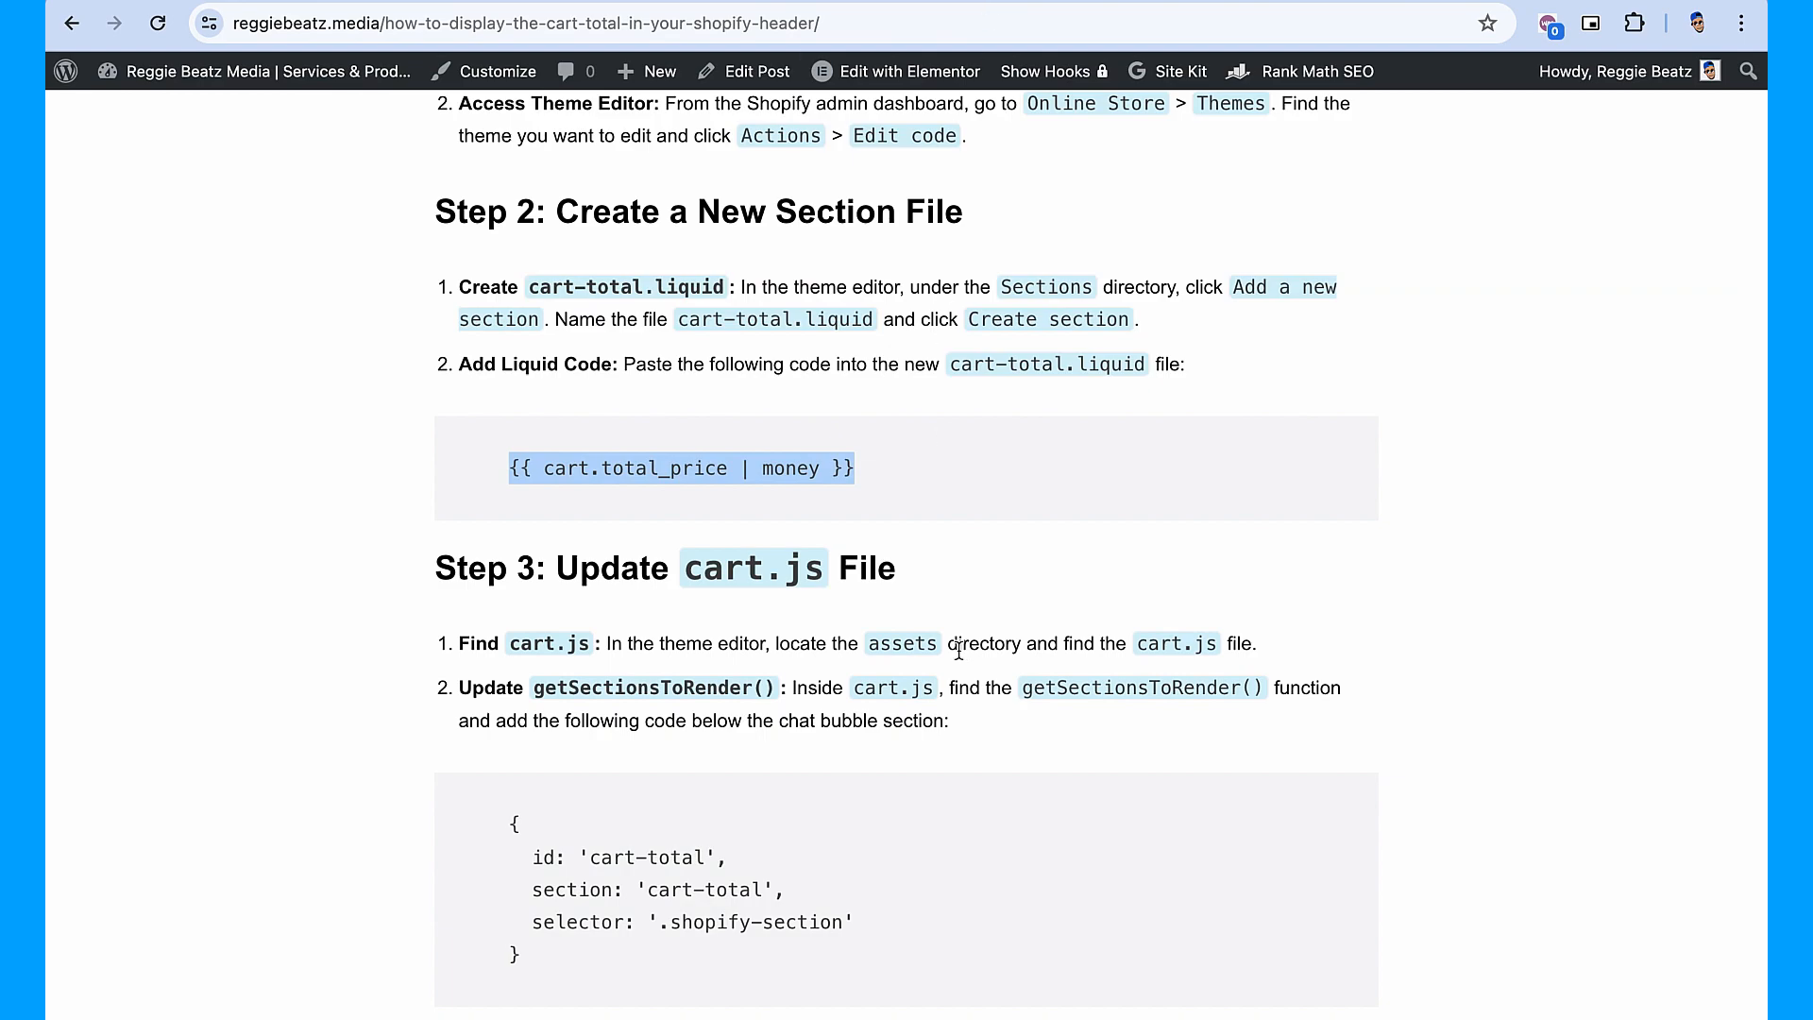
{"action": "scroll", "scroll_direction": "down", "scroll_amount": 3}
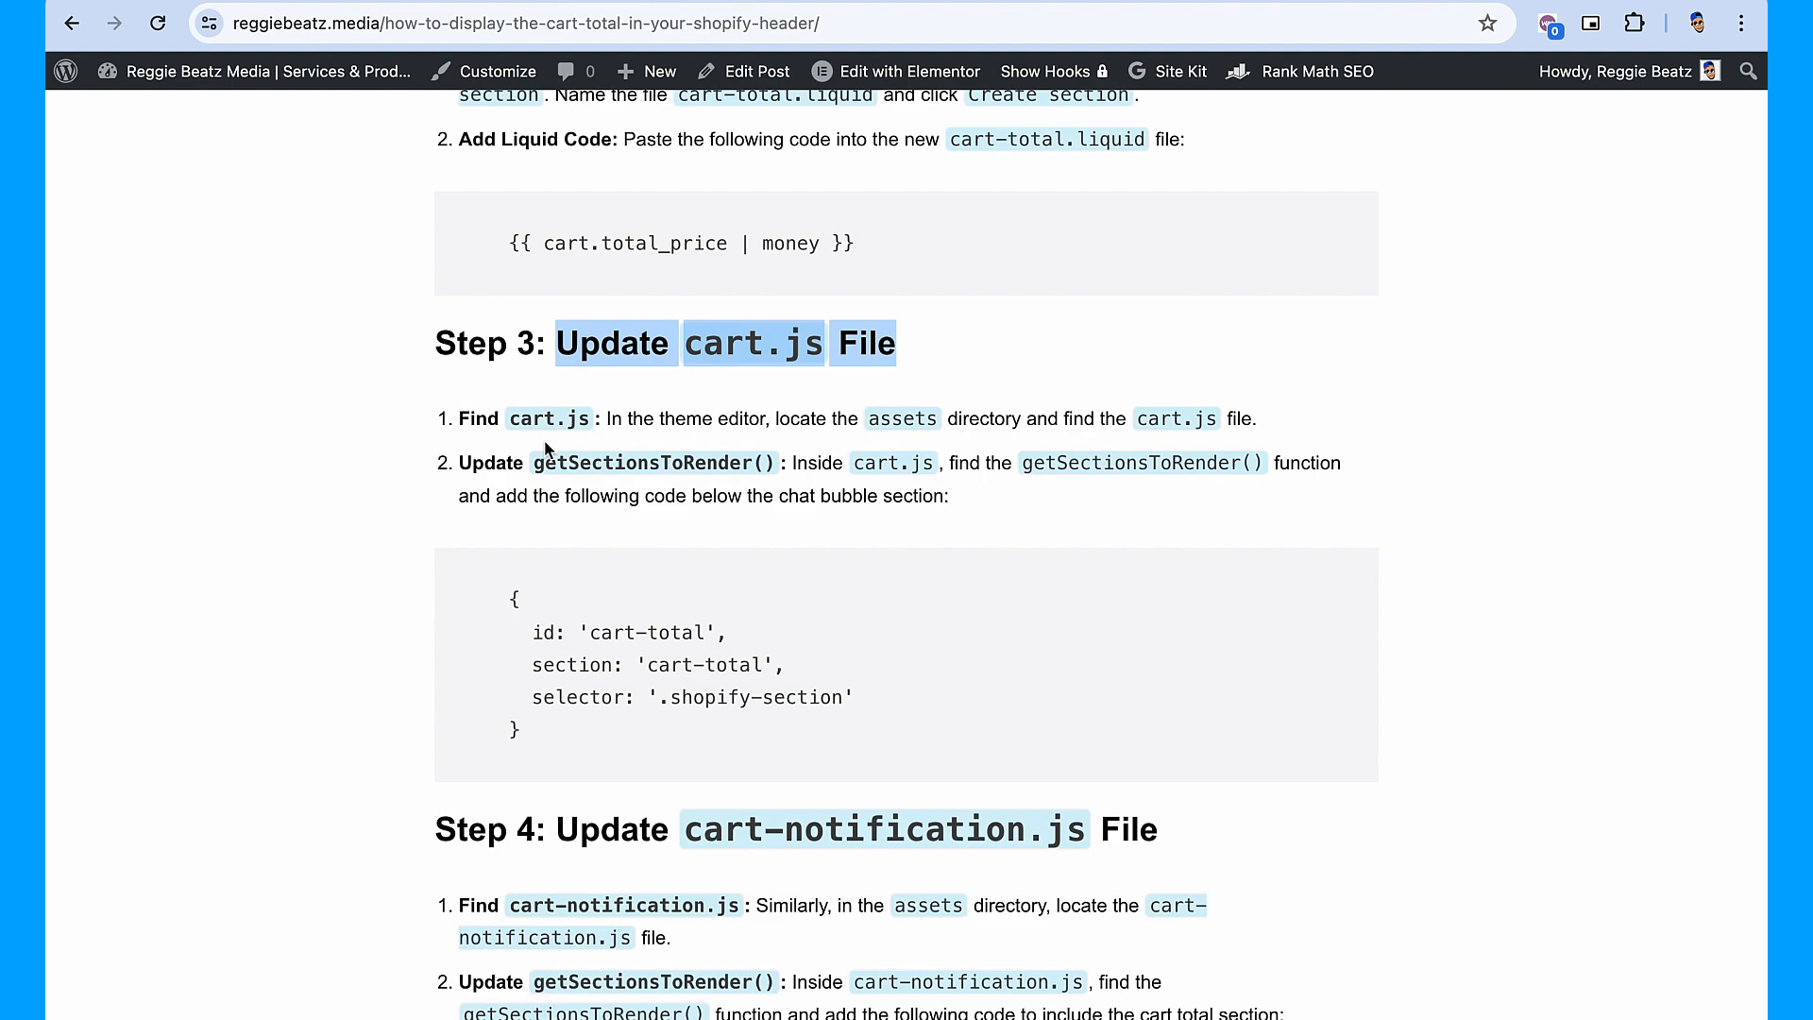
{"action": "scroll", "scroll_direction": "down", "scroll_amount": 3}
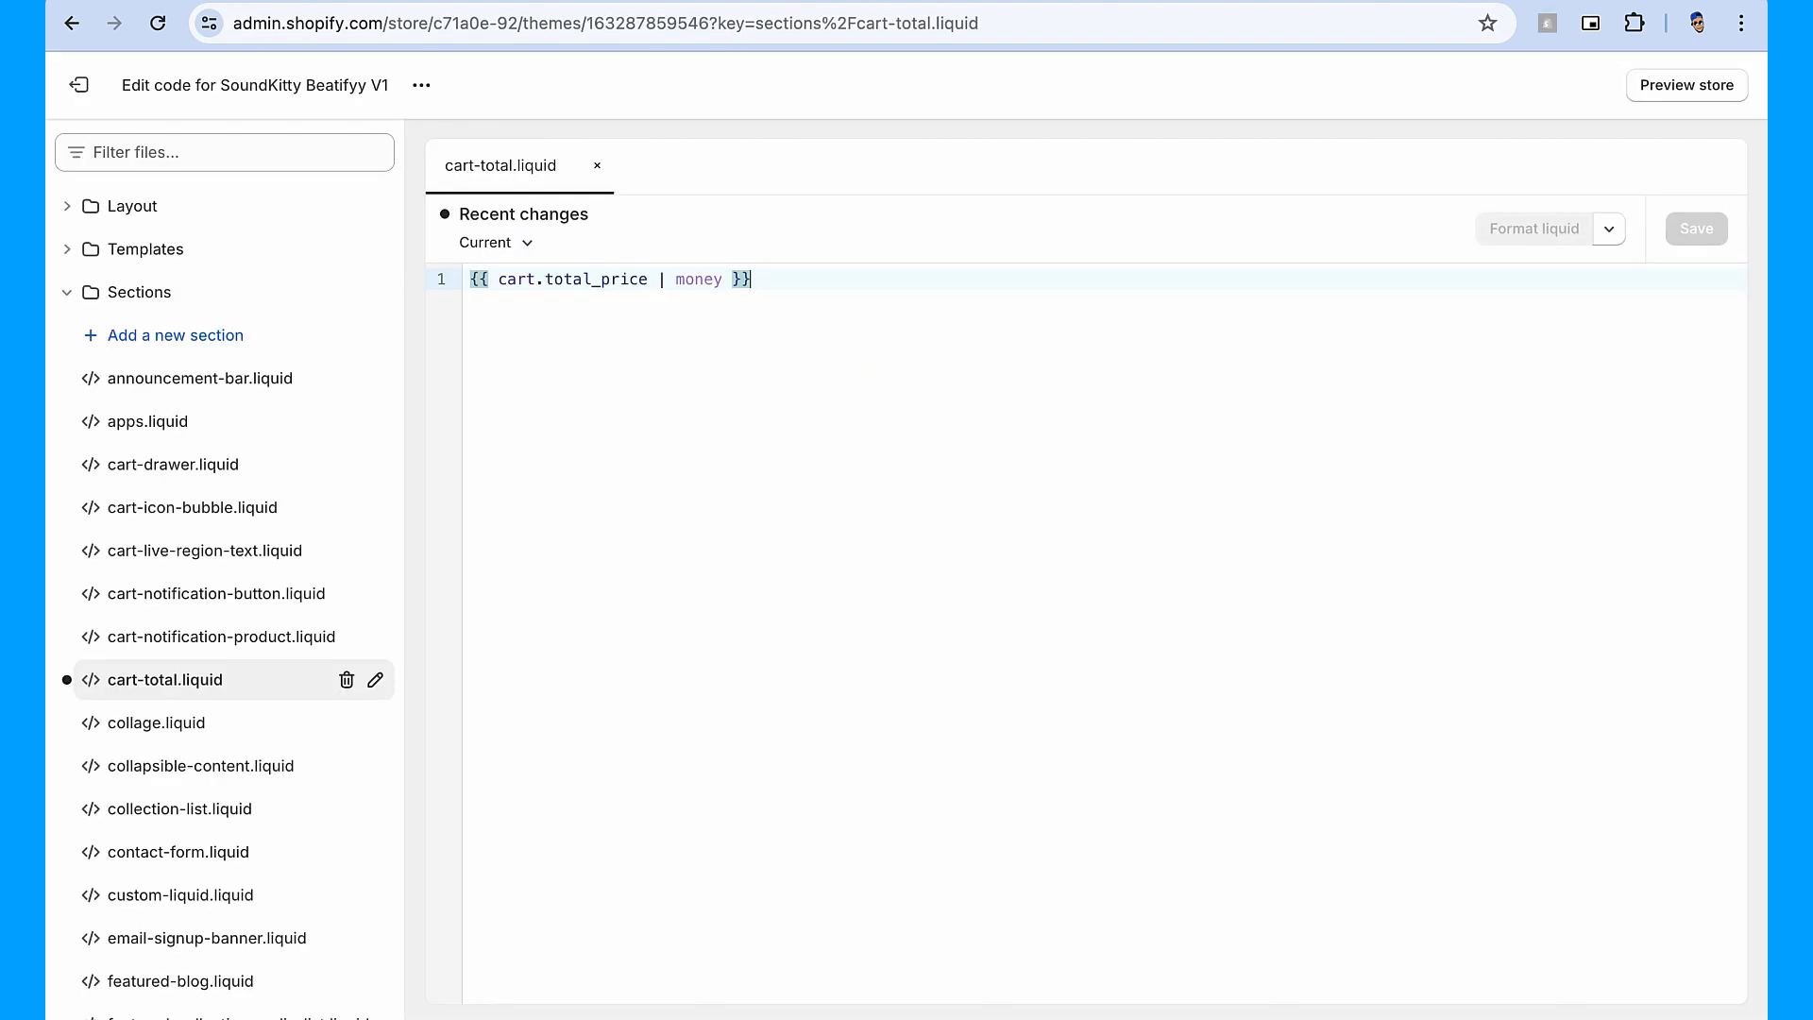
Filter for cart.js, open it from Assets and bring getSectionsToRender() into view.
{"action": "type", "text": "c"}
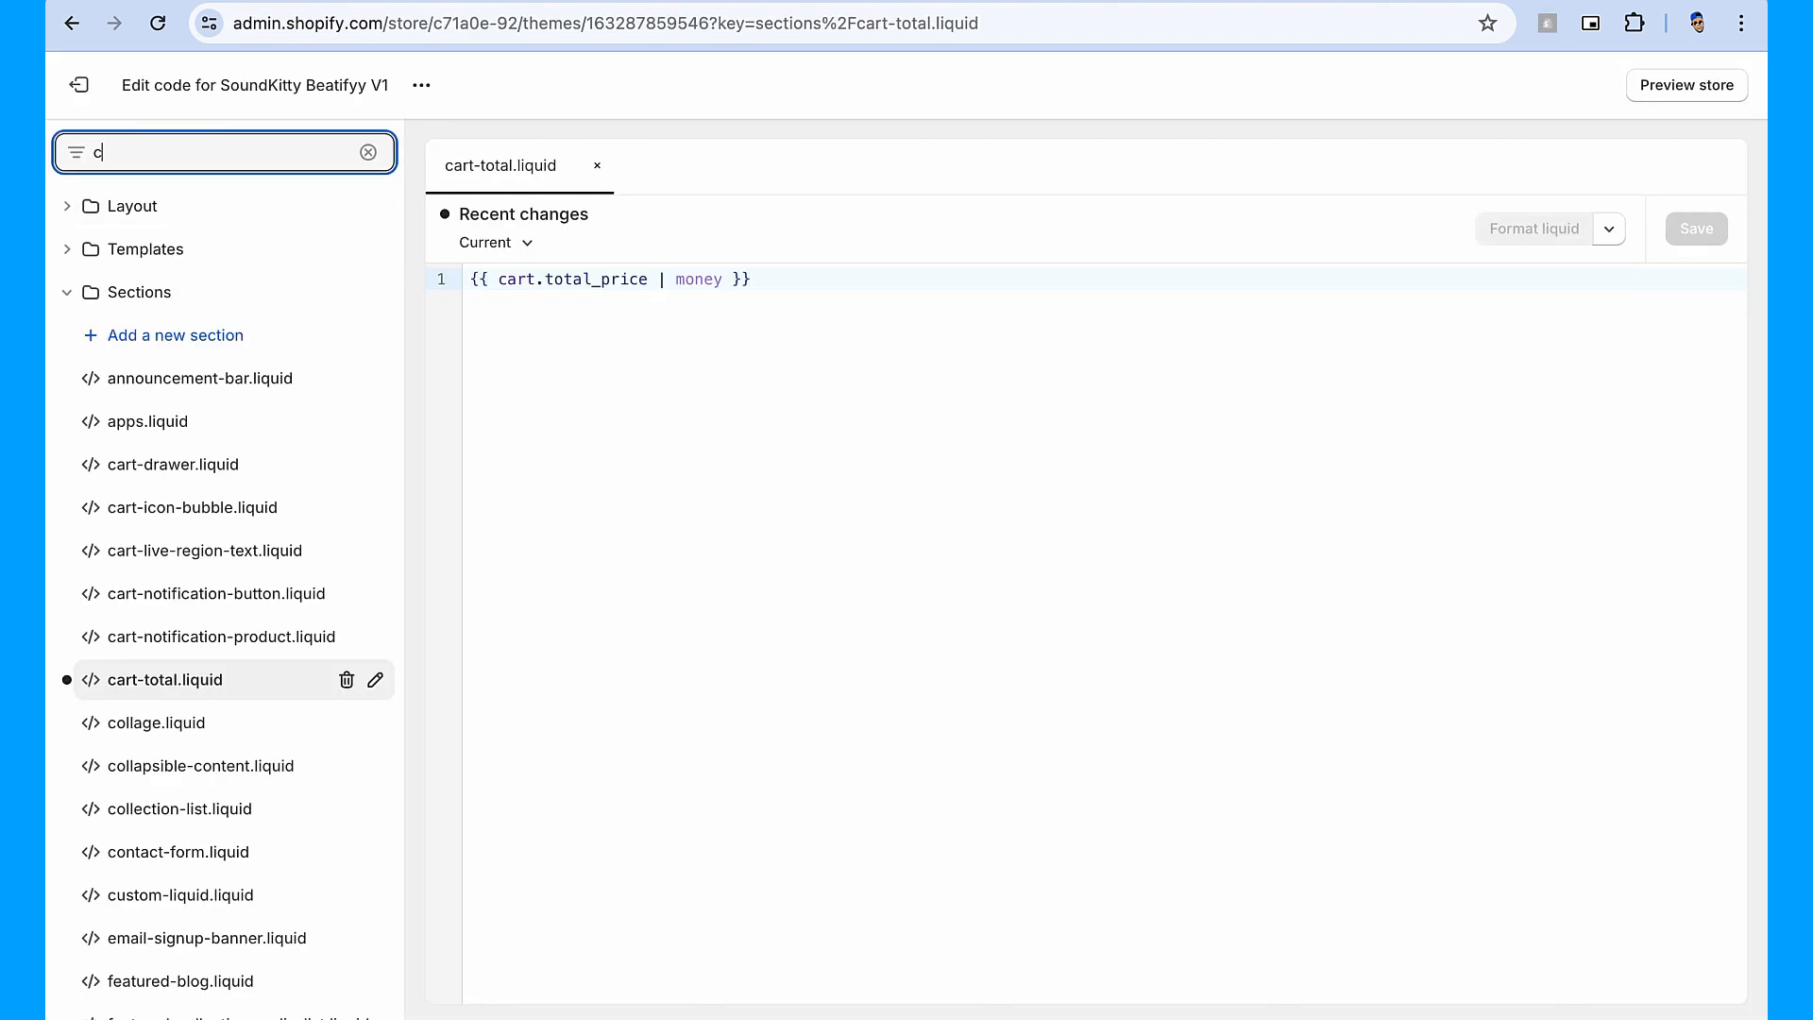
{"action": "type", "text": "art.js"}
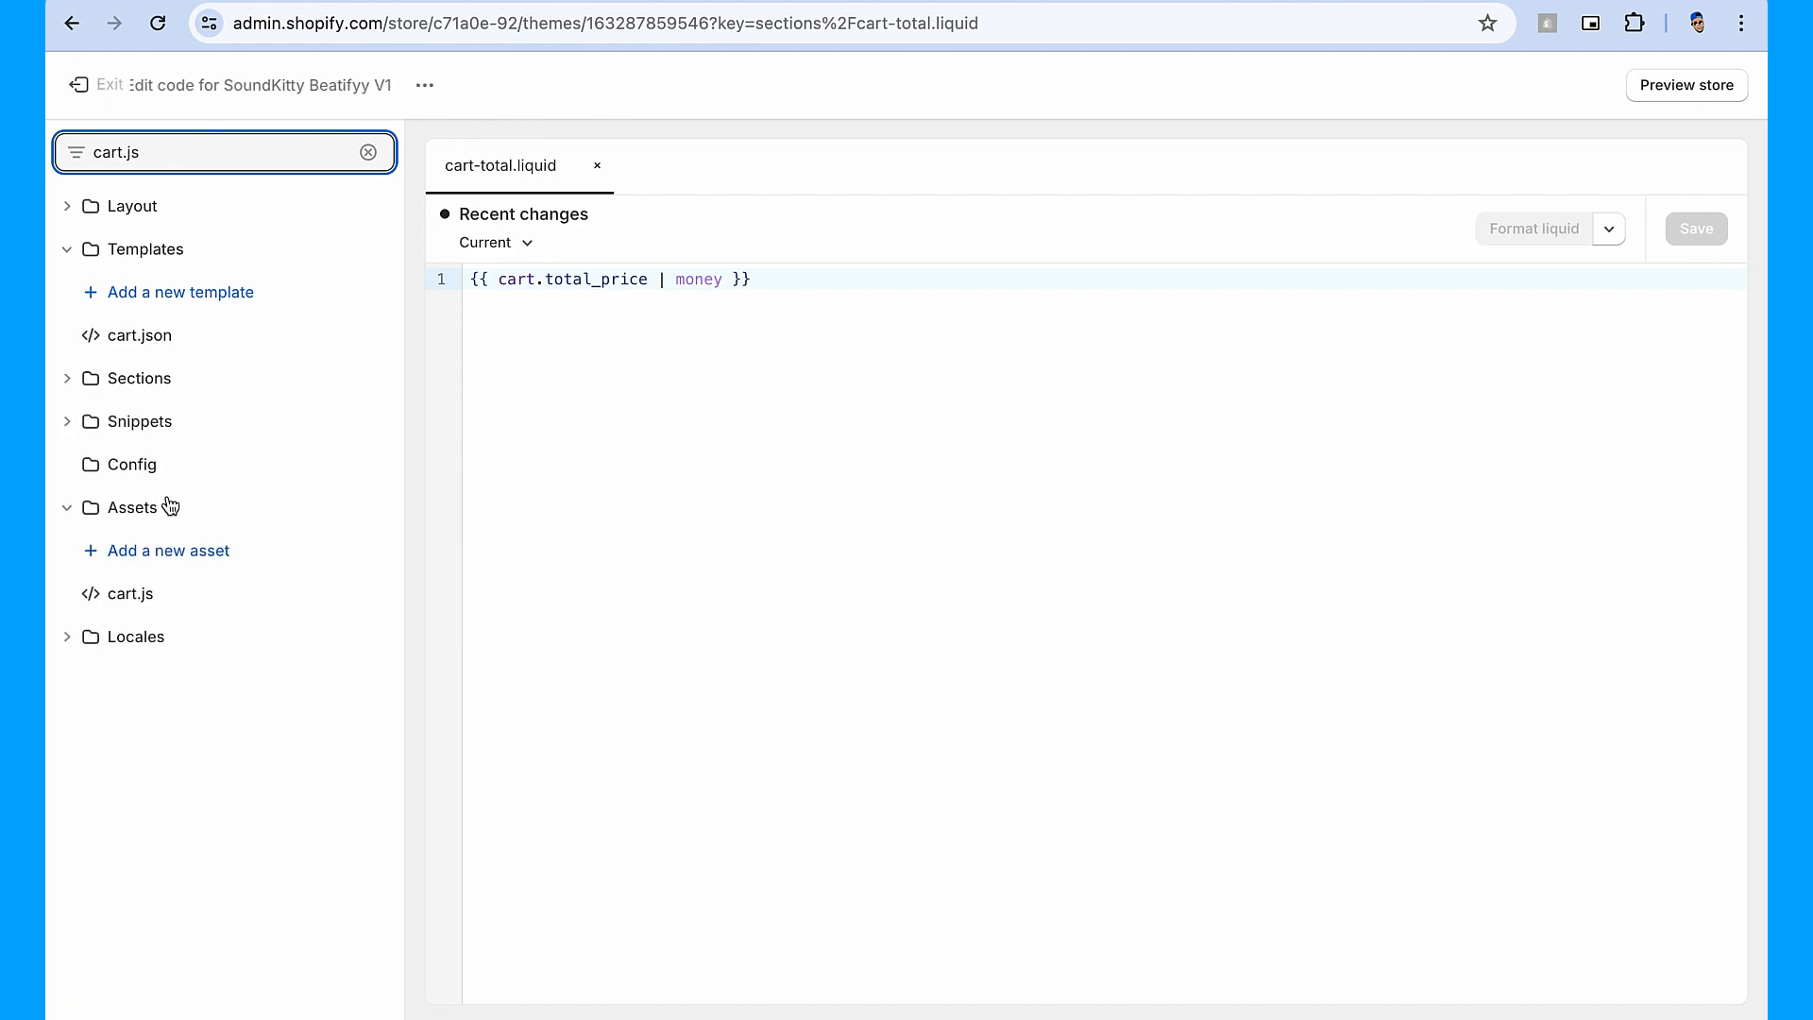
{"action": "left_click", "coordinate": [130, 593]}
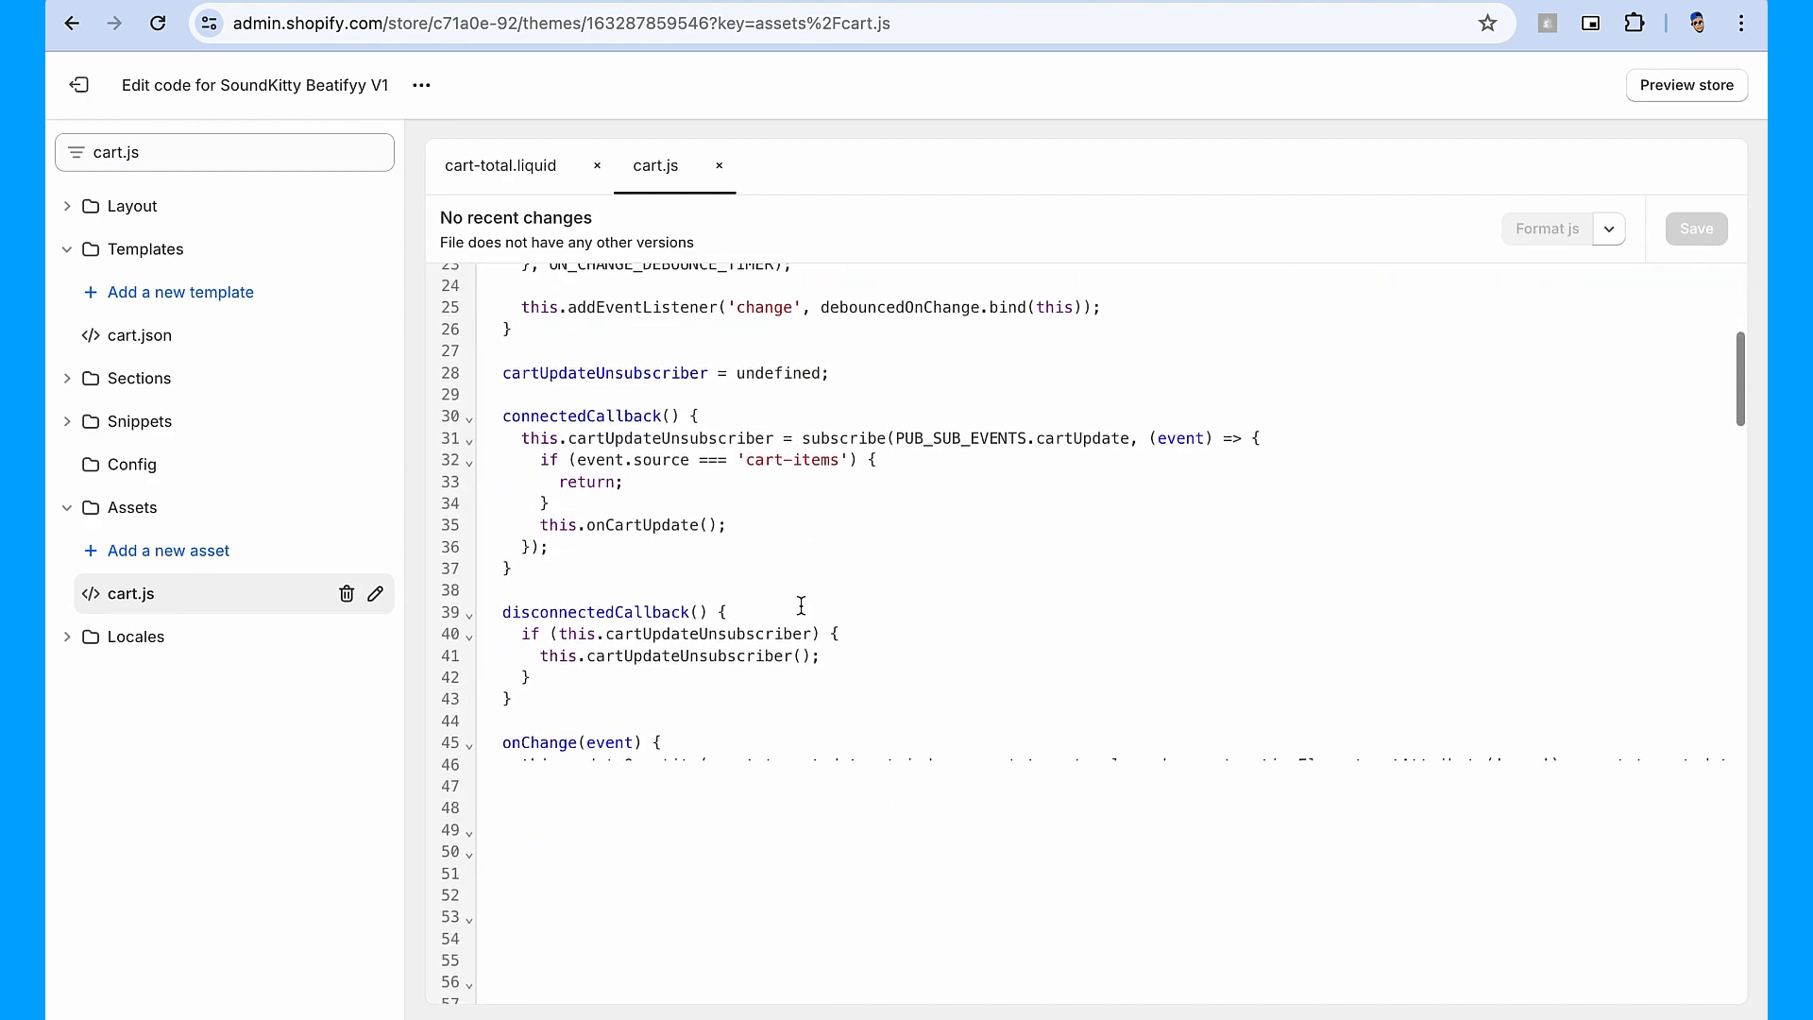
{"action": "scroll", "scroll_direction": "down", "scroll_amount": 3}
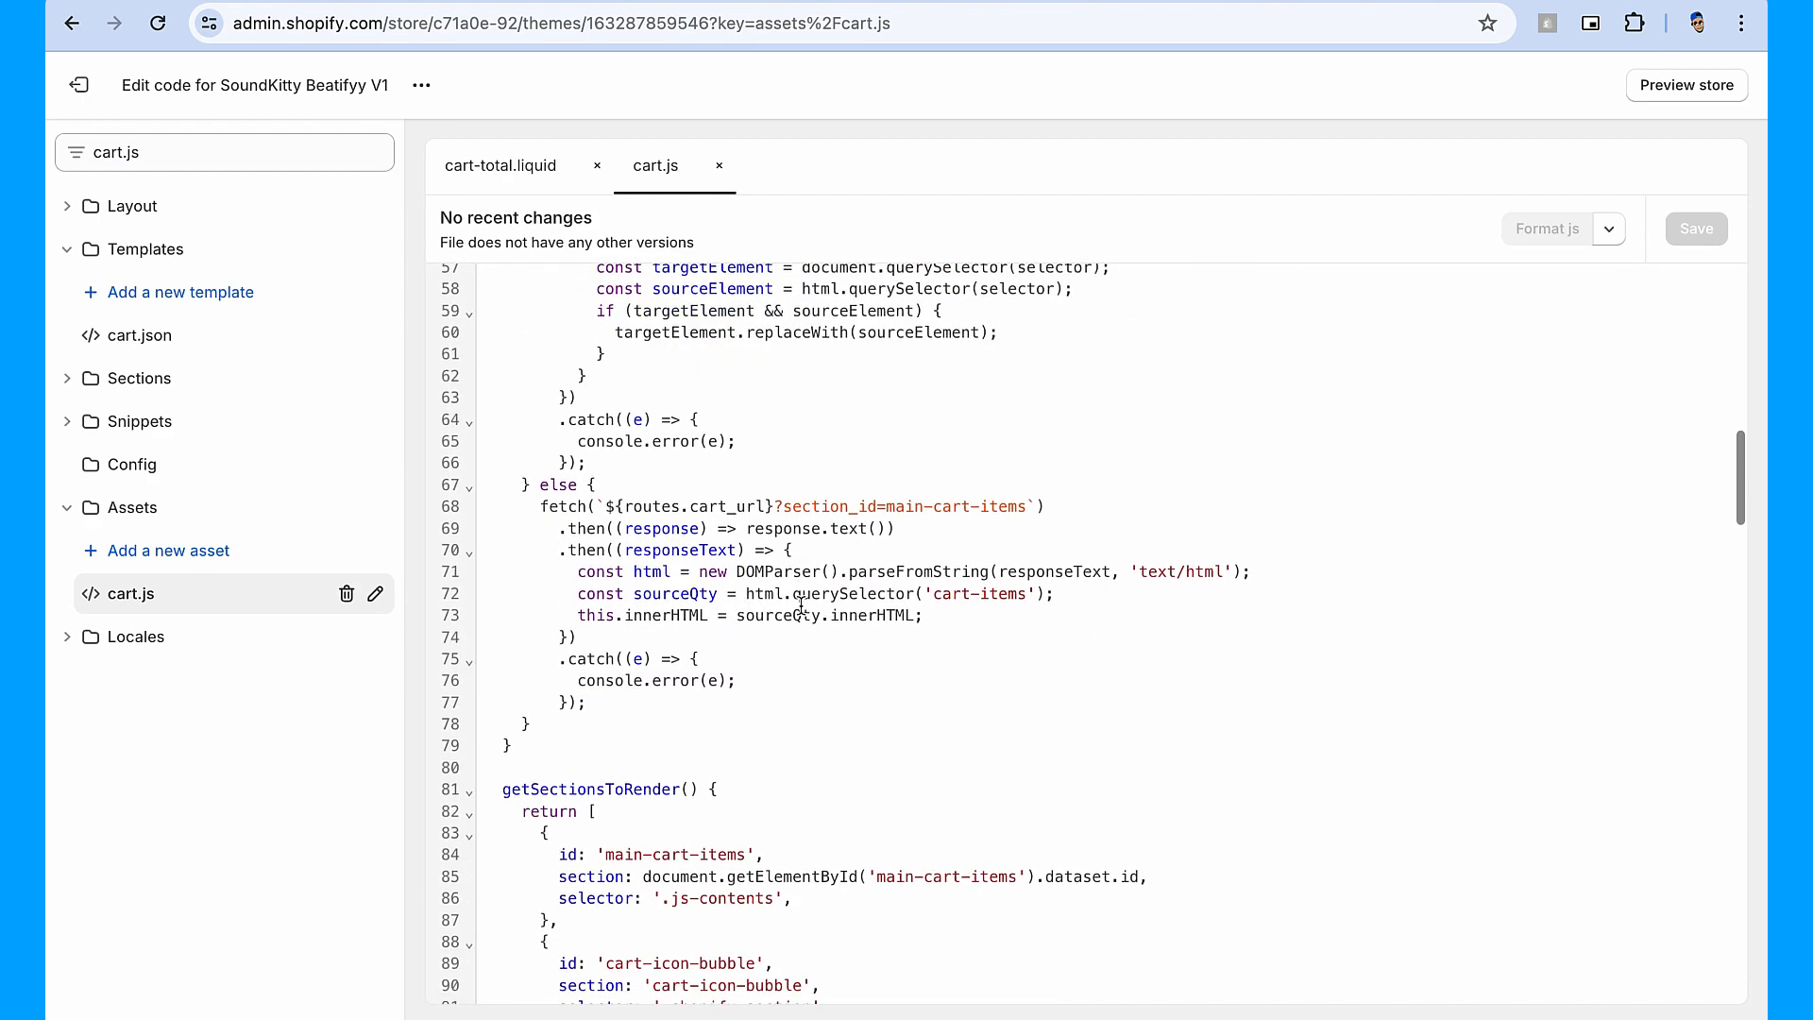
{"action": "scroll", "scroll_direction": "down", "scroll_amount": 3}
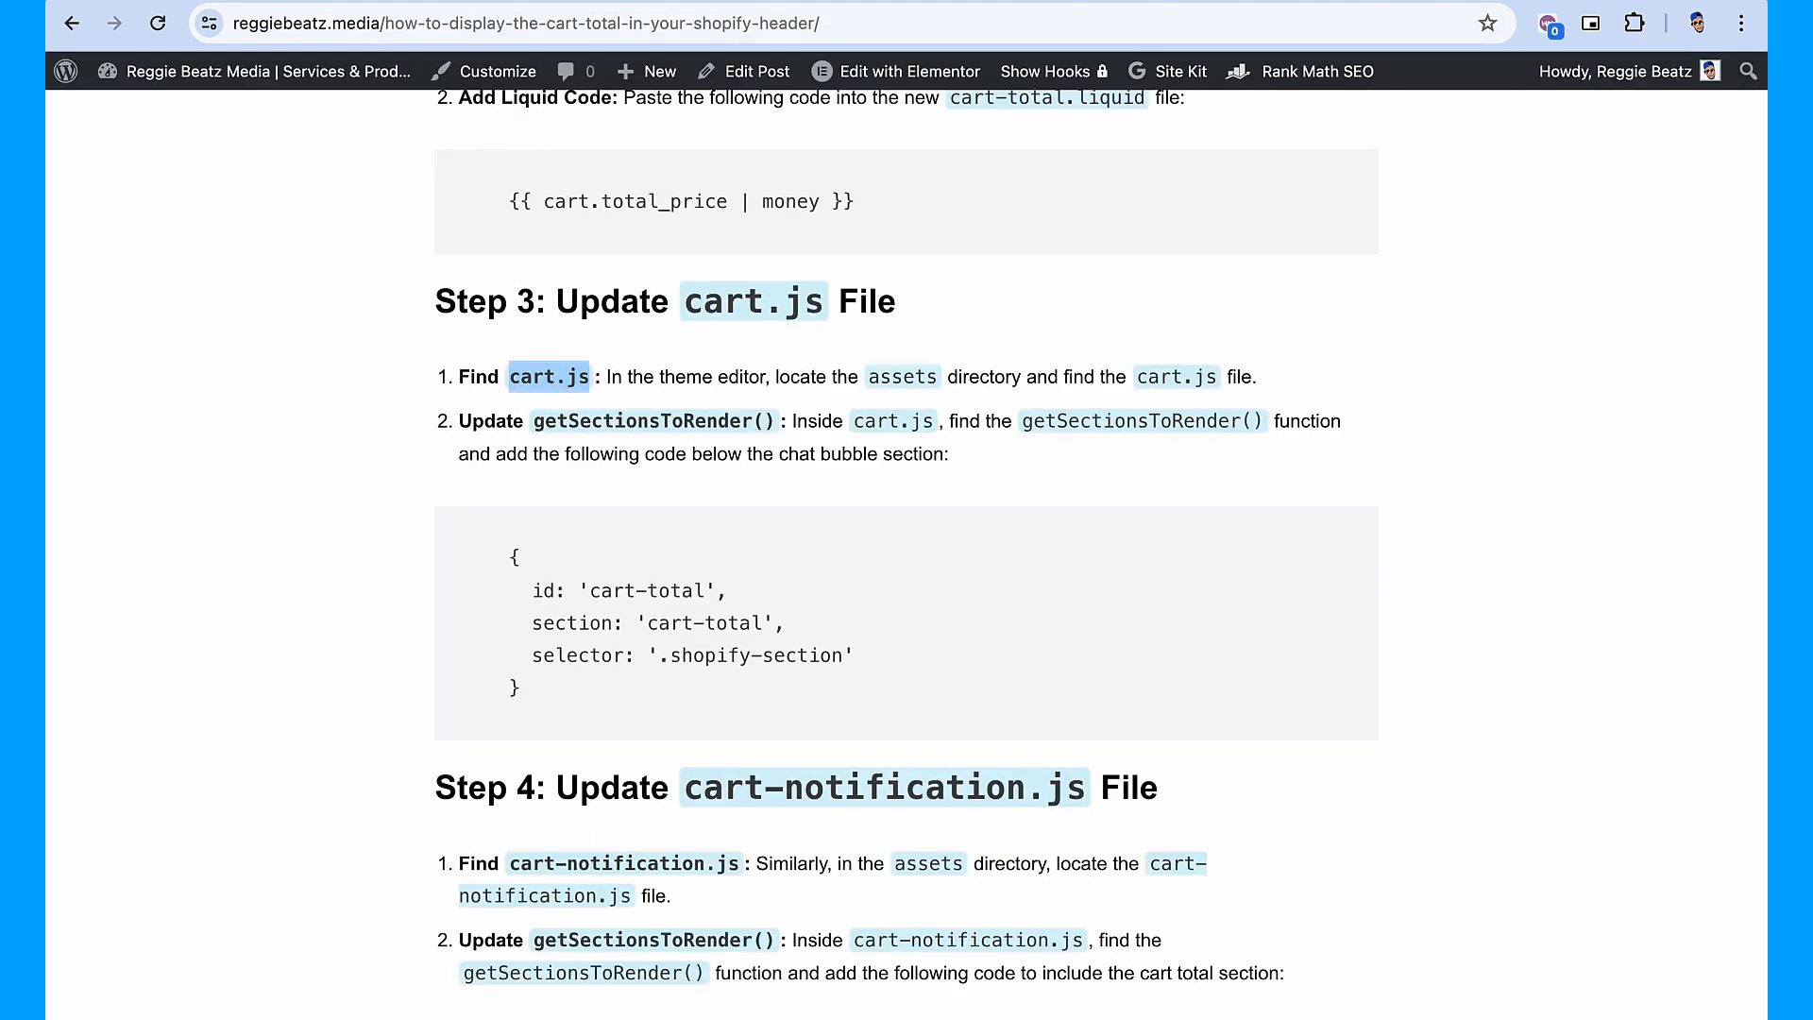
{"action": "scroll", "scroll_direction": "down", "scroll_amount": 3}
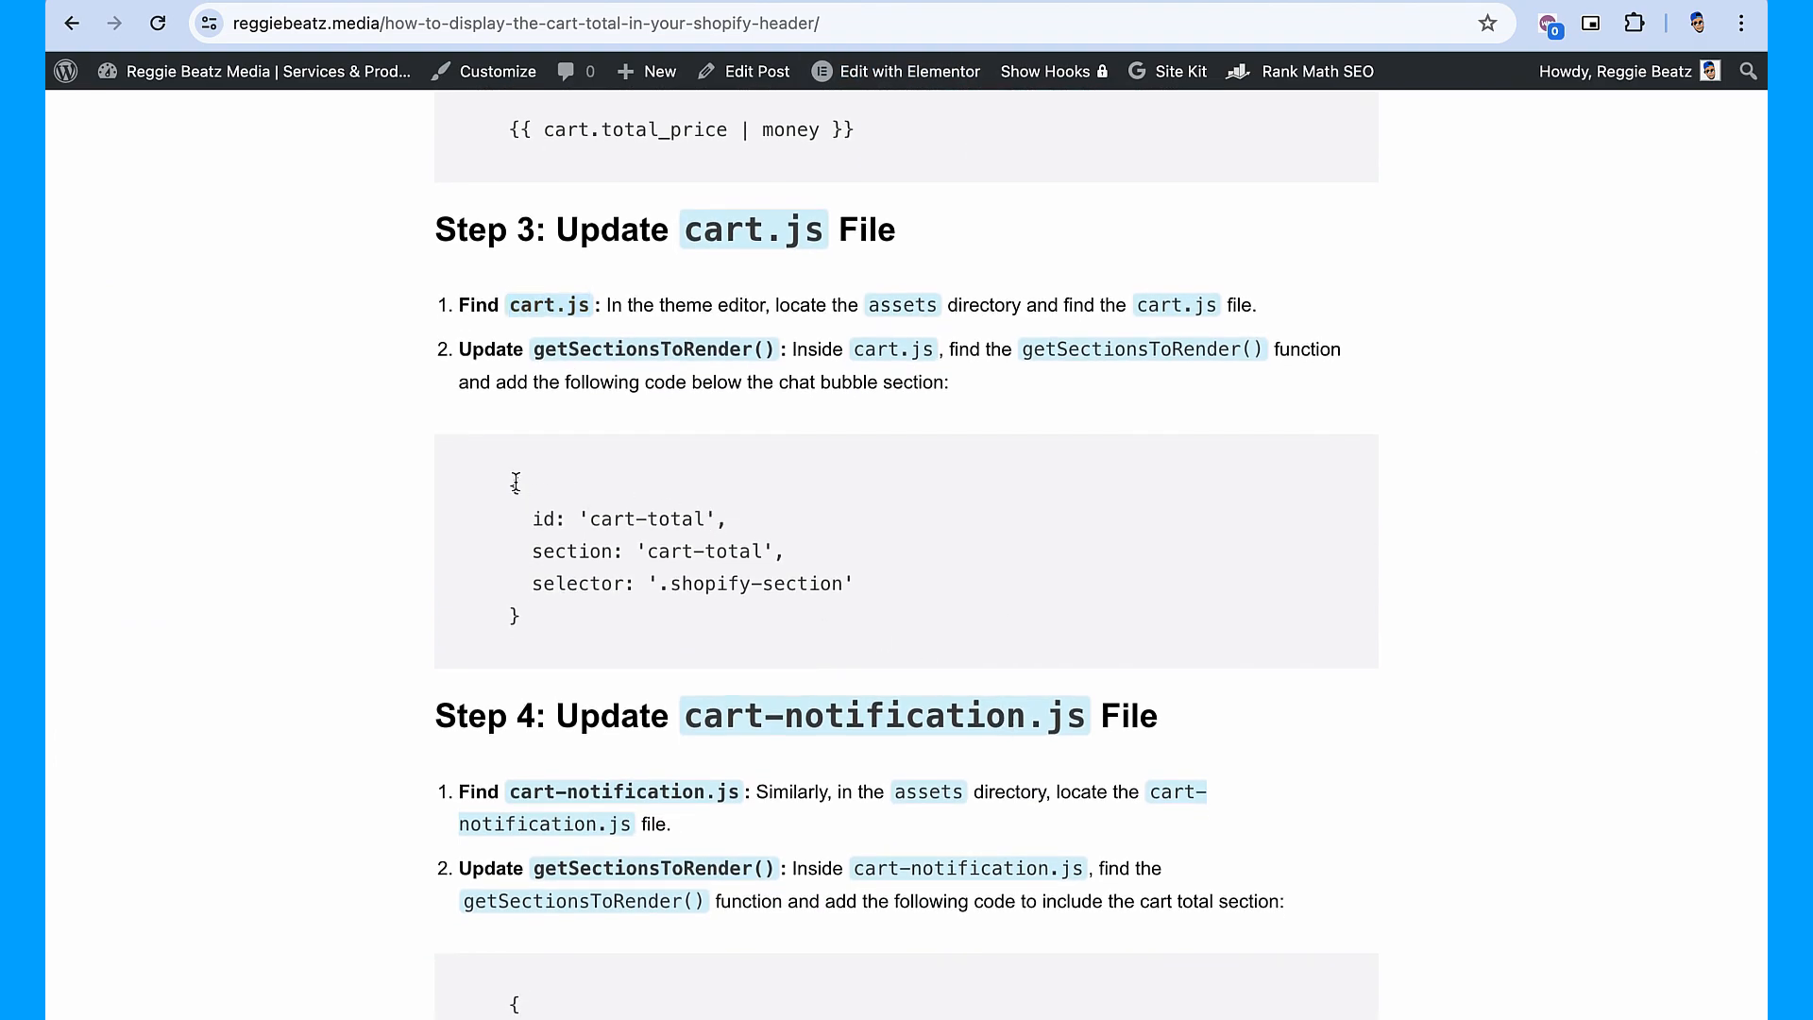
{"action": "left_click_drag", "start_coordinate": [514, 484], "coordinate": [521, 616]}
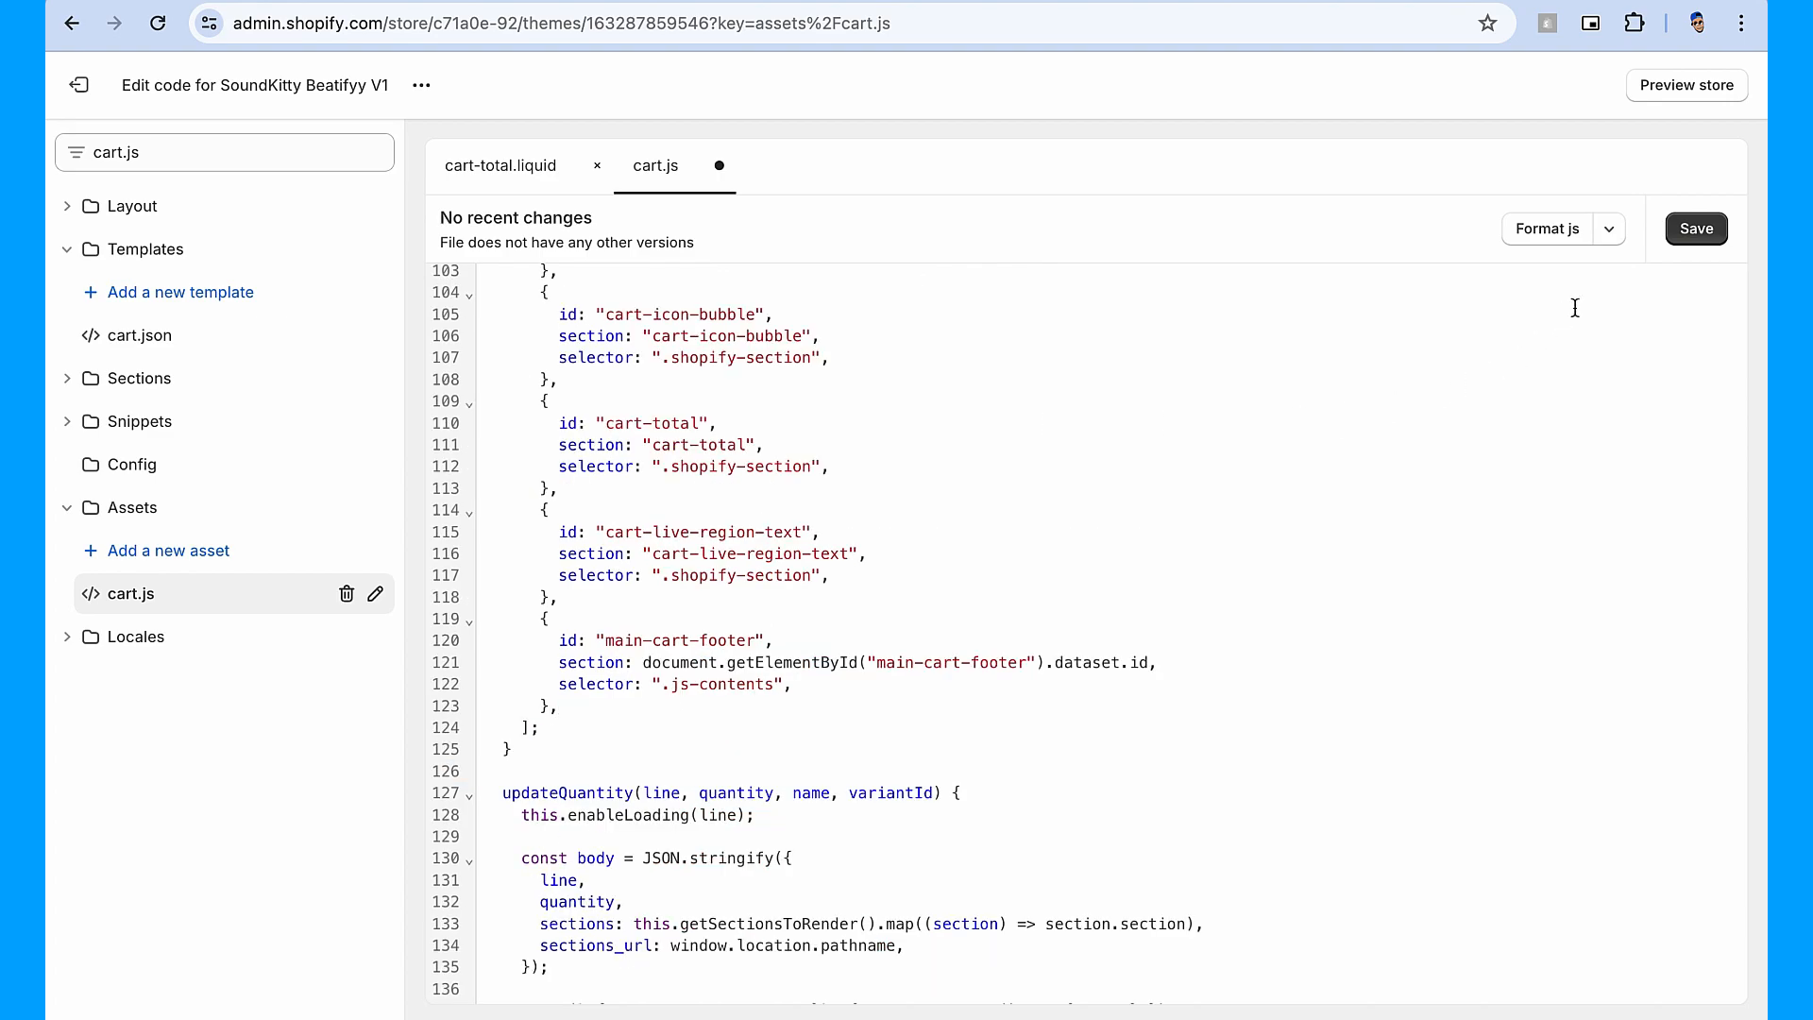
Save cart.js with its new cart-total section entry and return to the tutorial.
{"action": "left_click", "coordinate": [1696, 229]}
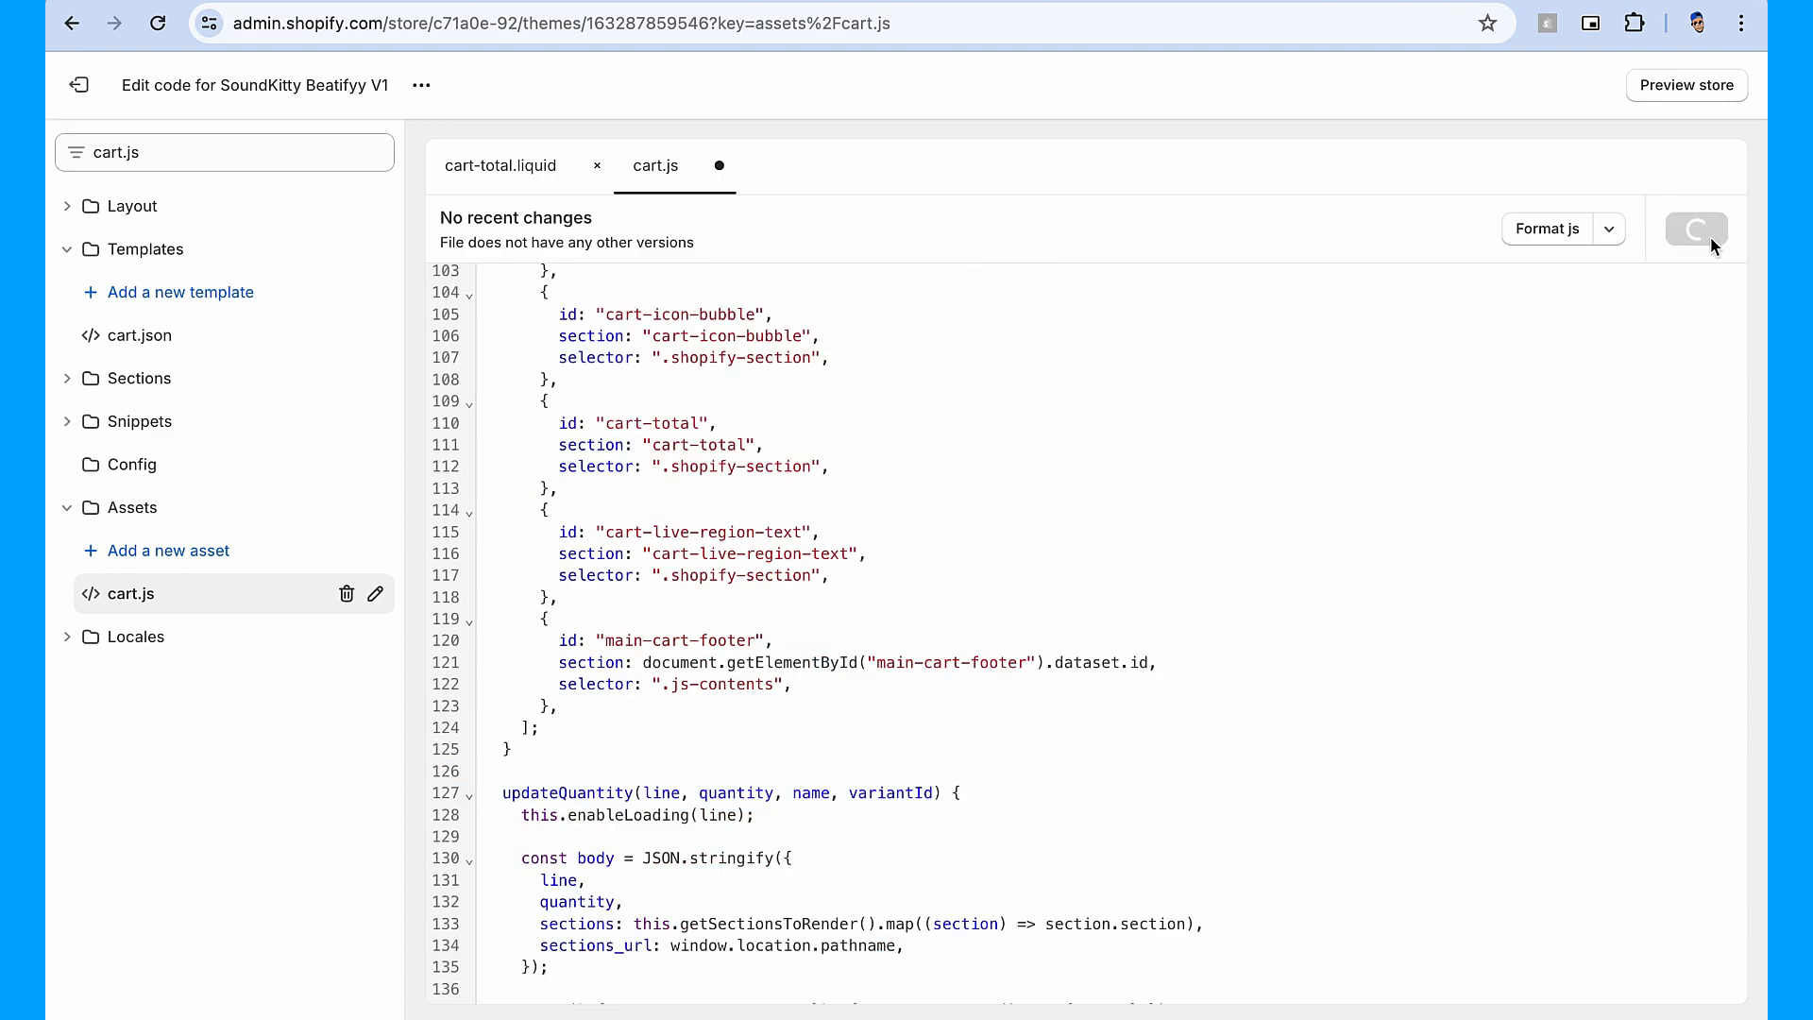
{"action": "left_click", "coordinate": [1696, 228]}
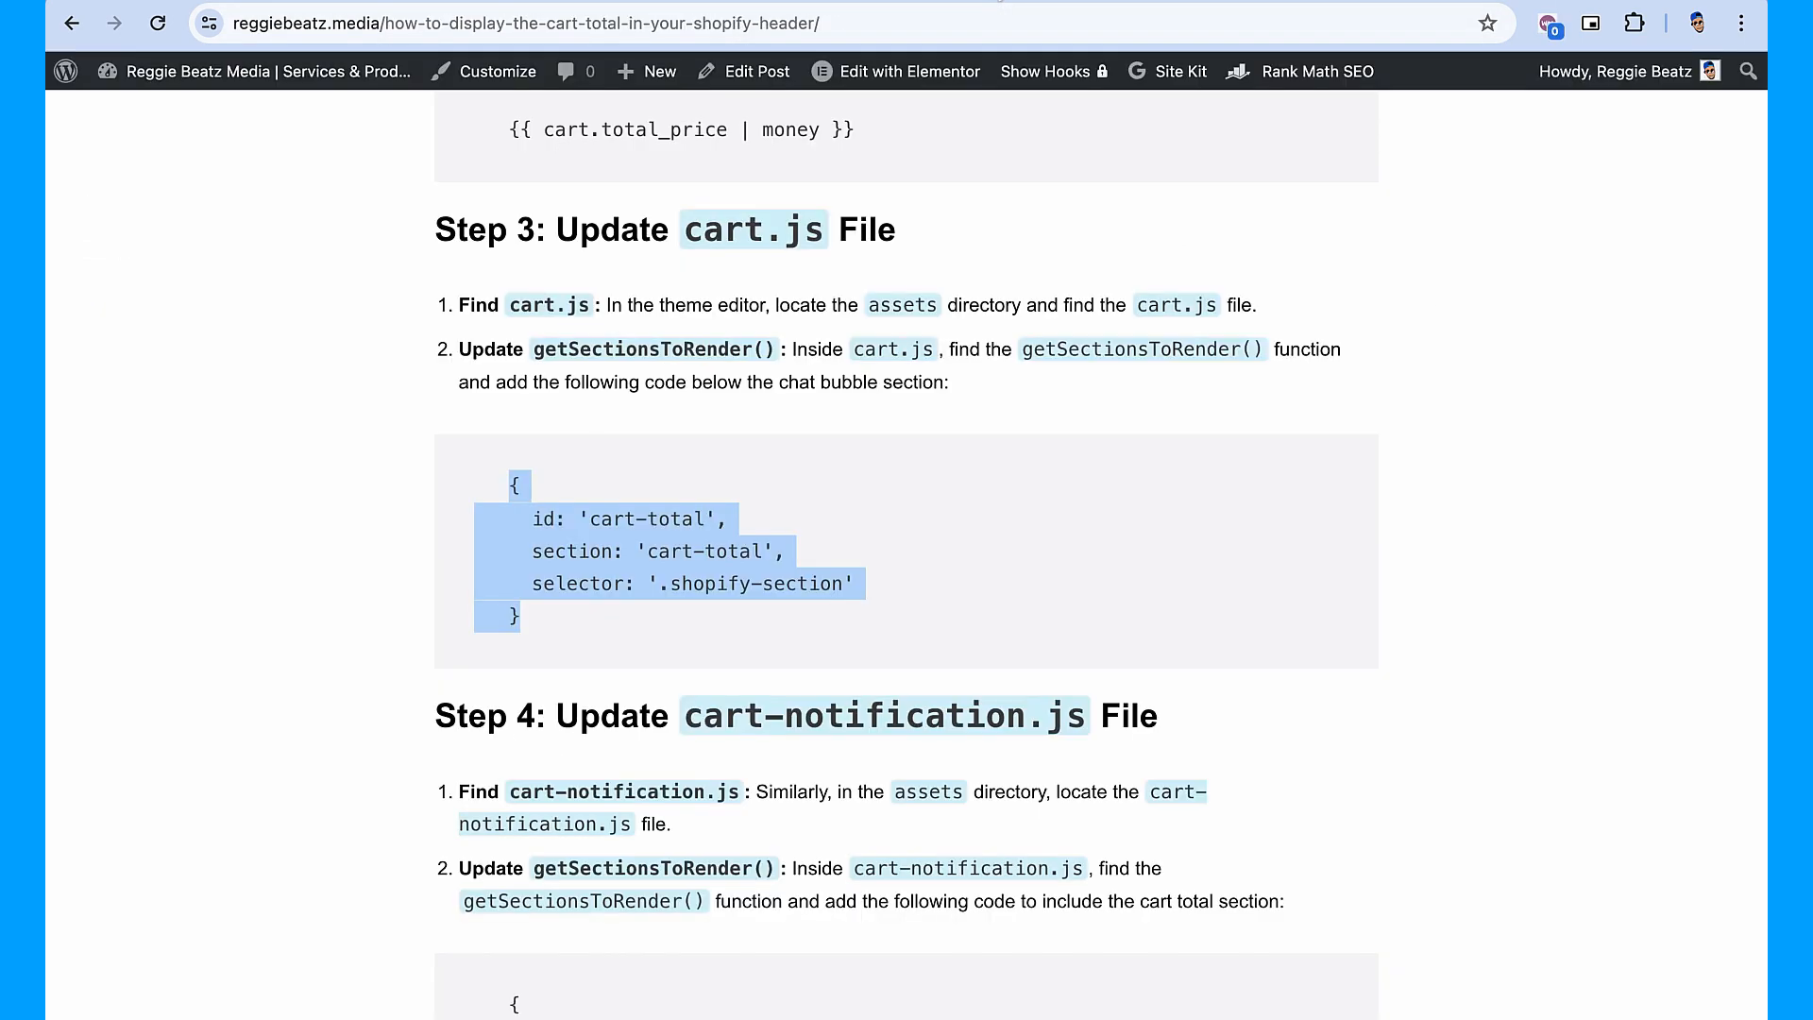
Scroll the tutorial before returning to the saved cart.js in the code editor.
{"action": "scroll", "scroll_direction": "down", "scroll_amount": 3}
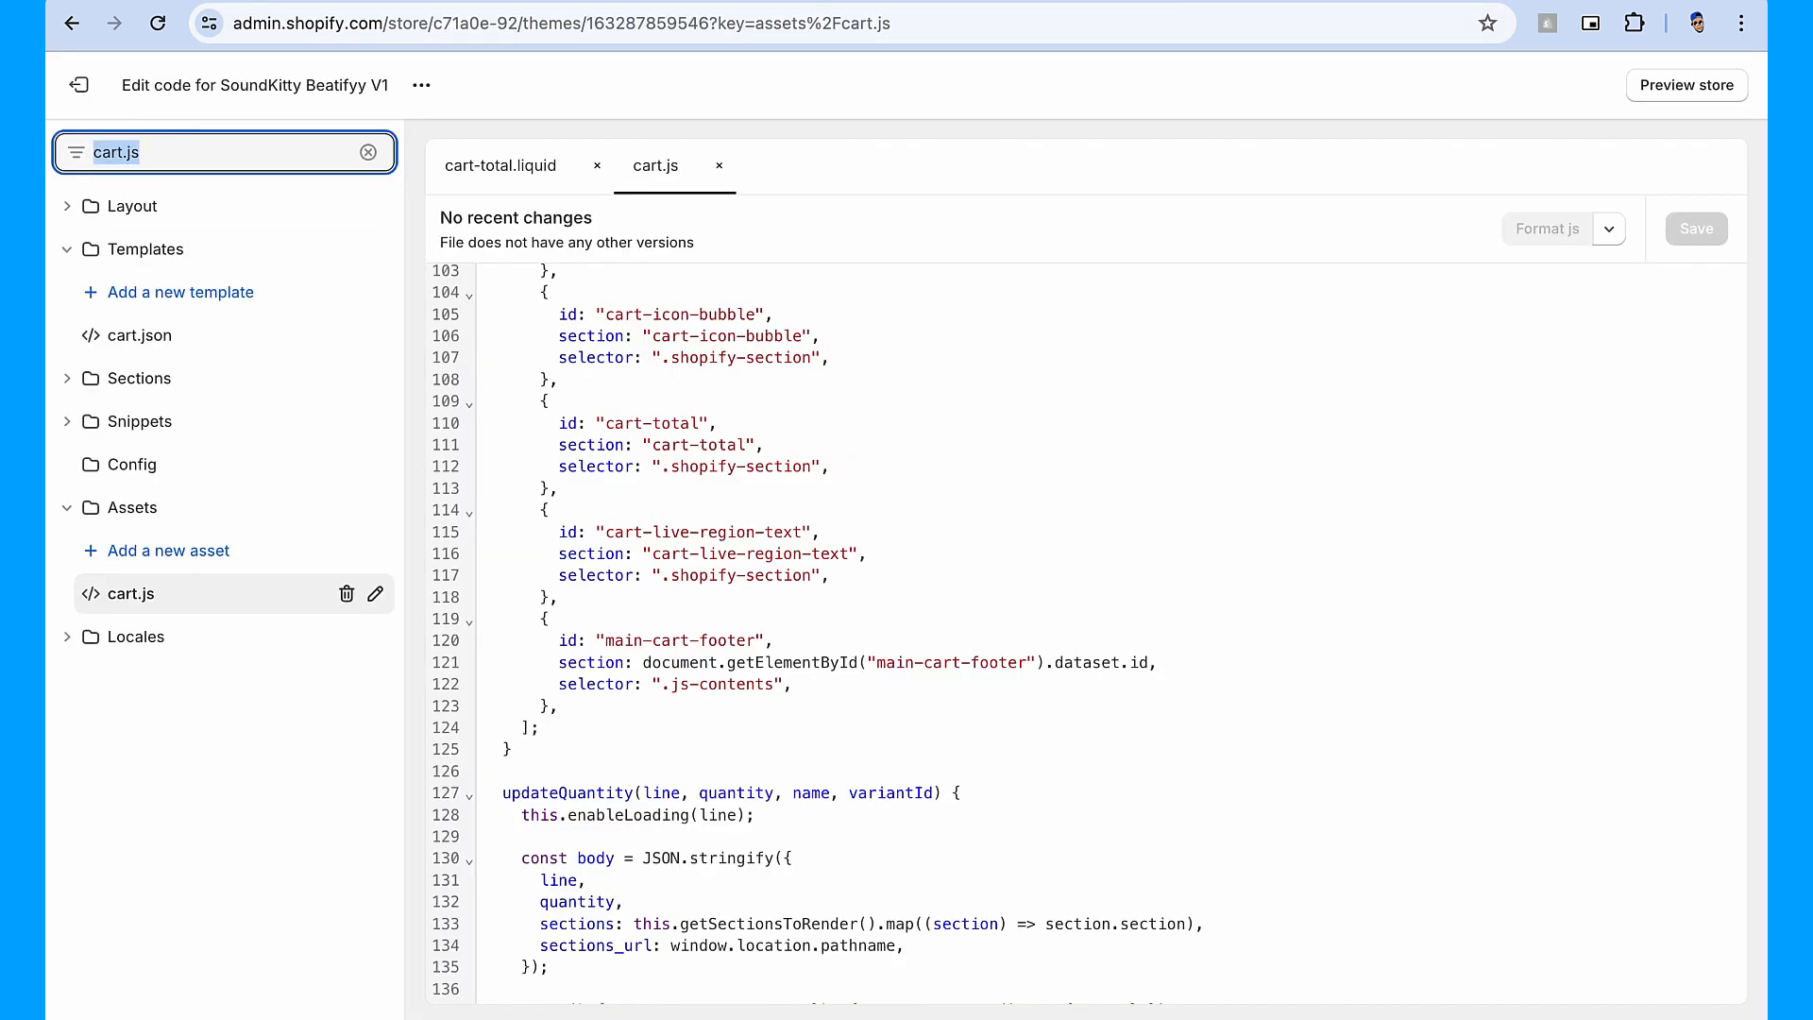
Filter for cart-n, open cart-notification.js from Assets and scroll through its code.
{"action": "type", "text": "cart-noti"}
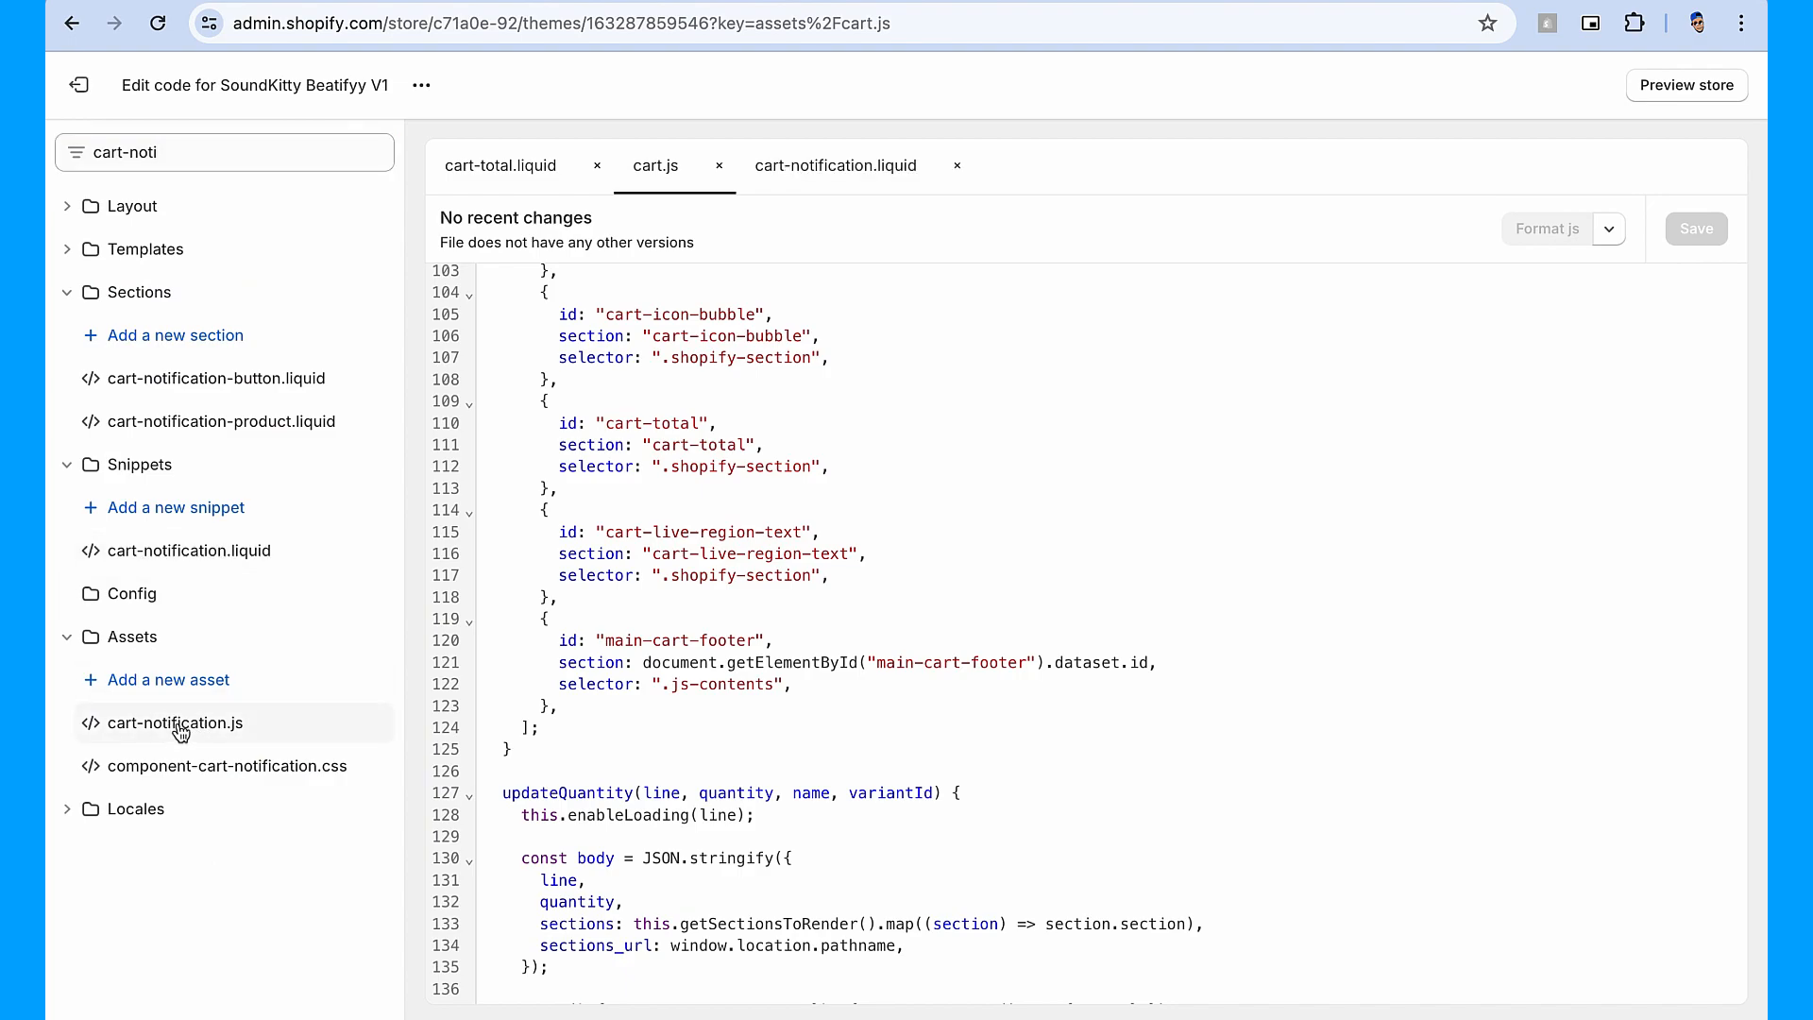
{"action": "left_click", "coordinate": [174, 723]}
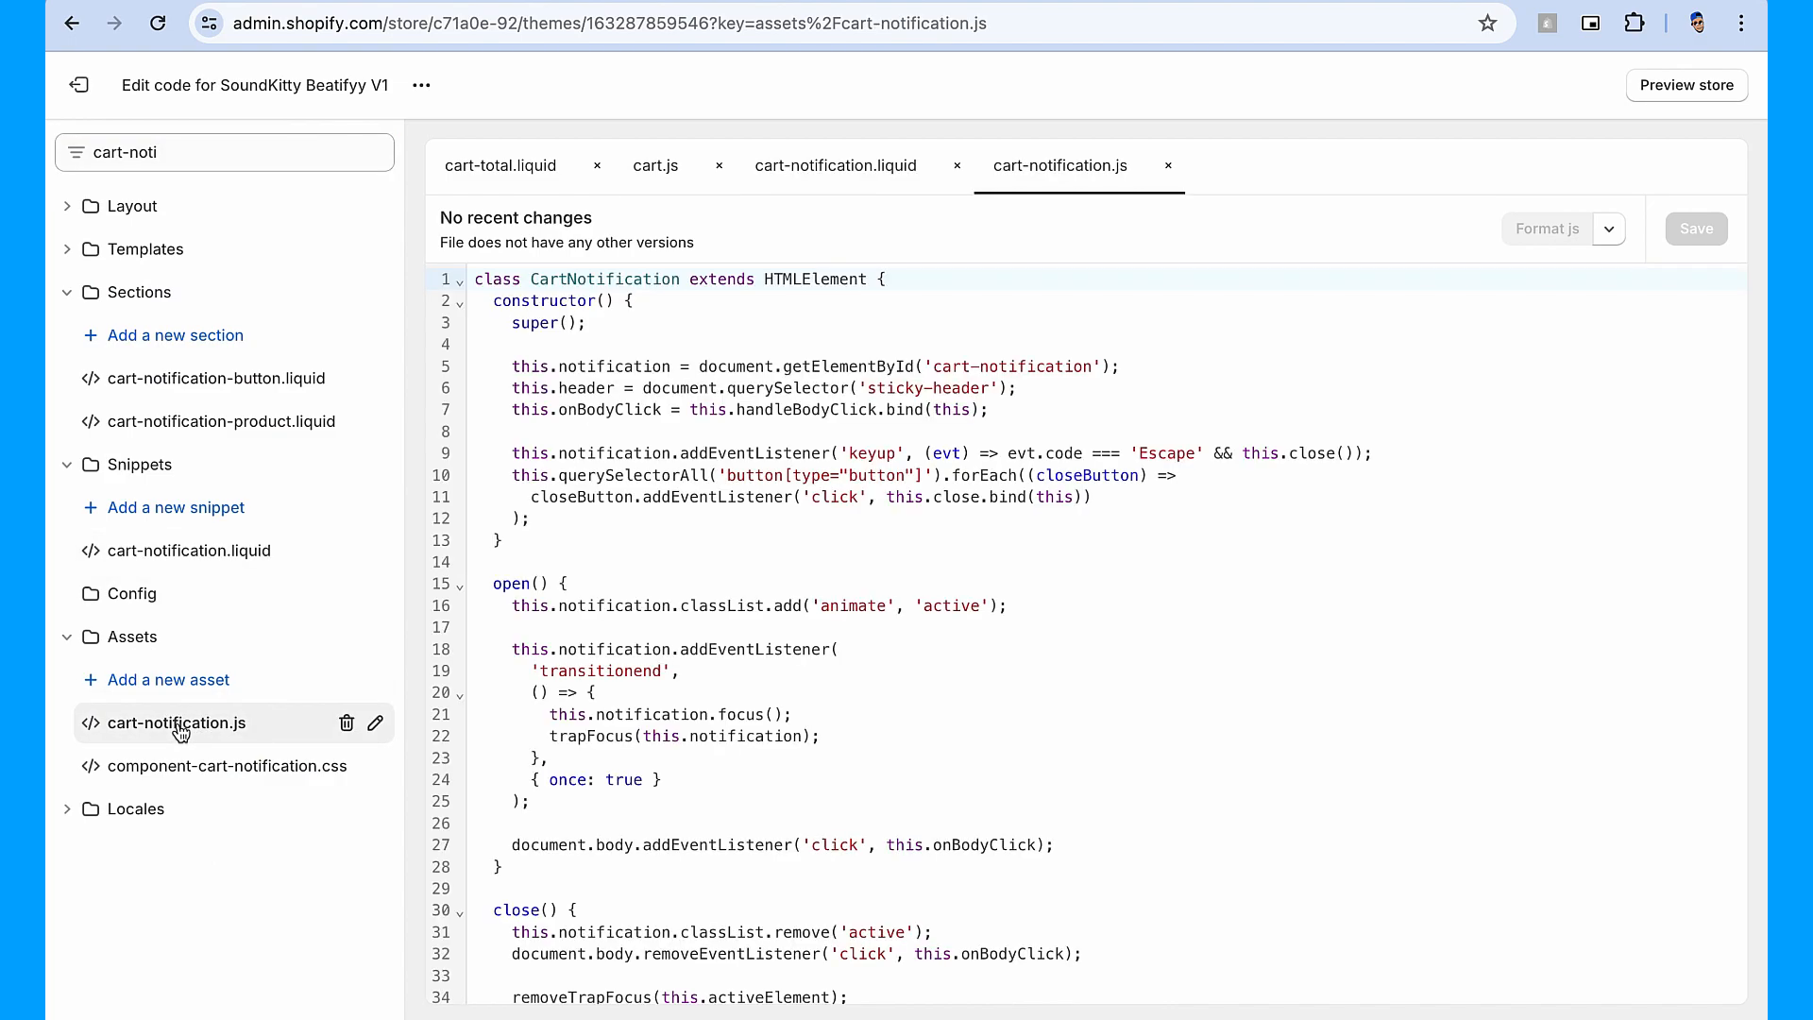
{"action": "scroll", "scroll_direction": "down", "scroll_amount": 3}
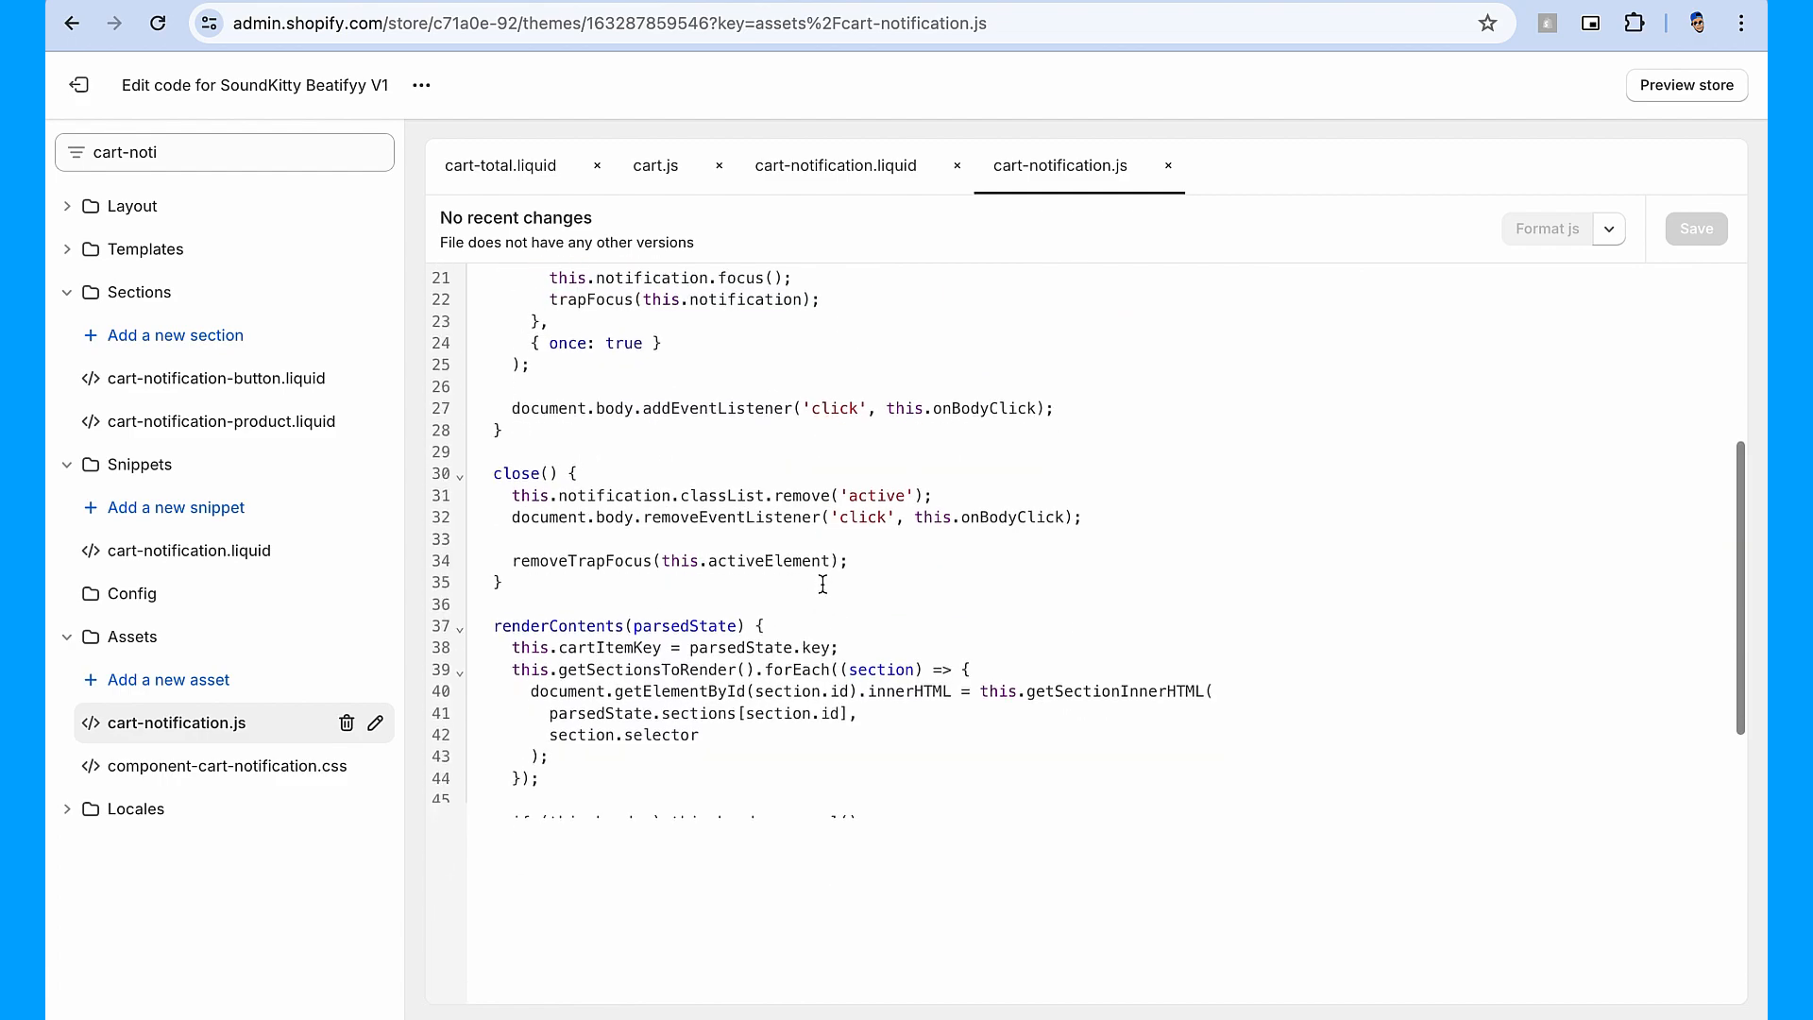
{"action": "scroll", "scroll_direction": "down", "scroll_amount": 3}
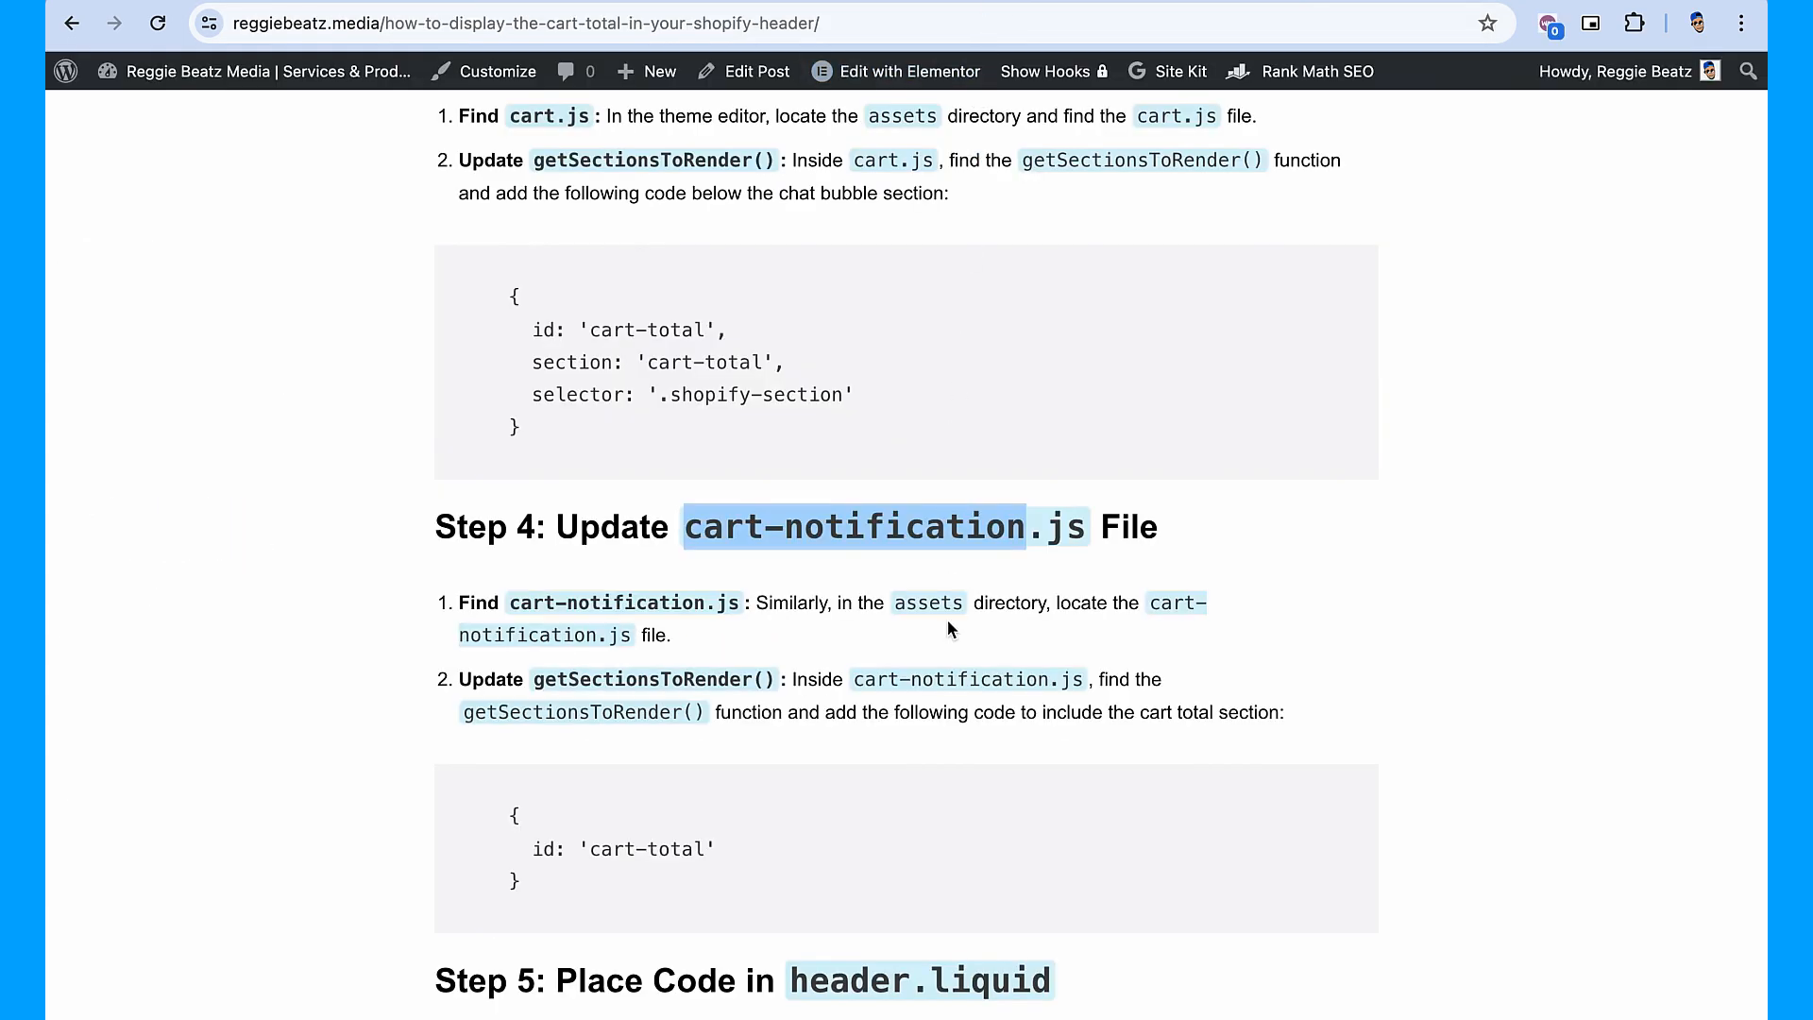
Select the tutorial's Step 4 cart-total snippet for pasting into getSectionsToRender().
{"action": "scroll", "scroll_direction": "down", "scroll_amount": 3}
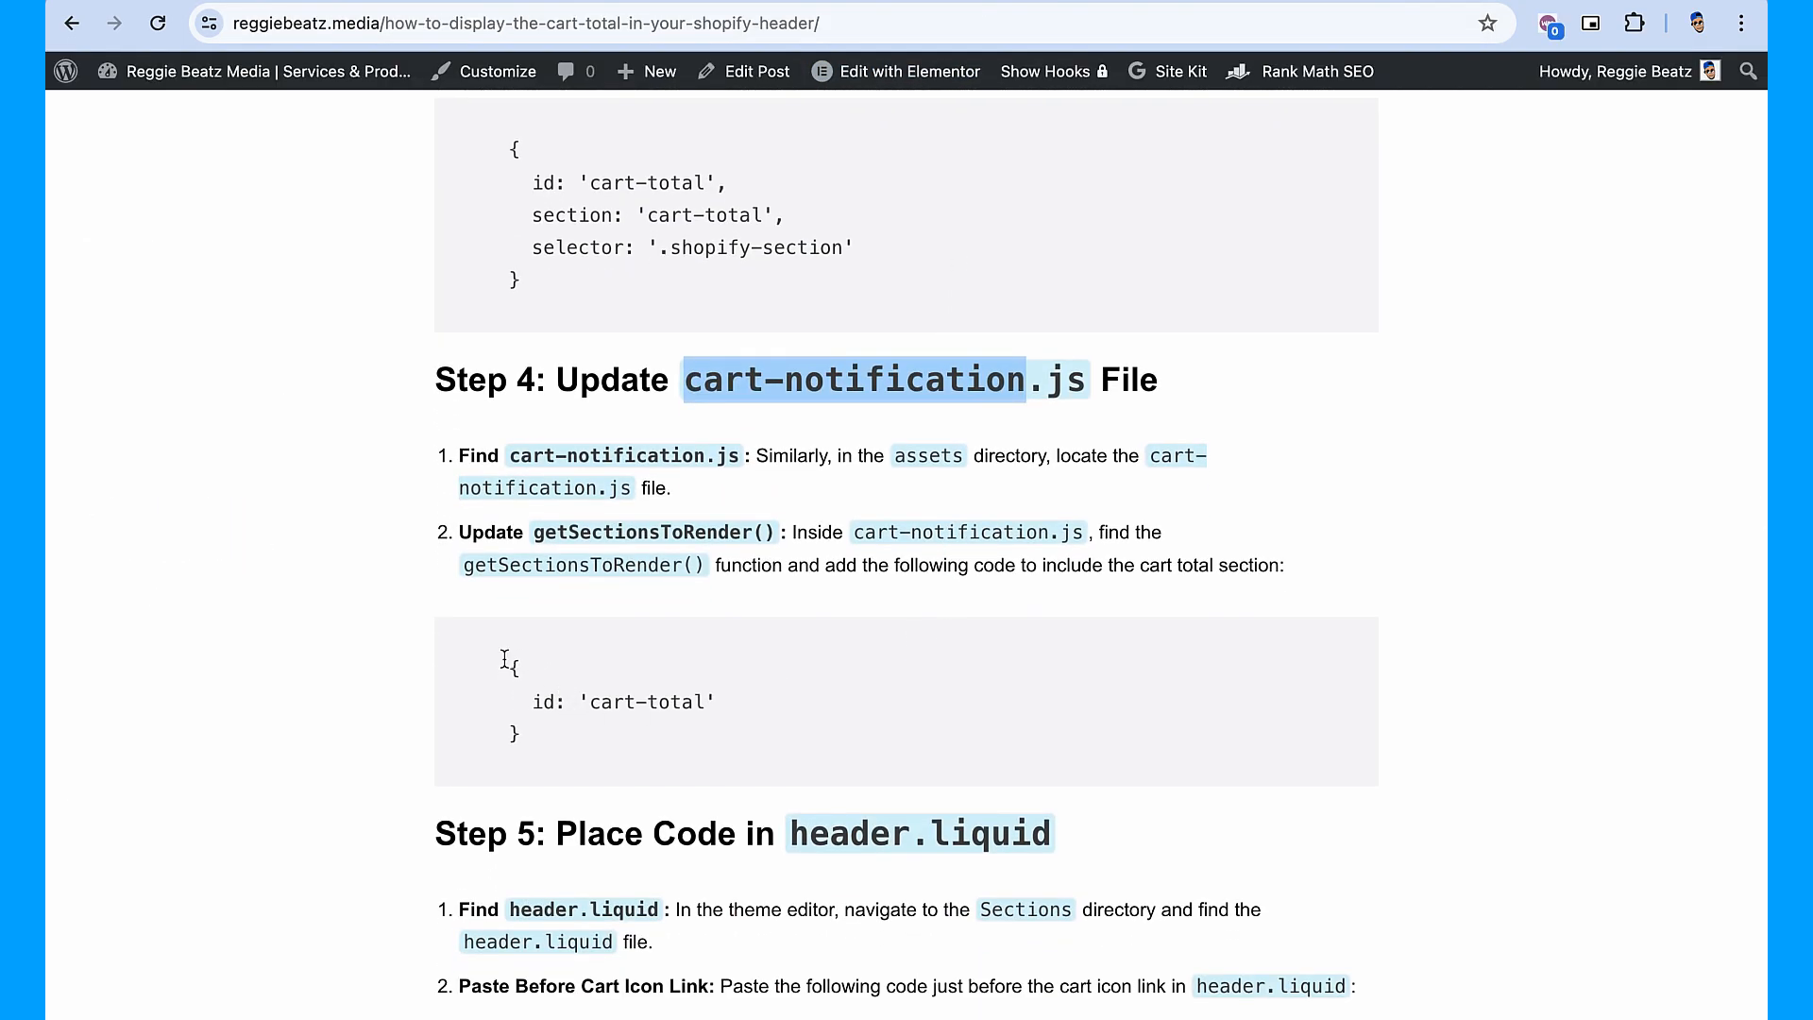
{"action": "left_click_drag", "start_coordinate": [506, 659], "coordinate": [521, 746]}
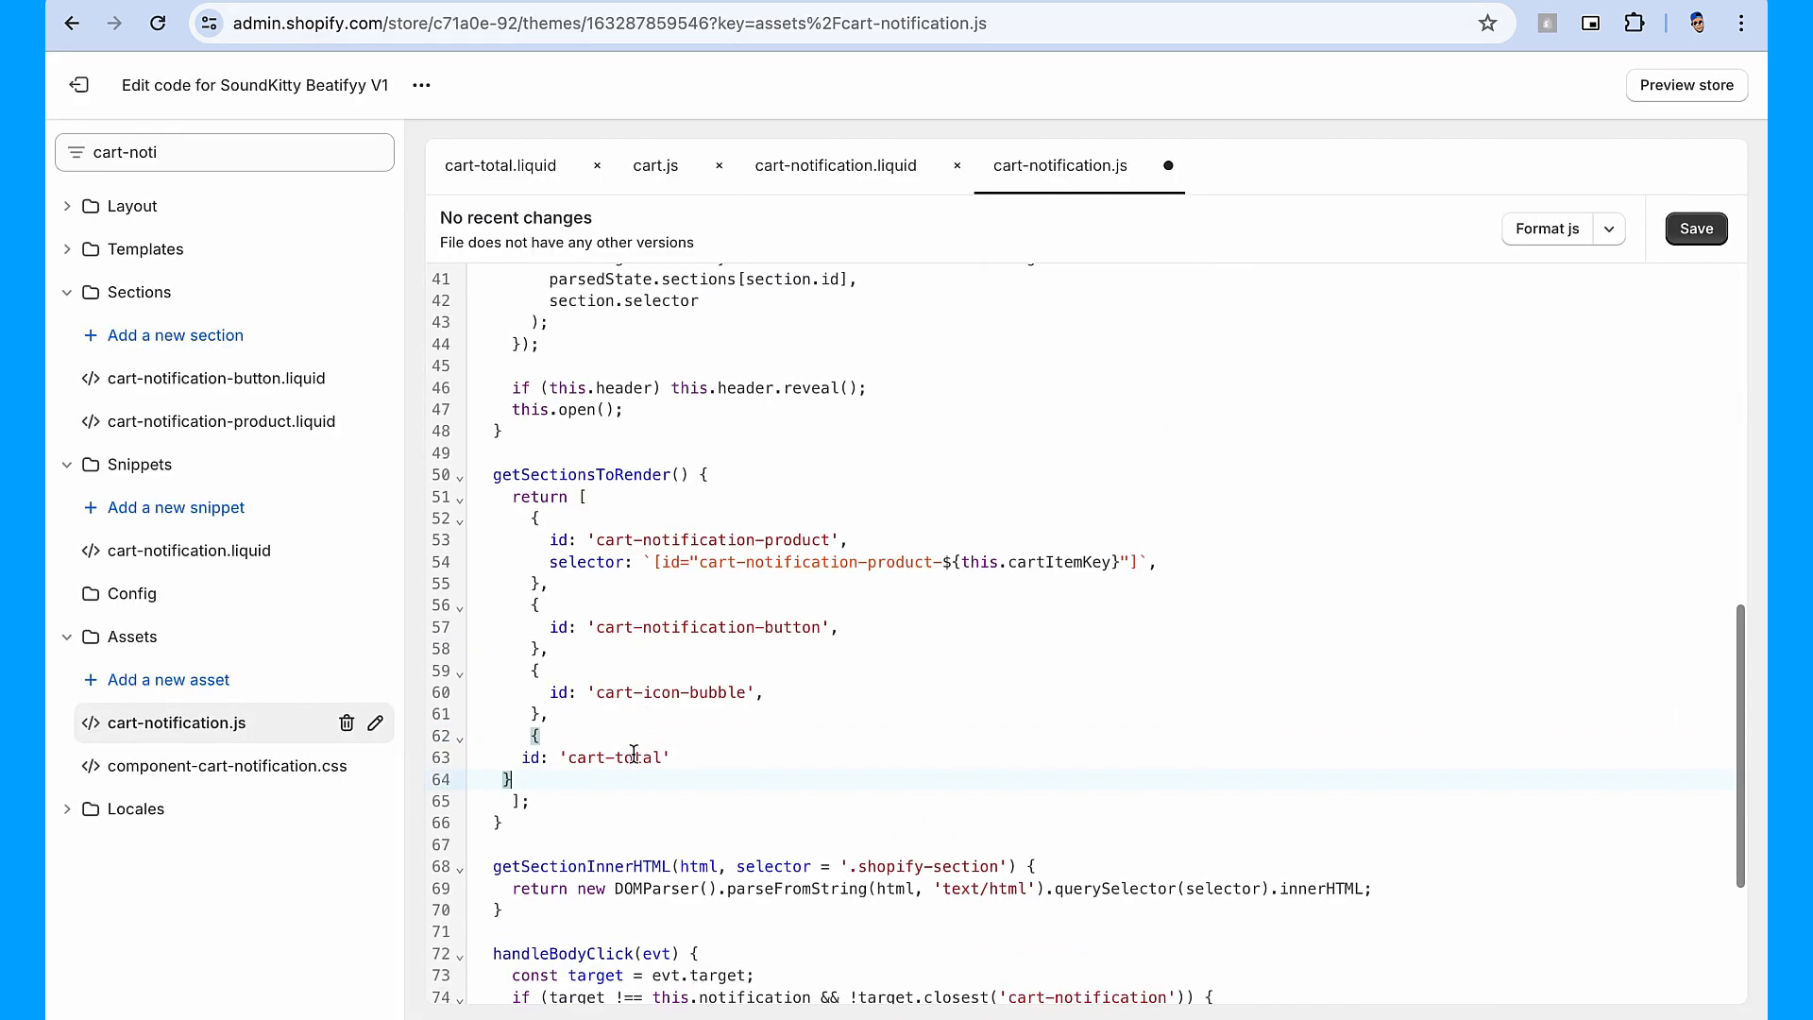
Add a comma after the cart-icon-bubble block so the cart-total entry is separated.
{"action": "scroll", "scroll_direction": "down", "scroll_amount": 3}
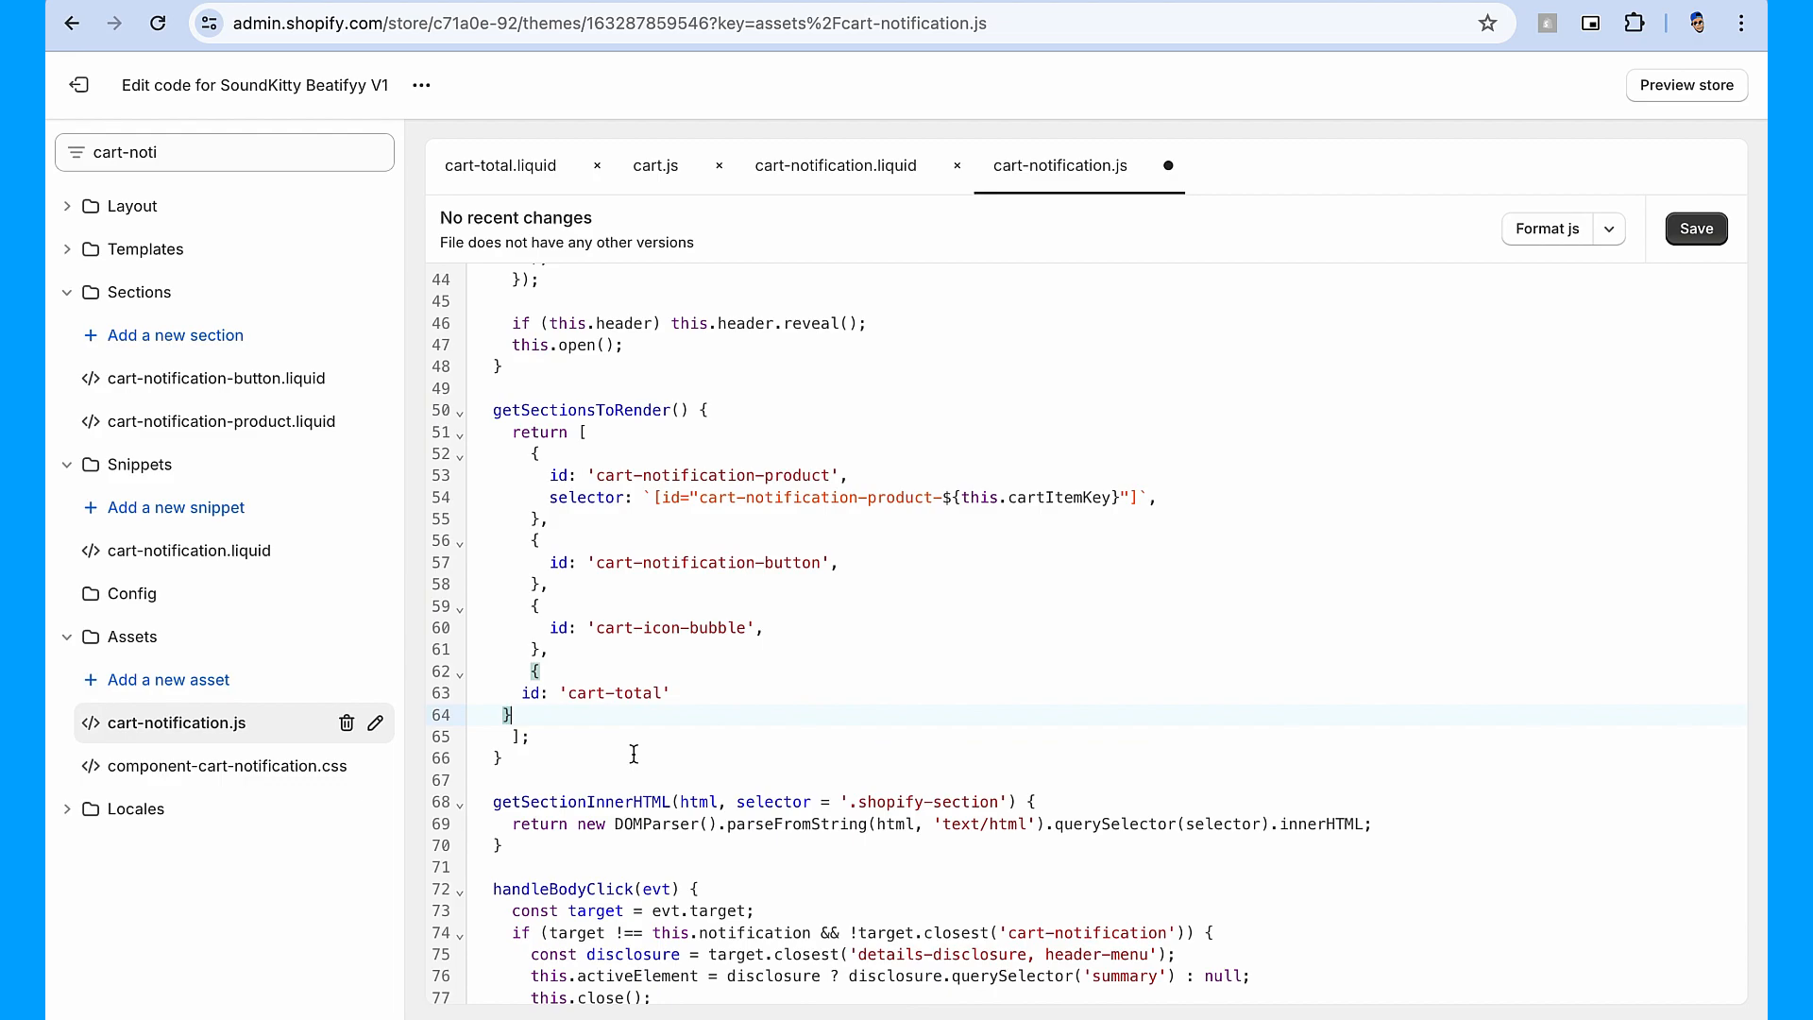
{"action": "type", "text": ","}
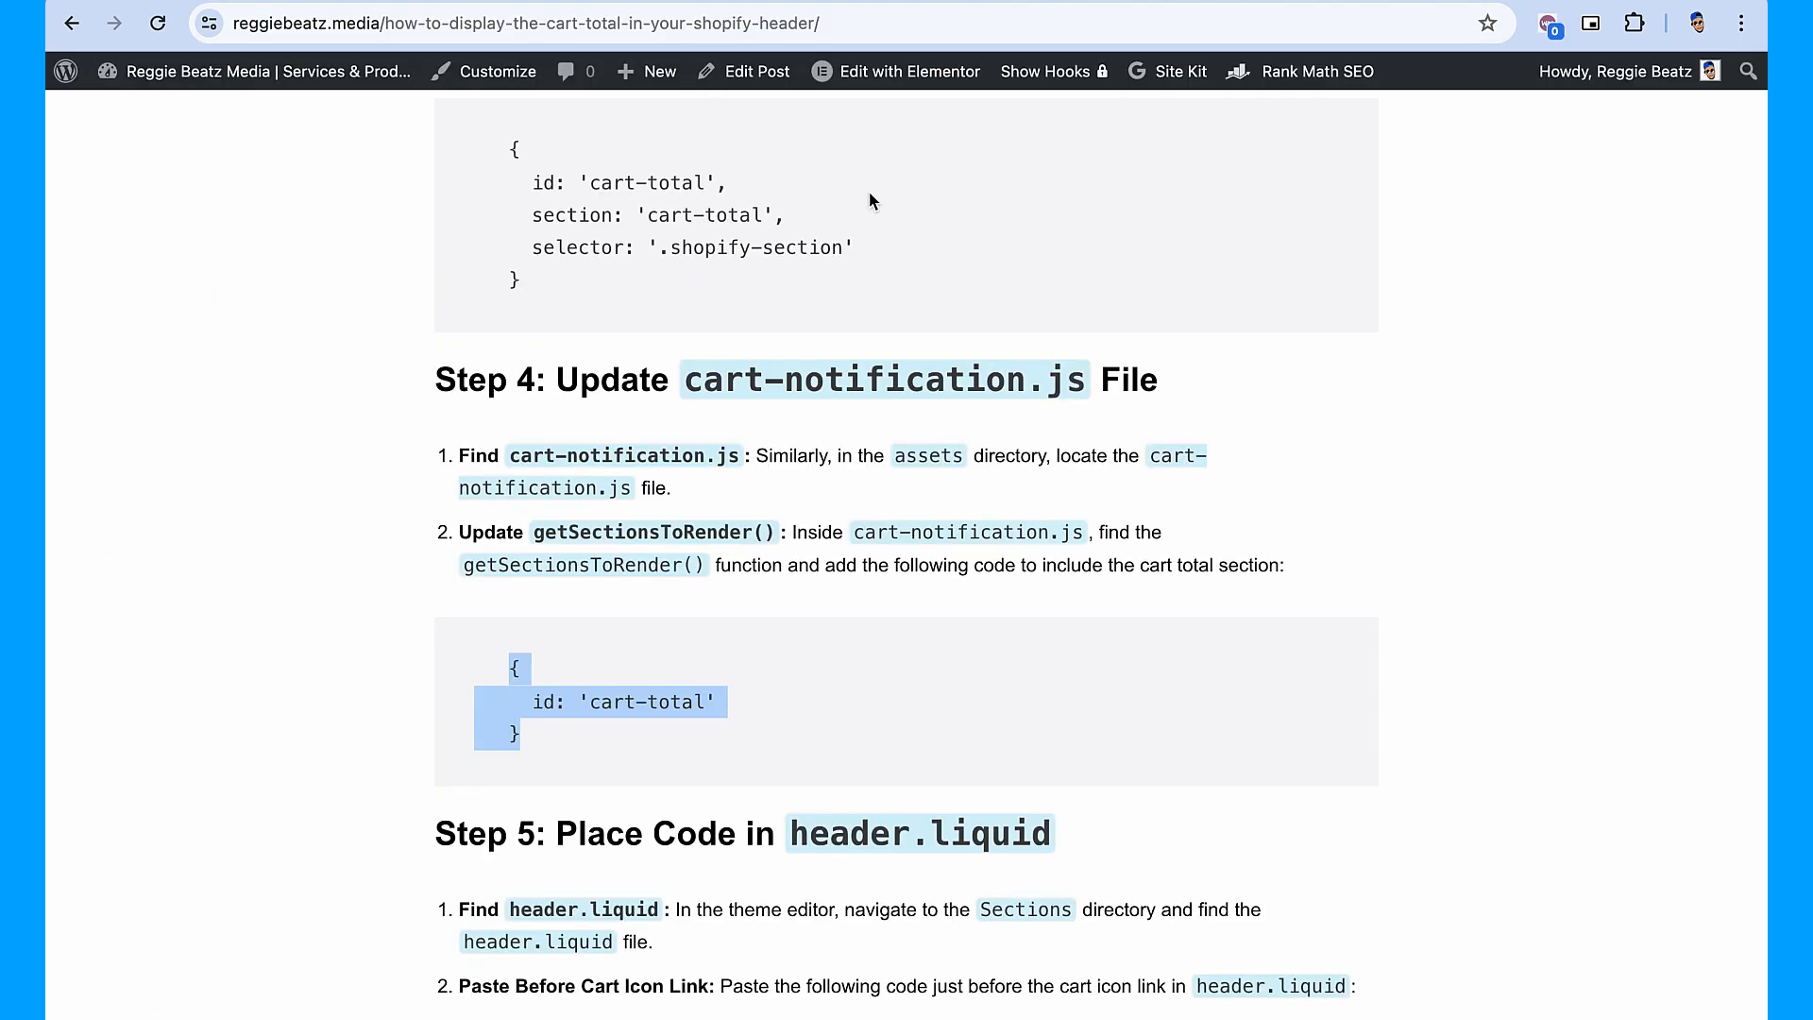
Select the tutorial's Step 5 header.liquid style-and-cart-total code snippet for copying.
{"action": "scroll", "scroll_direction": "down", "scroll_amount": 3}
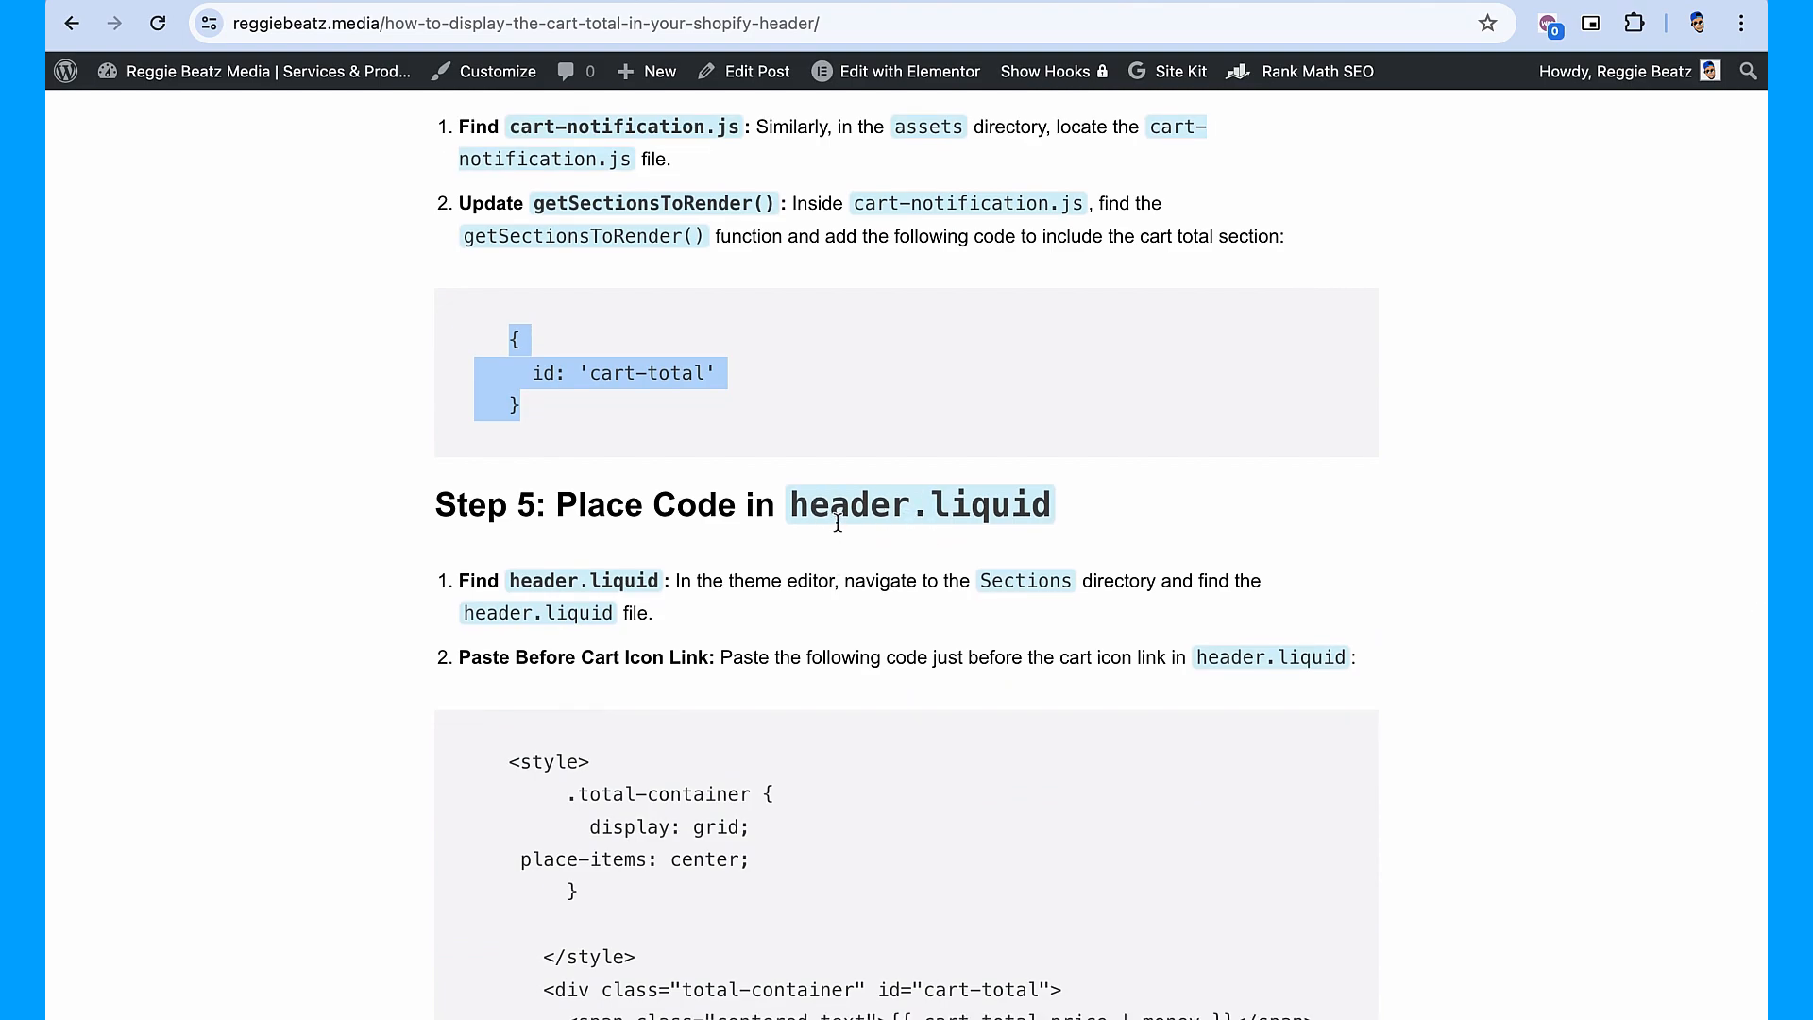
{"action": "scroll", "scroll_direction": "down", "scroll_amount": 3}
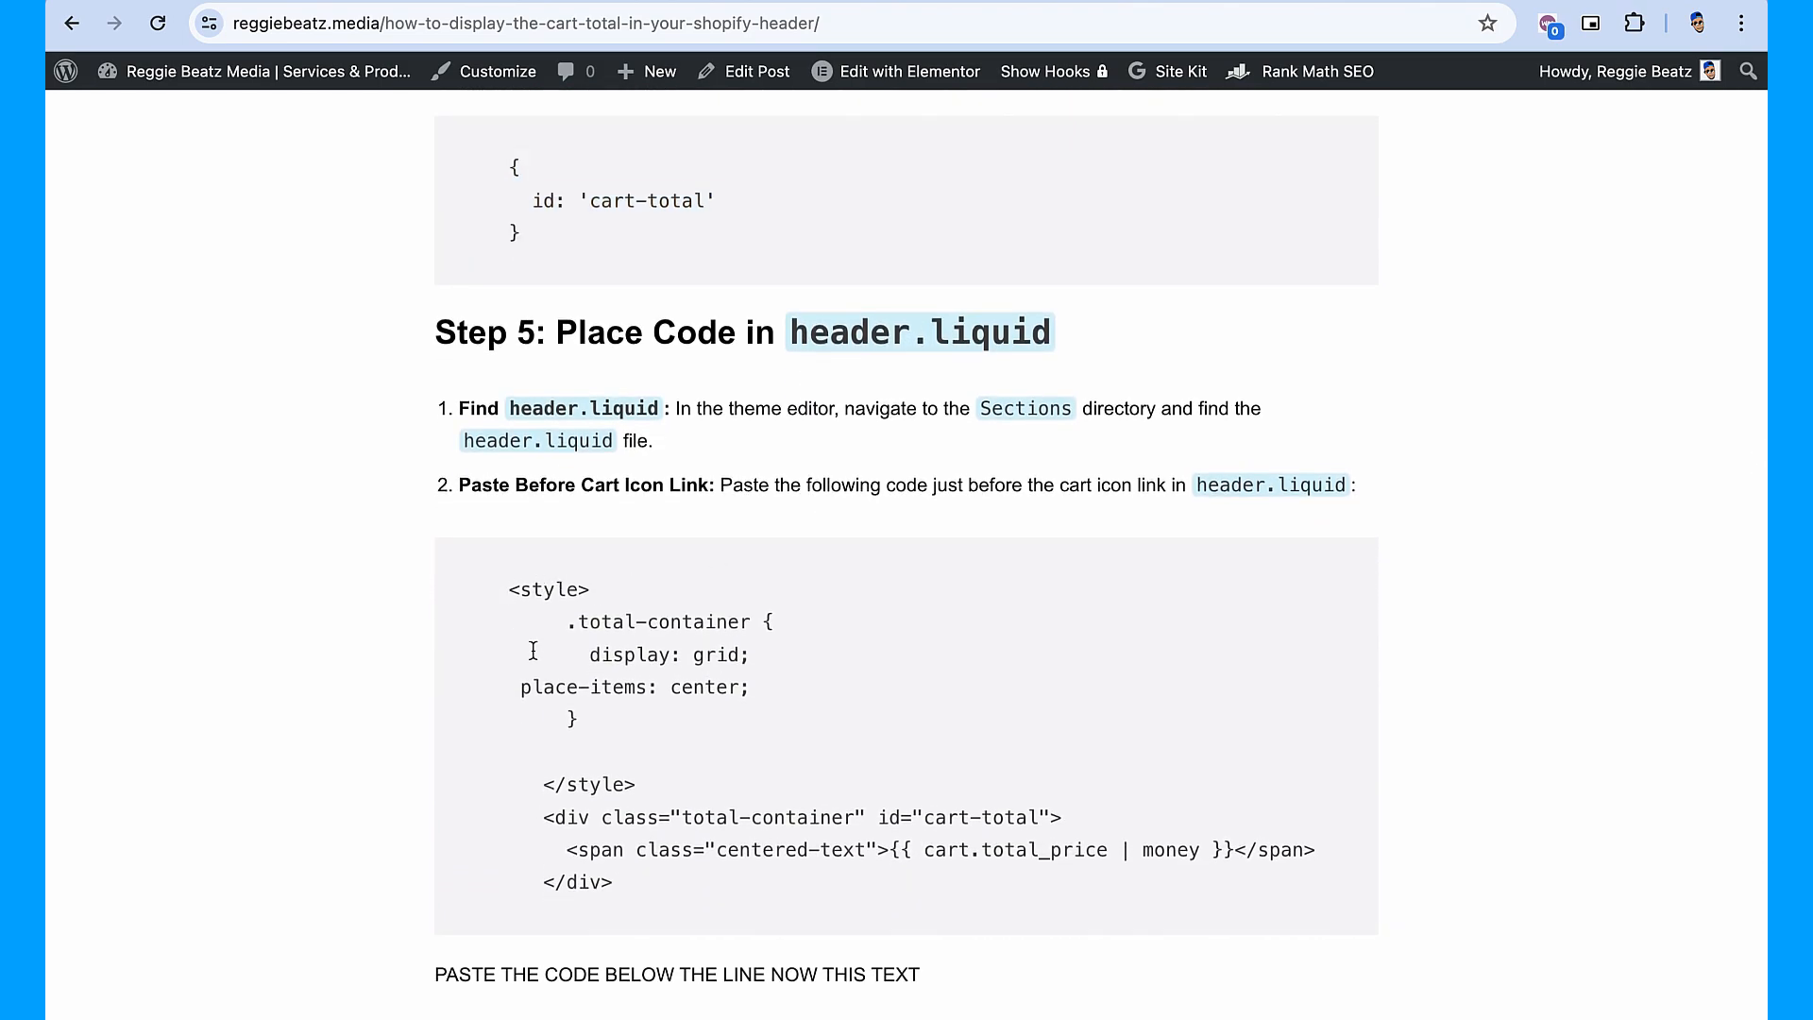
{"action": "left_click_drag", "start_coordinate": [506, 589], "coordinate": [613, 882]}
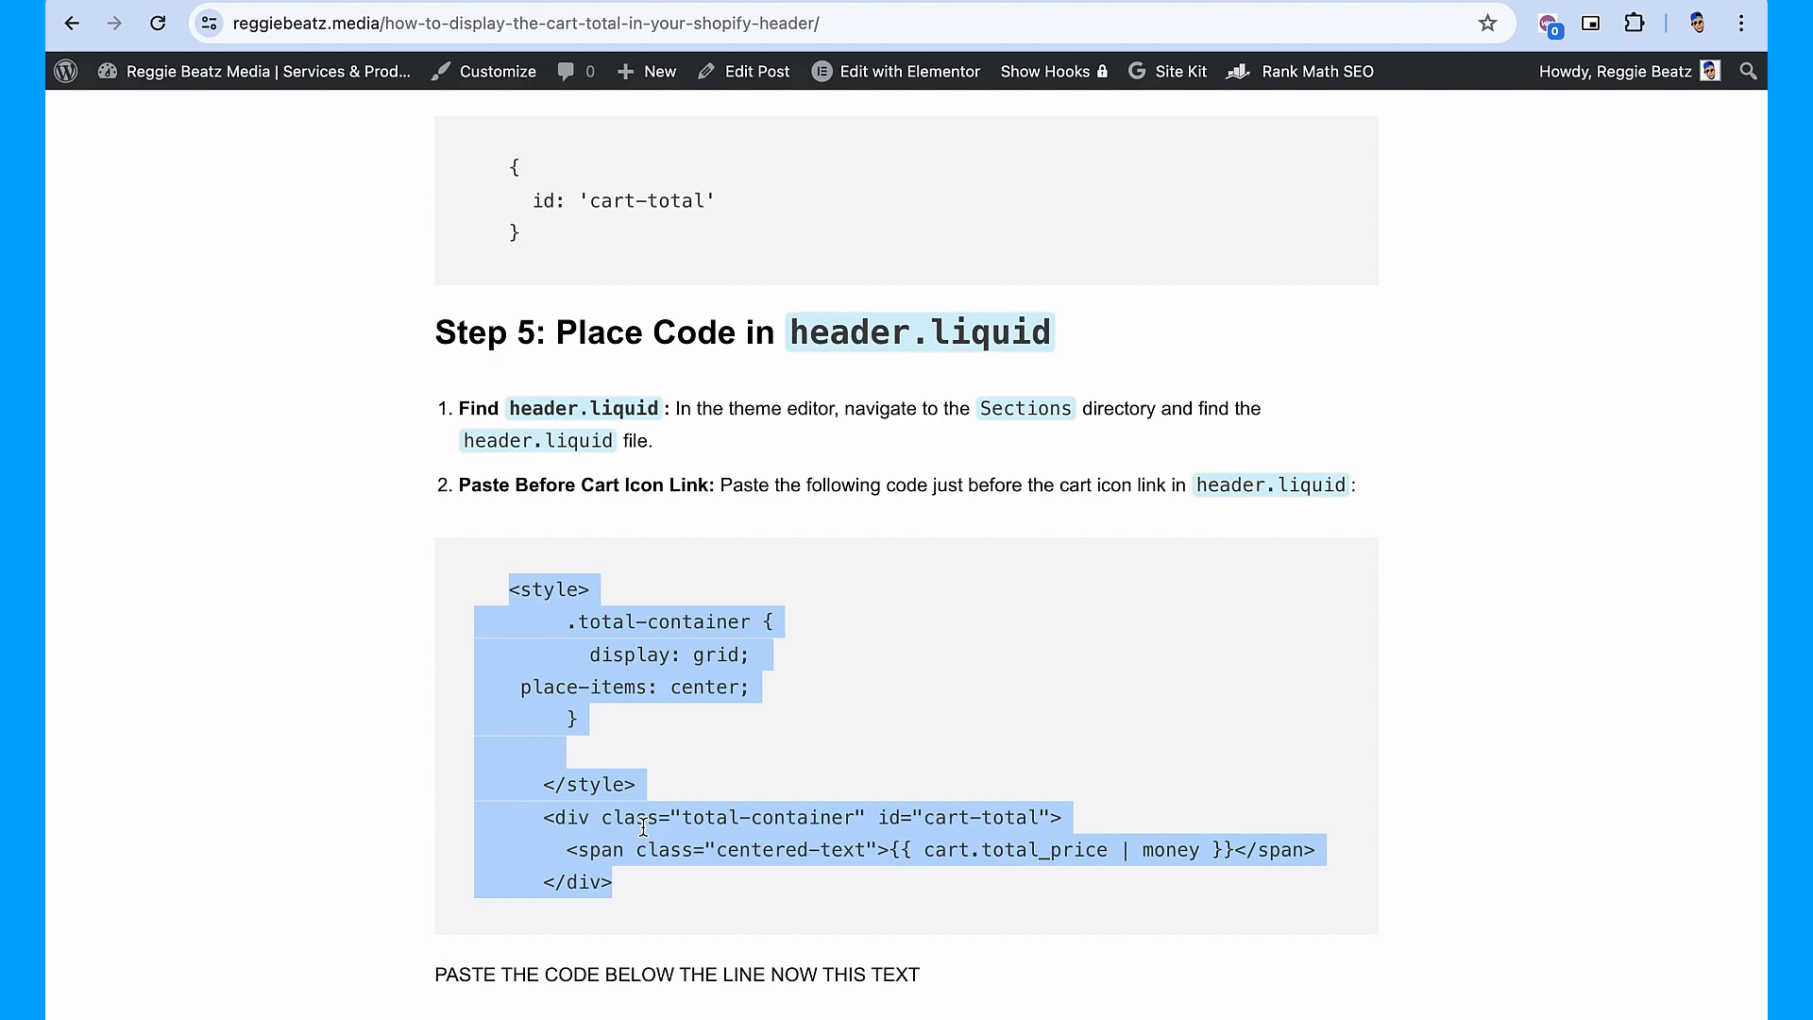
{"action": "mouse_move", "coordinate": [642, 828]}
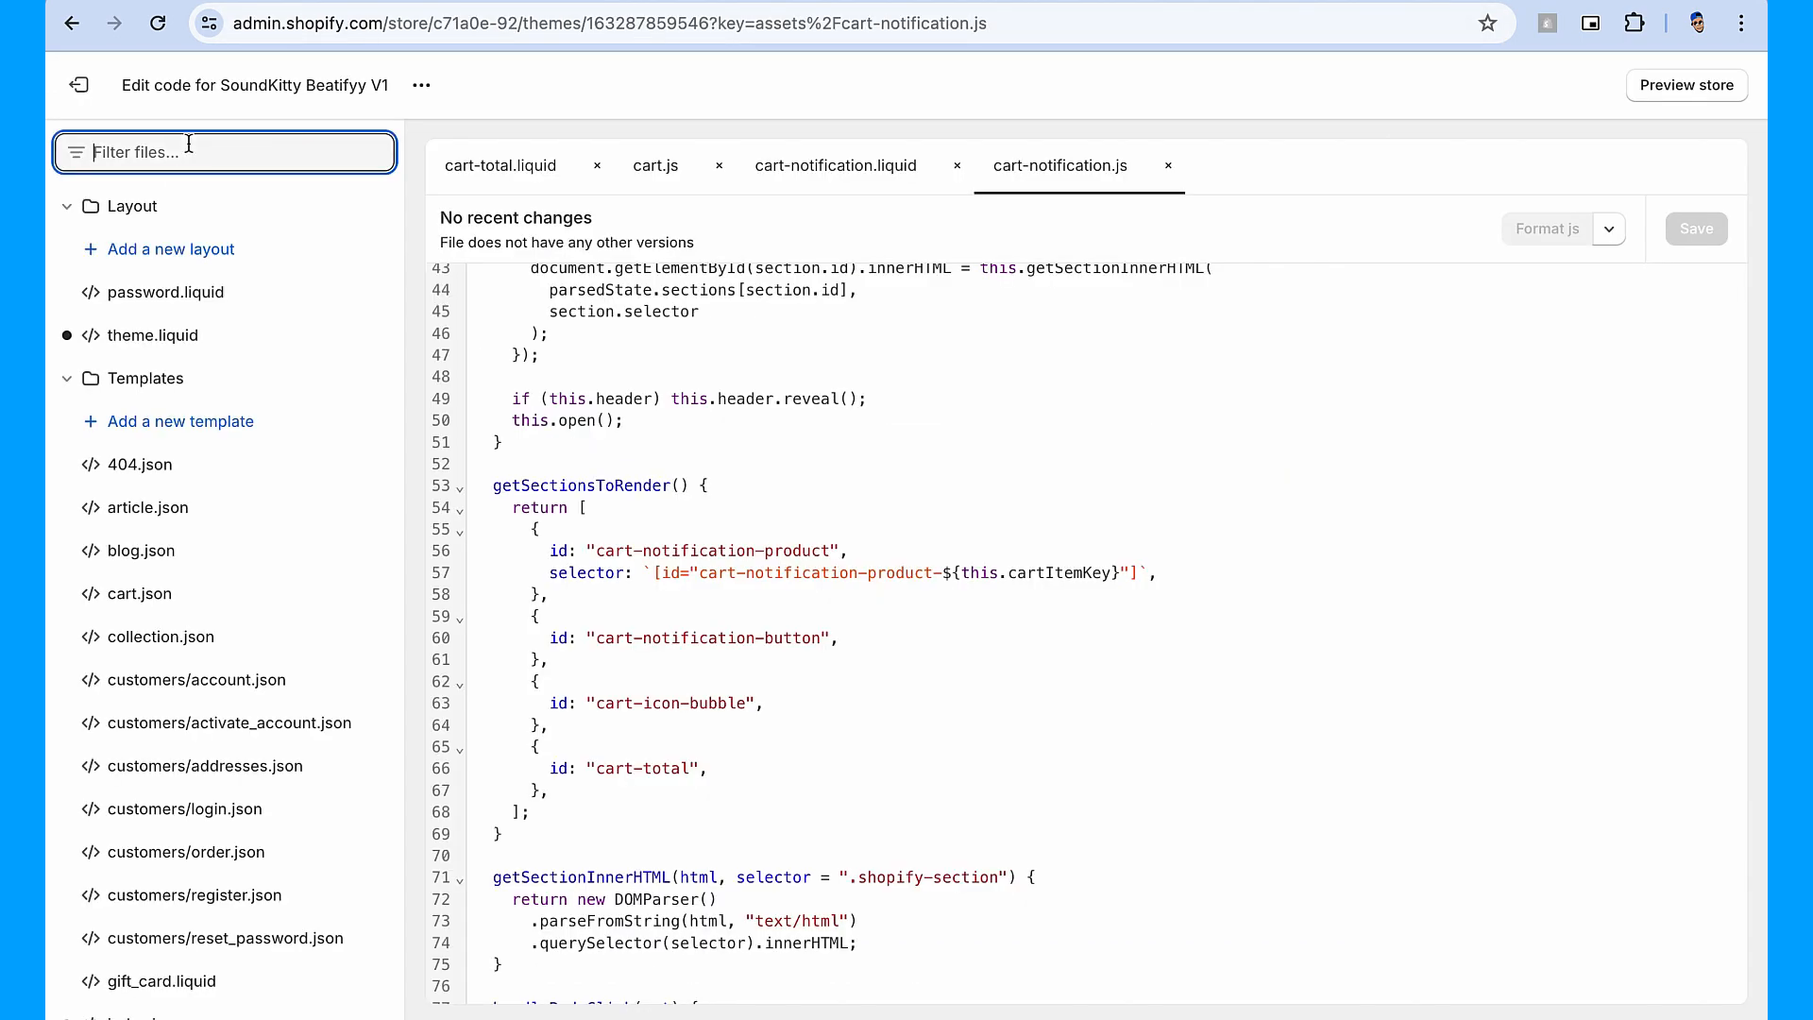
Paste the cart-total style and price markup above the cart icon link in header.liquid, format and save.
{"action": "type", "text": "header"}
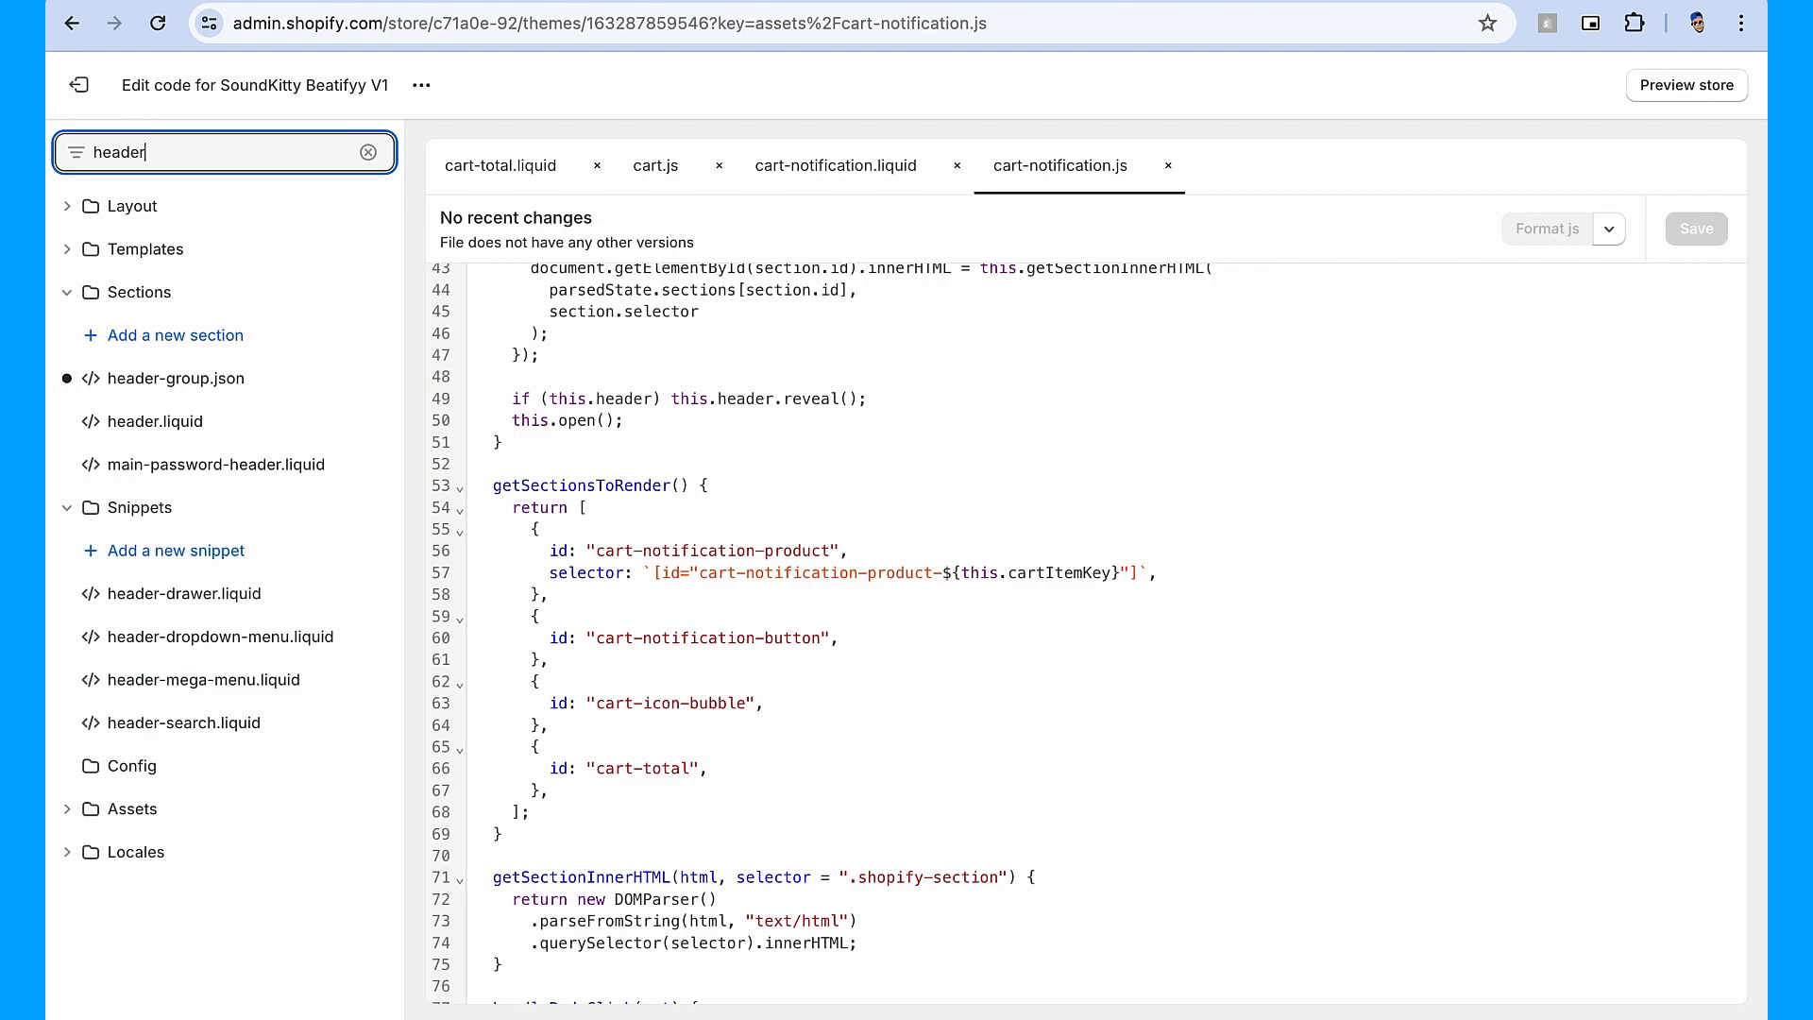
{"action": "left_click", "coordinate": [153, 421]}
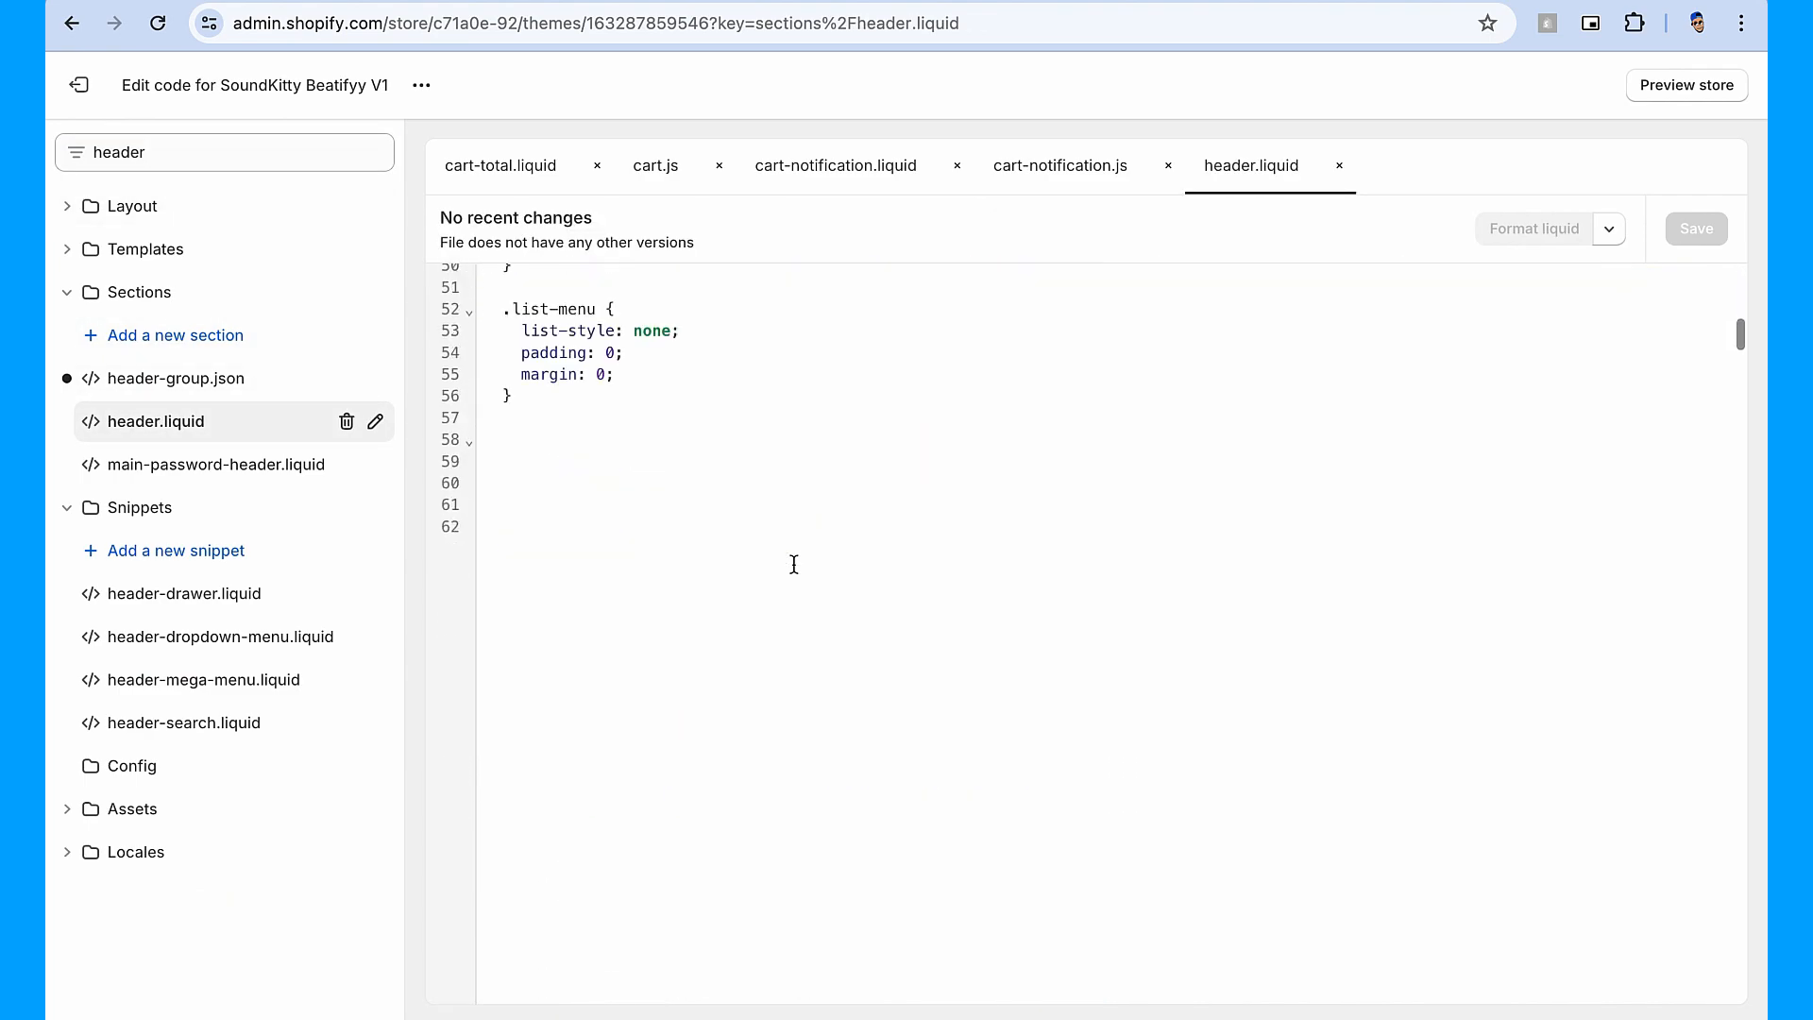
{"action": "scroll", "scroll_direction": "down", "scroll_amount": 3}
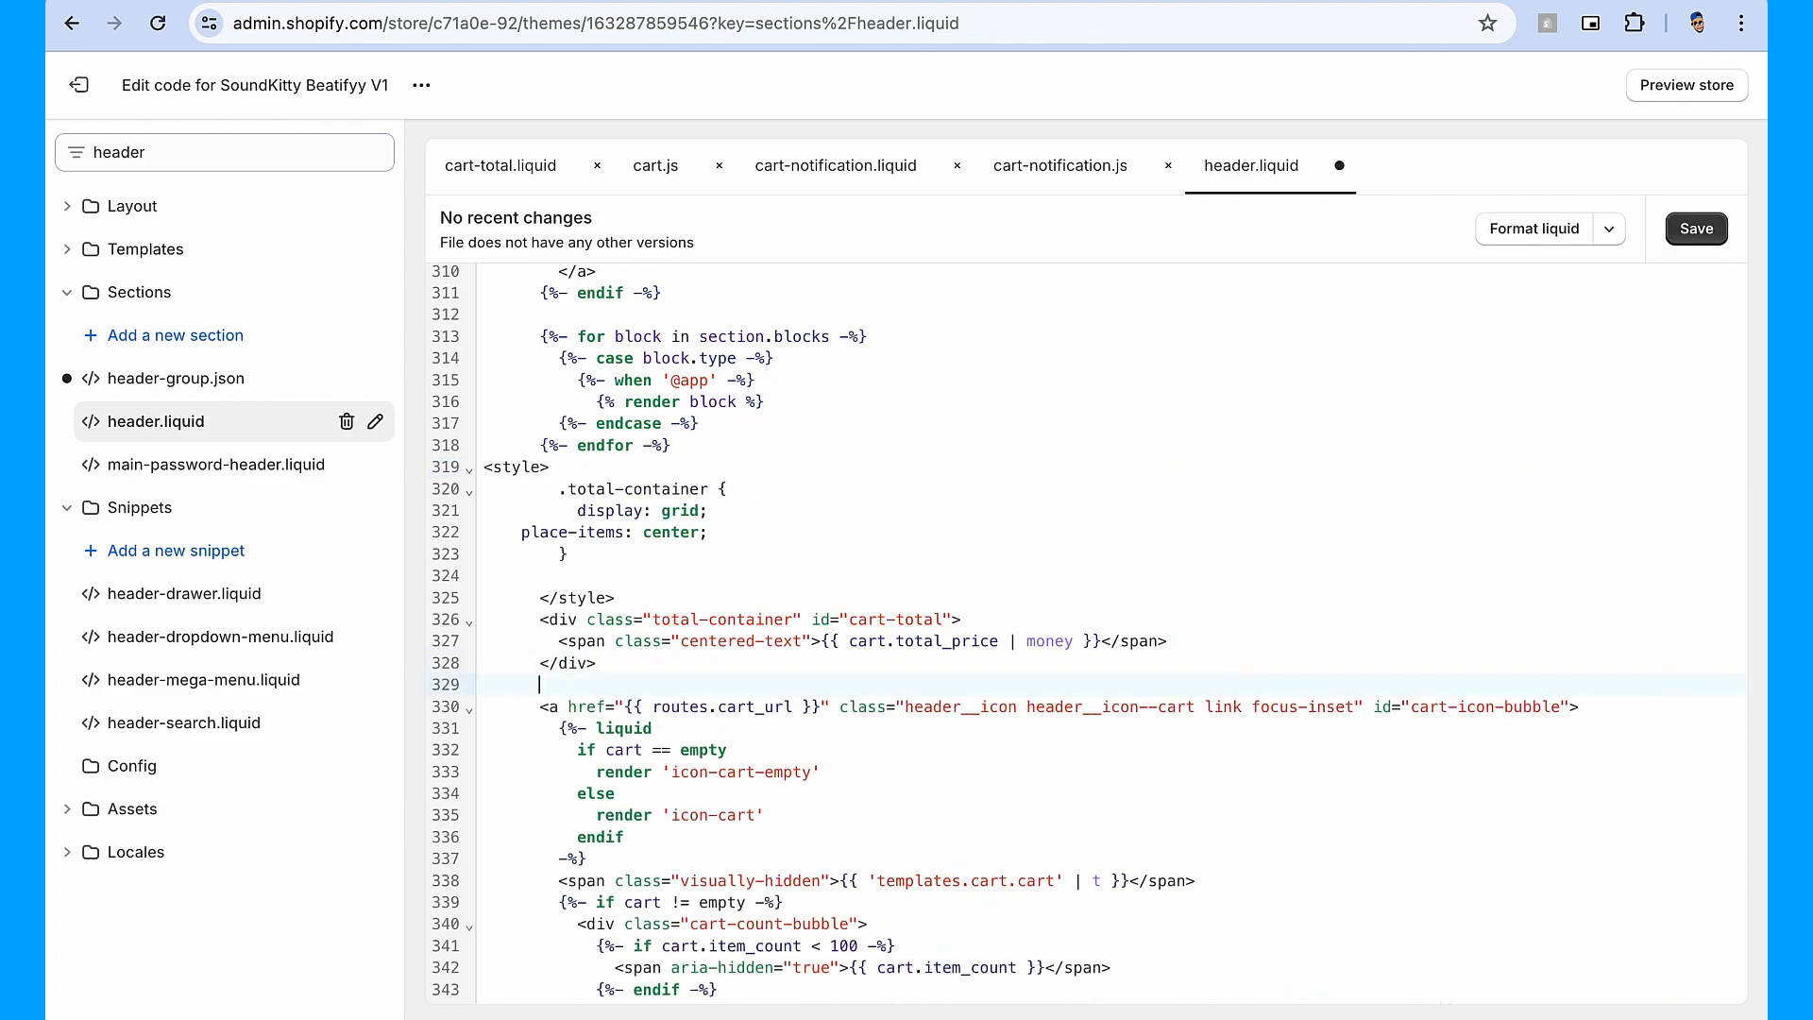
{"action": "left_click", "coordinate": [1534, 229]}
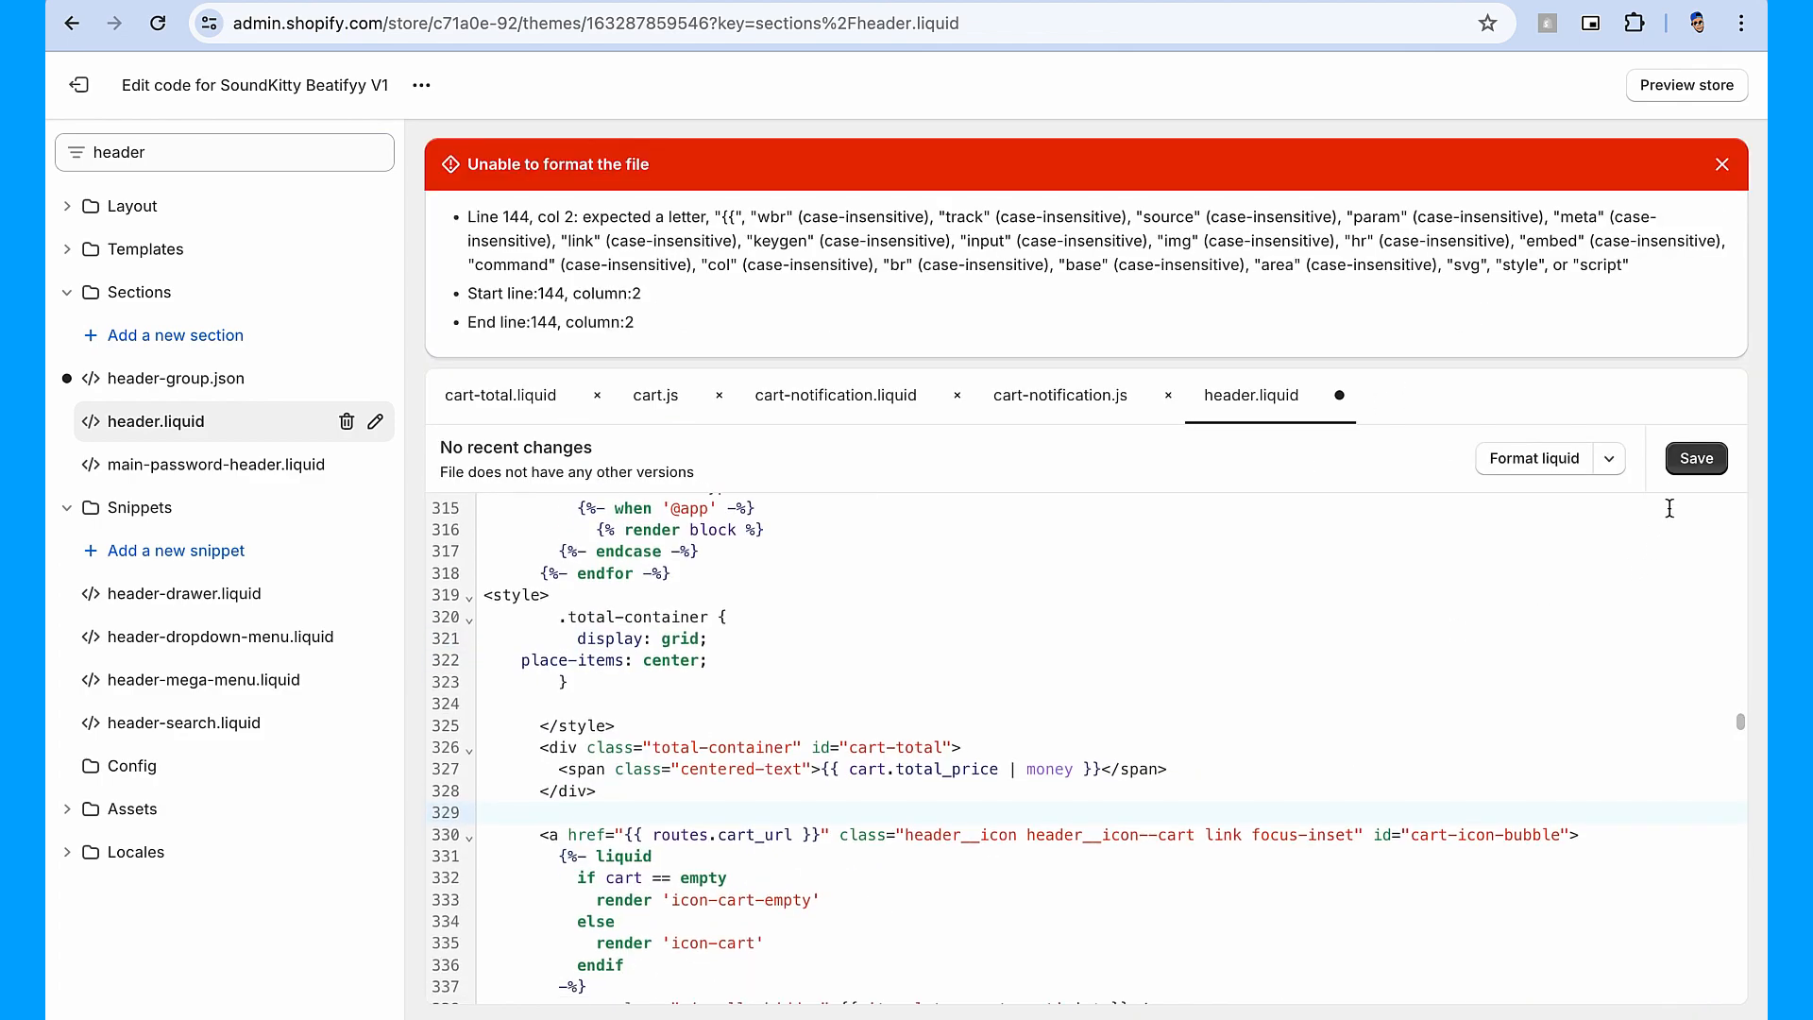
{"action": "left_click", "coordinate": [1696, 457]}
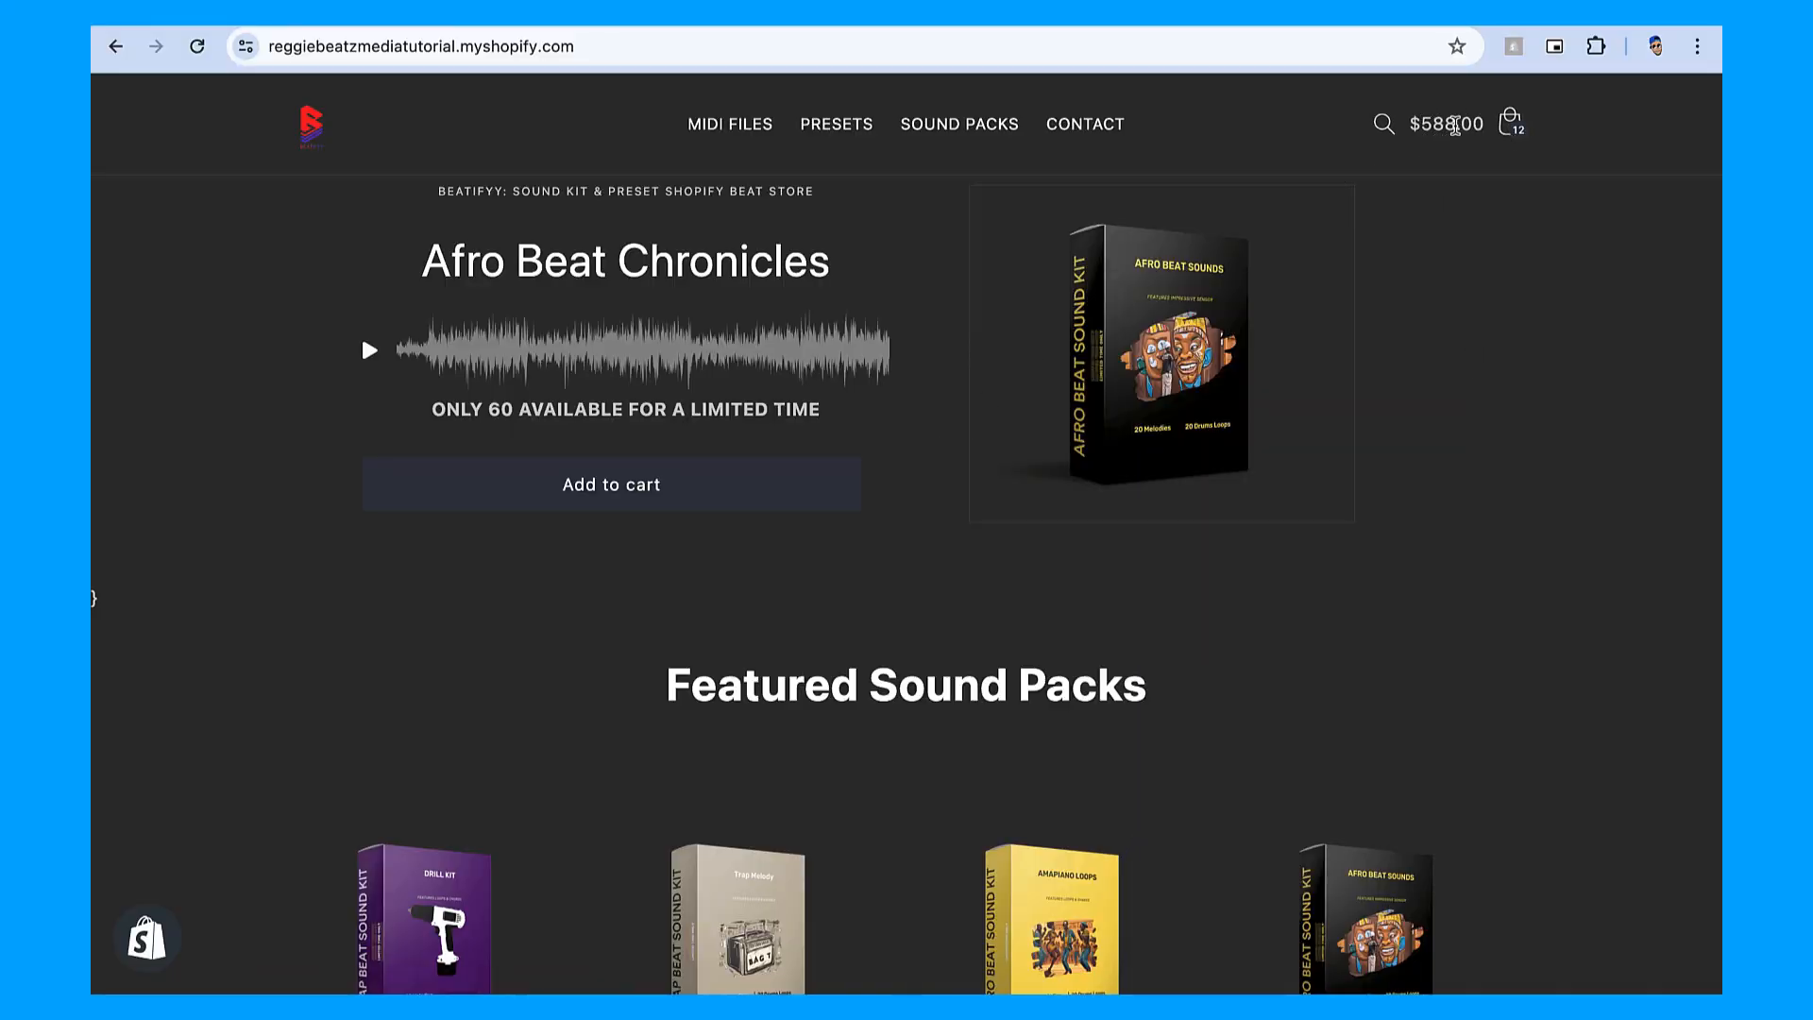
Add Afro Beat Chronicles twice so the header total updates live to $686.00, then dismiss the notification.
{"action": "left_click", "coordinate": [610, 486]}
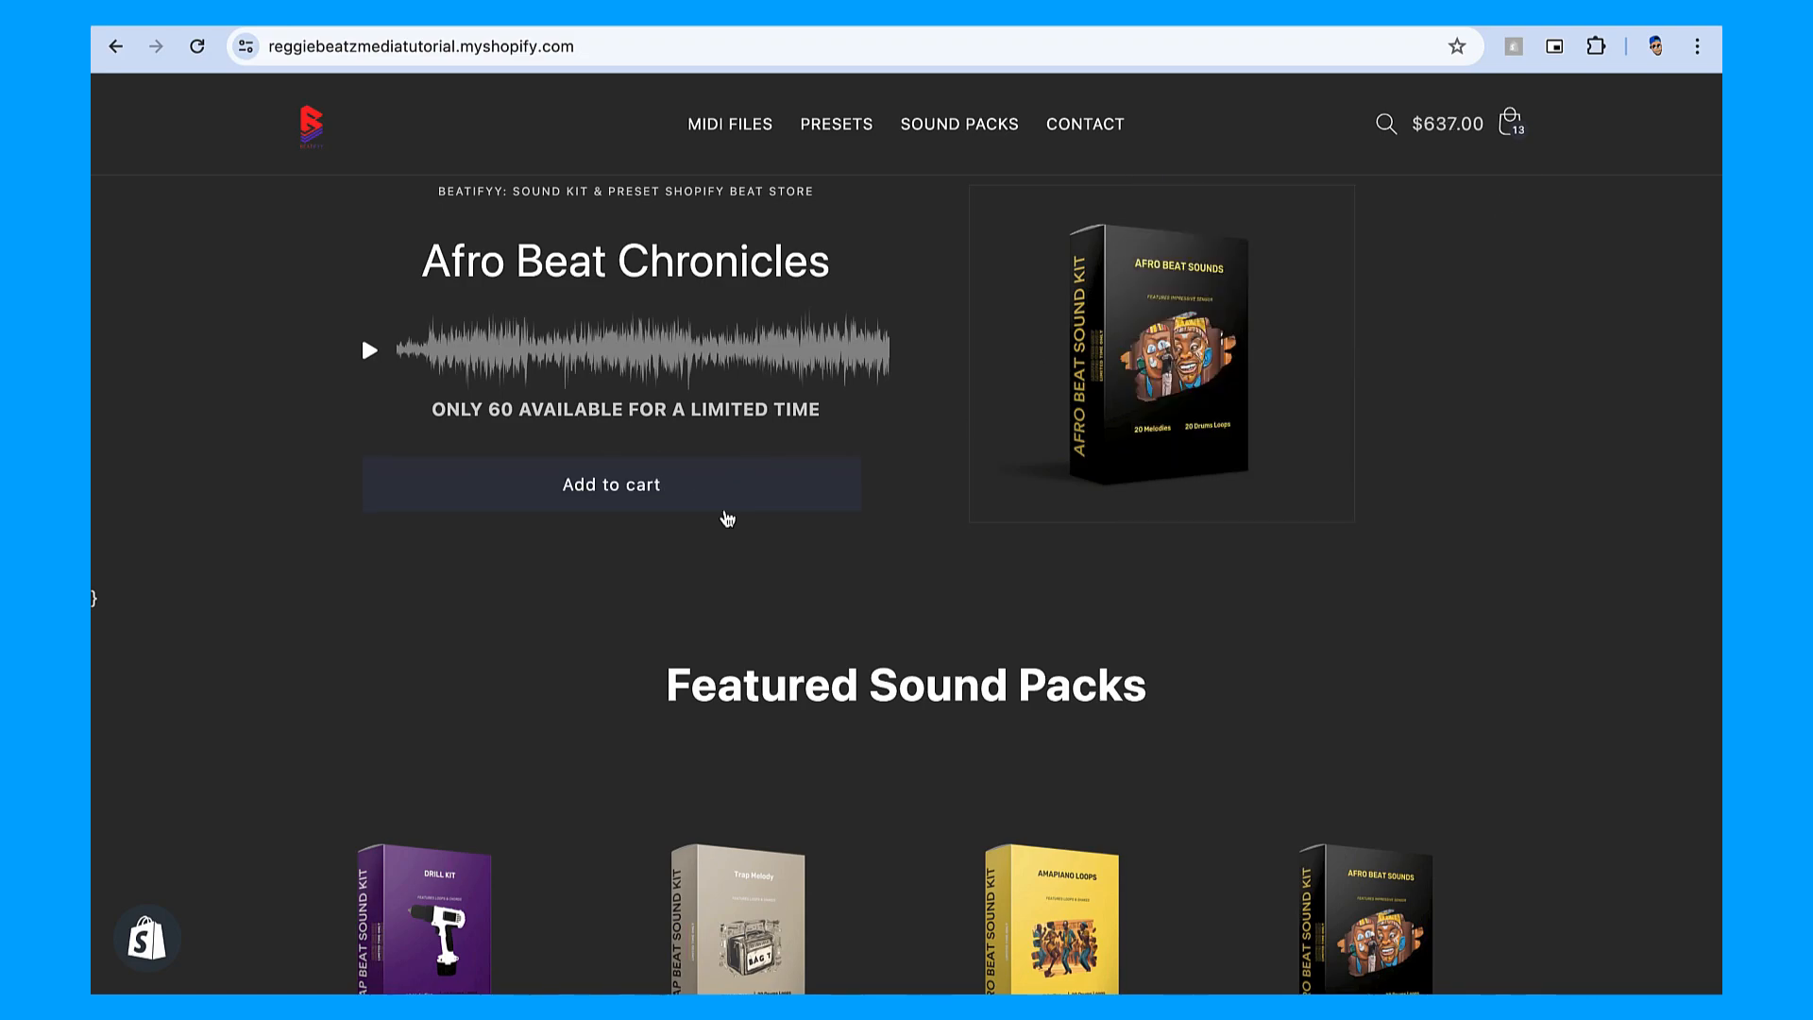
{"action": "left_click", "coordinate": [610, 483]}
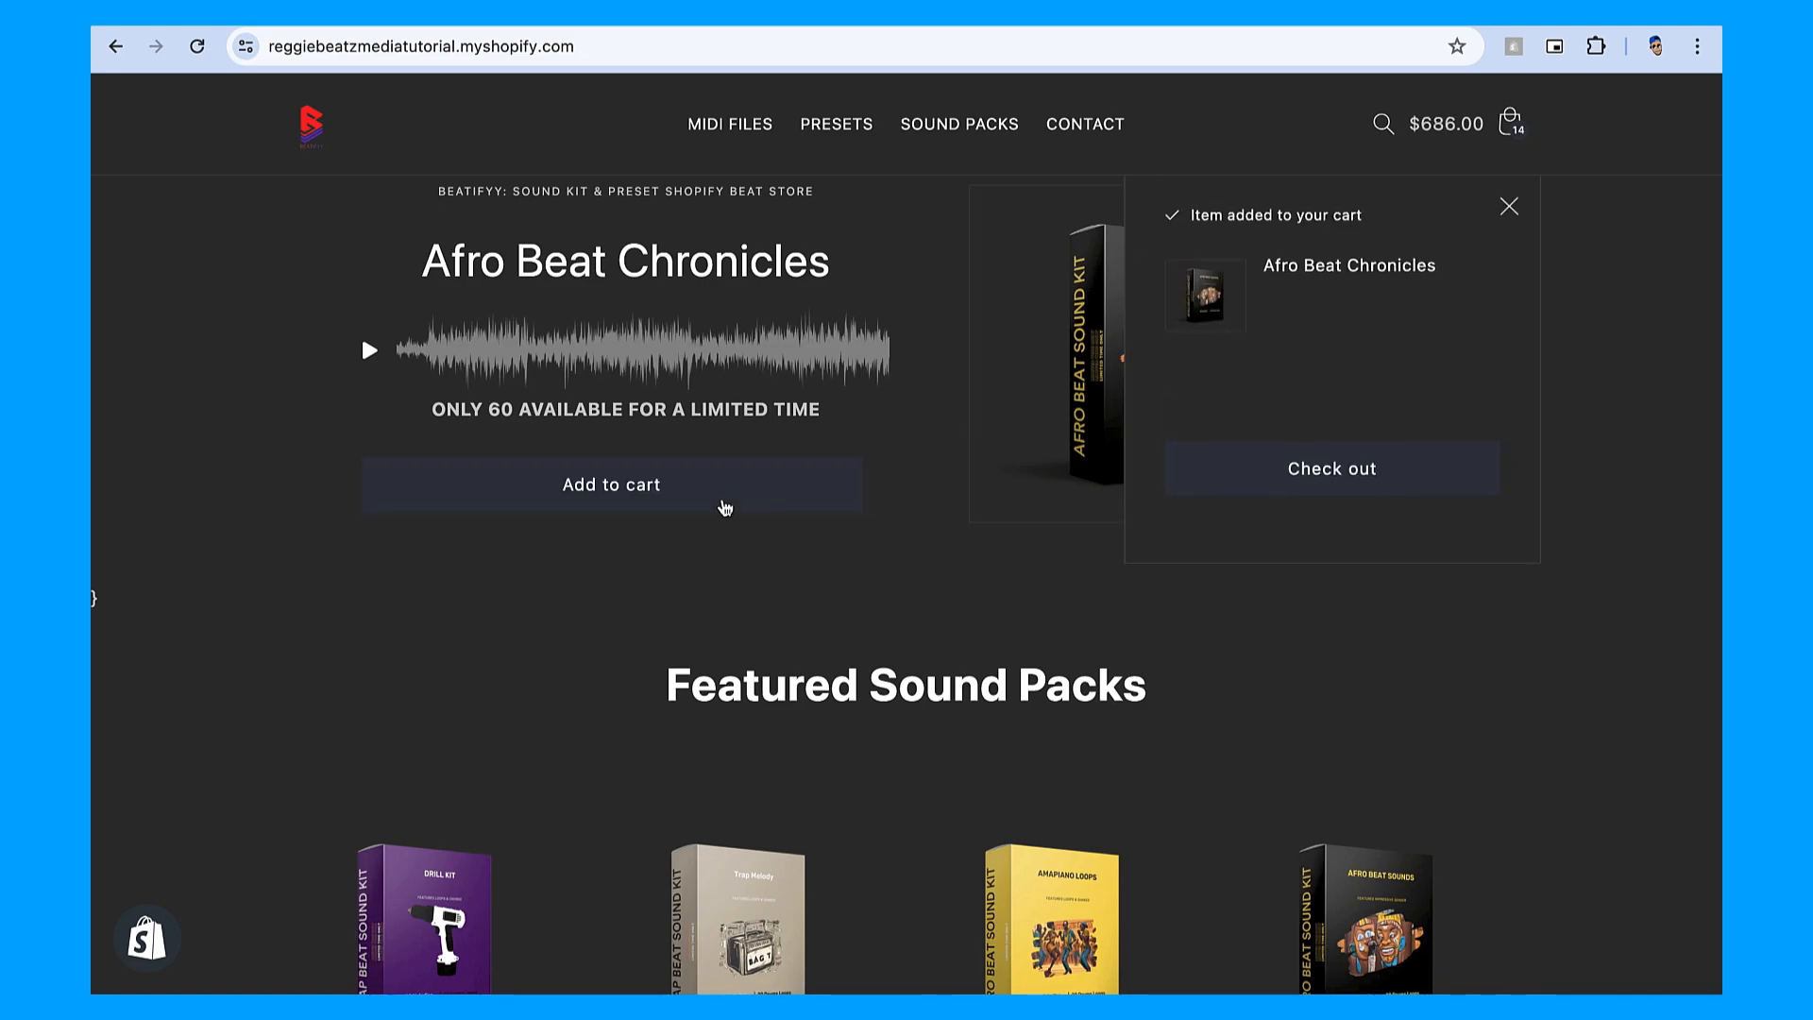
{"action": "left_click", "coordinate": [1507, 206]}
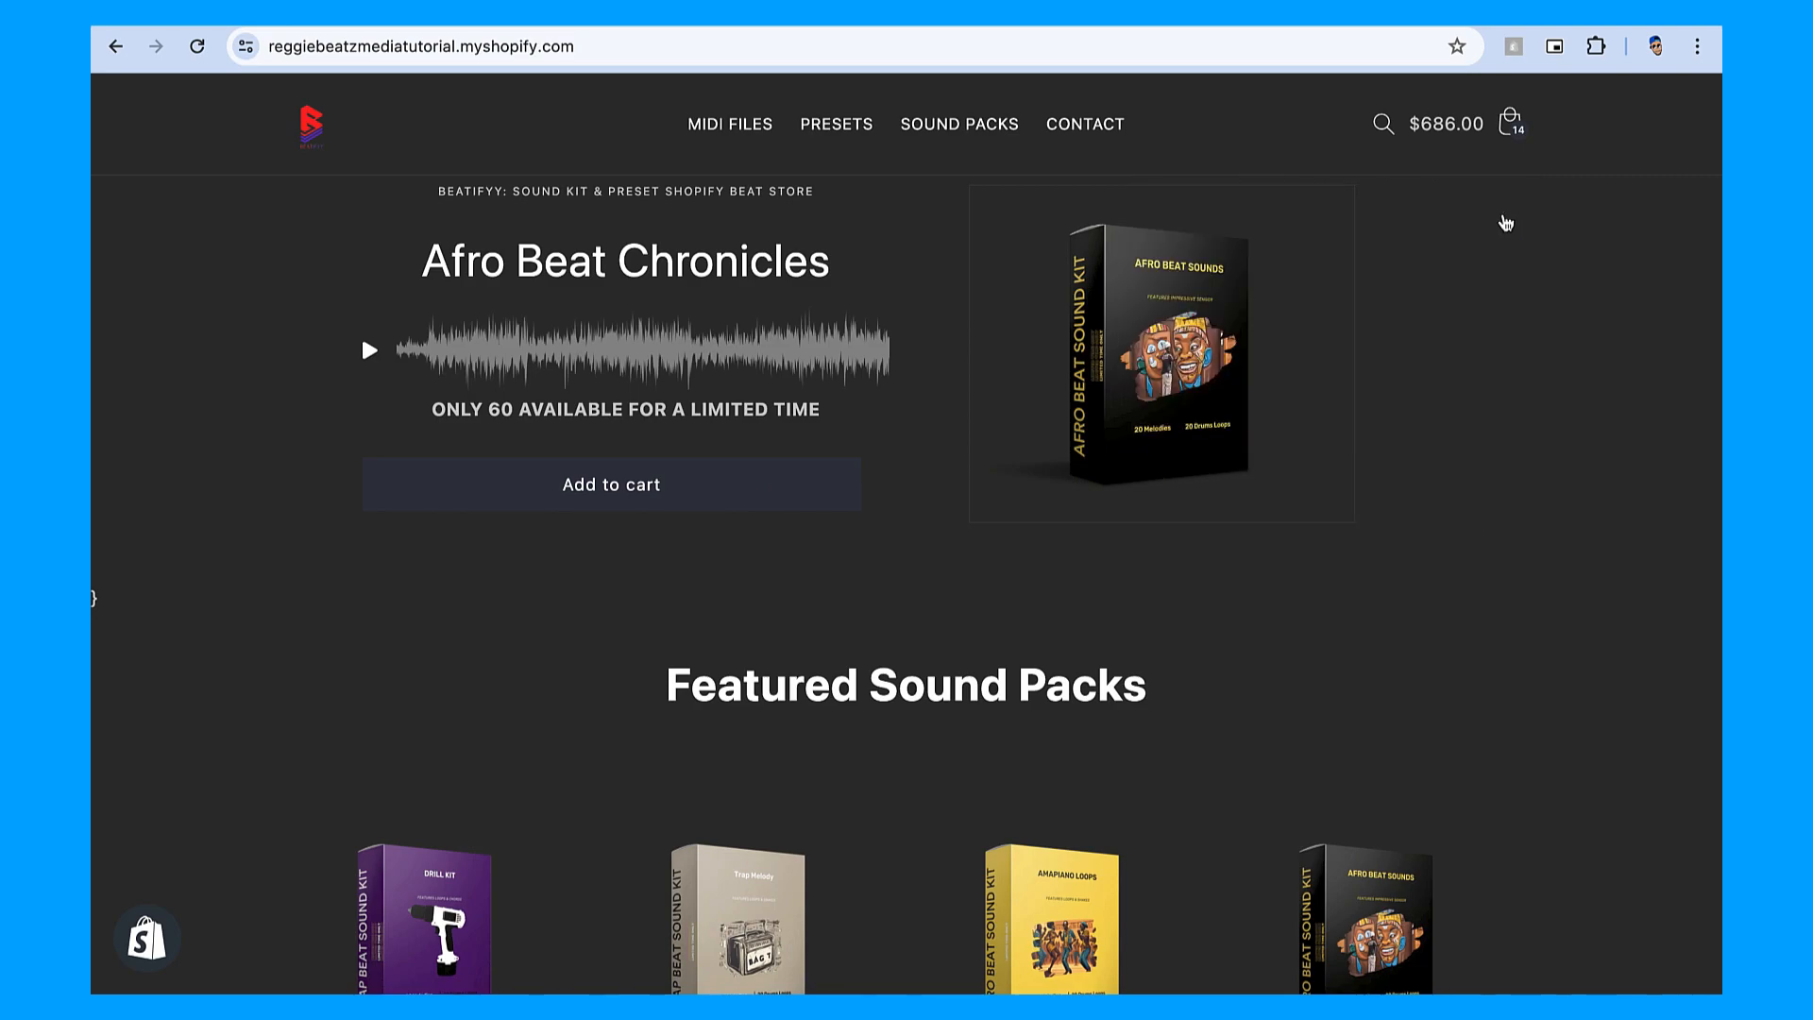